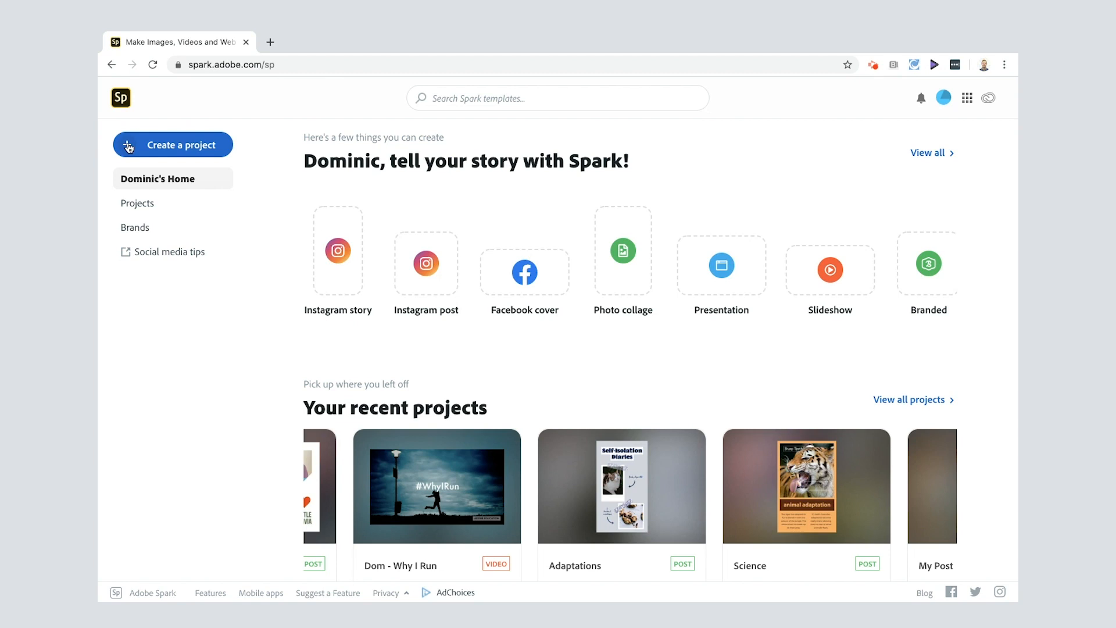
Choose Create a project > View all and browse the Graphics gallery of social, print and ad types
click(172, 144)
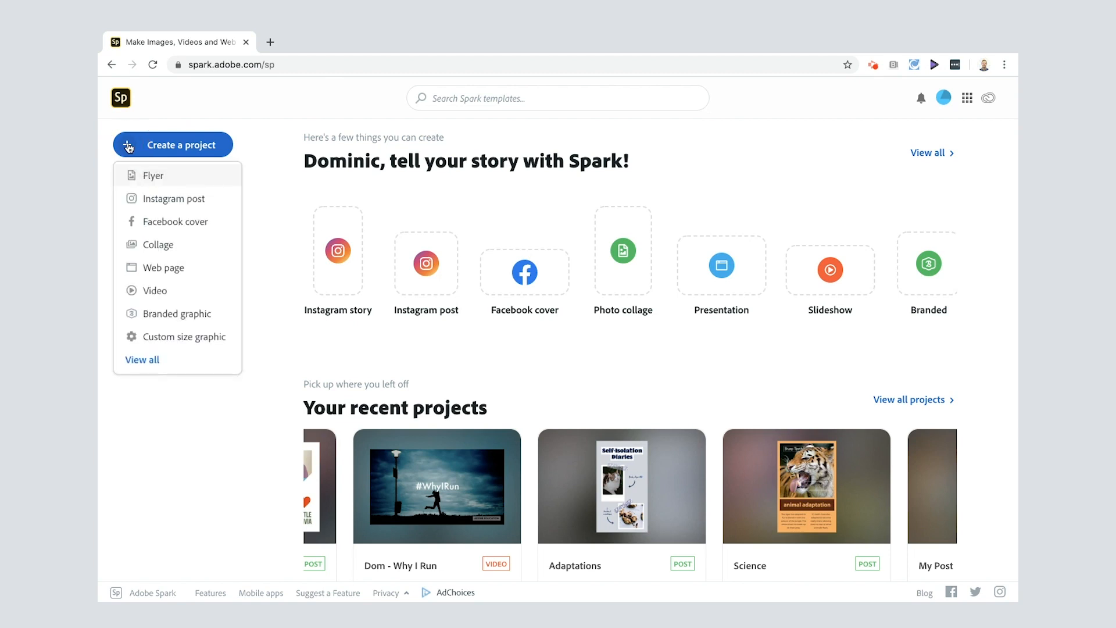
mouse_move(158, 245)
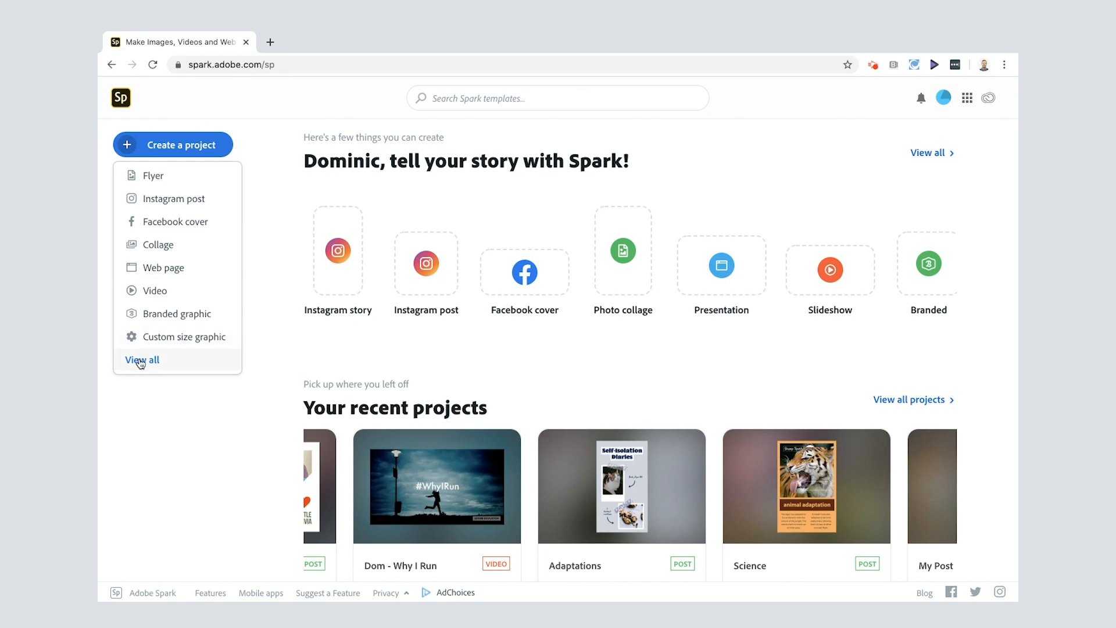
click(142, 359)
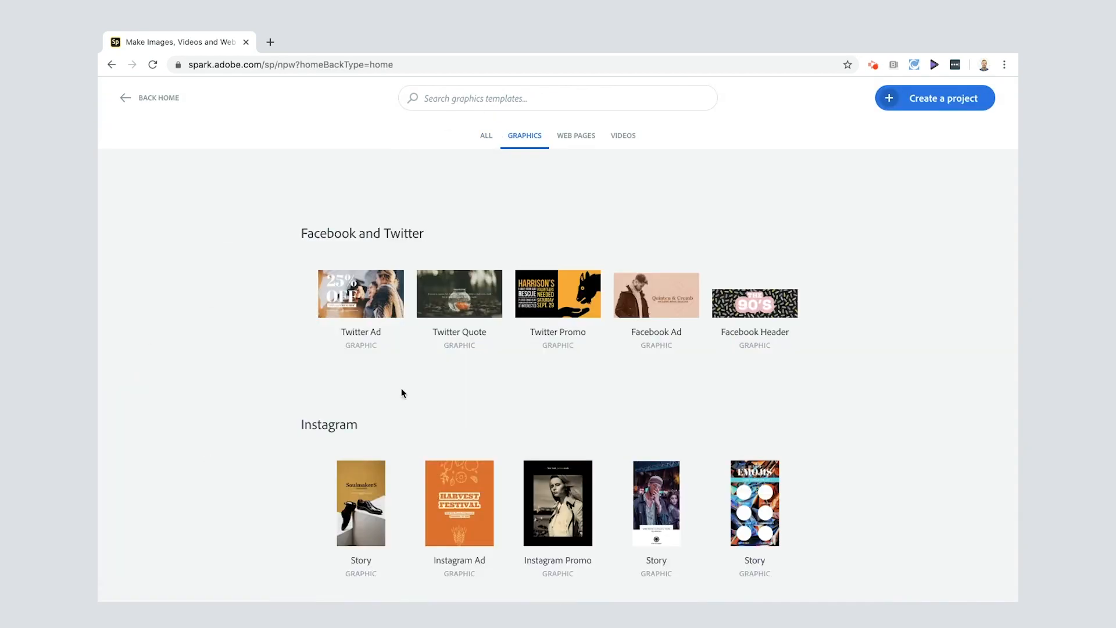
scroll(down, 3)
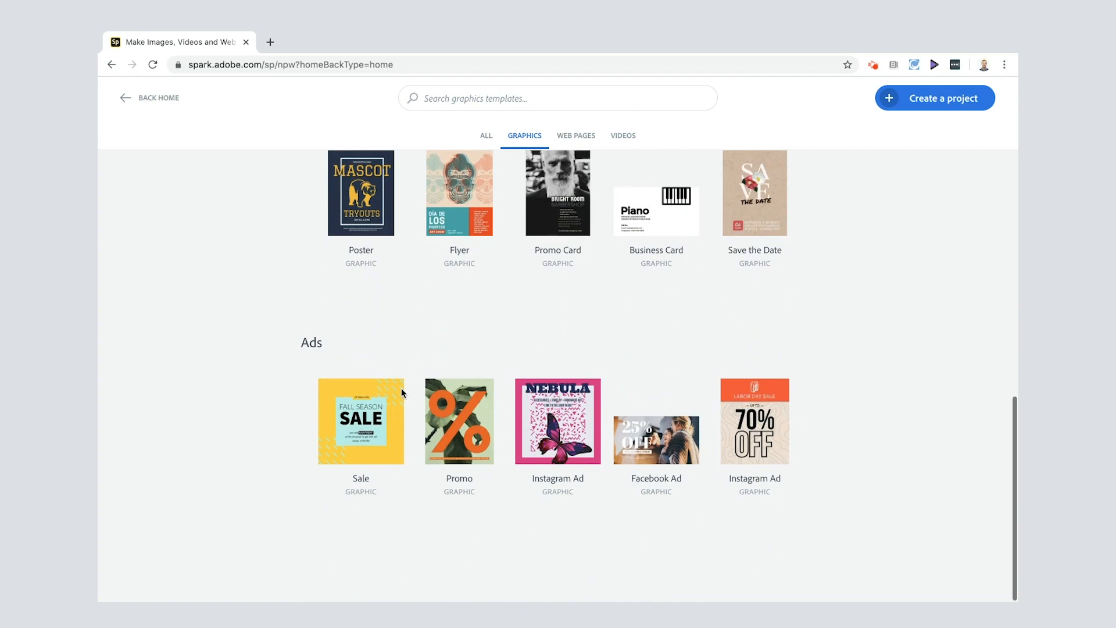
scroll(up, 3)
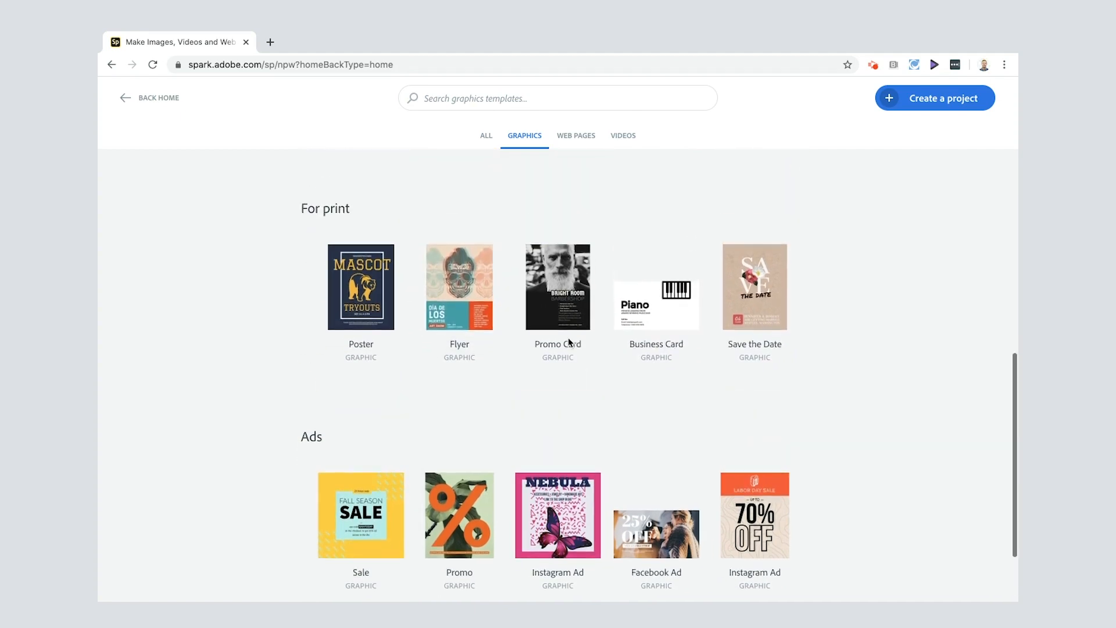
click(557, 98)
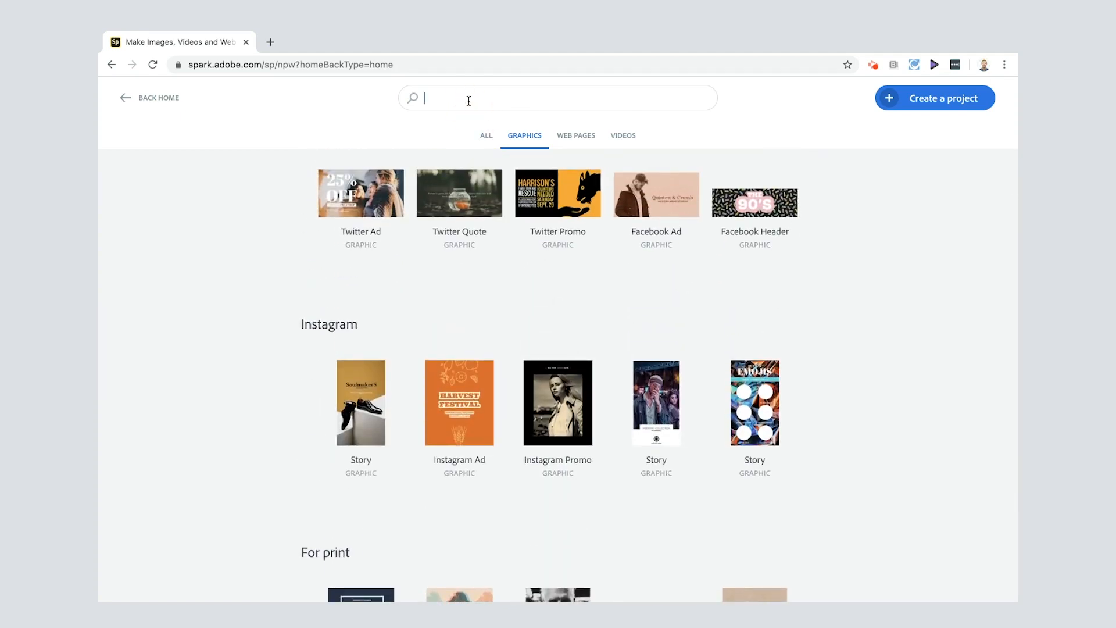
Search templates for 'music album' and scroll through the album cover and music poster results
click(557, 98)
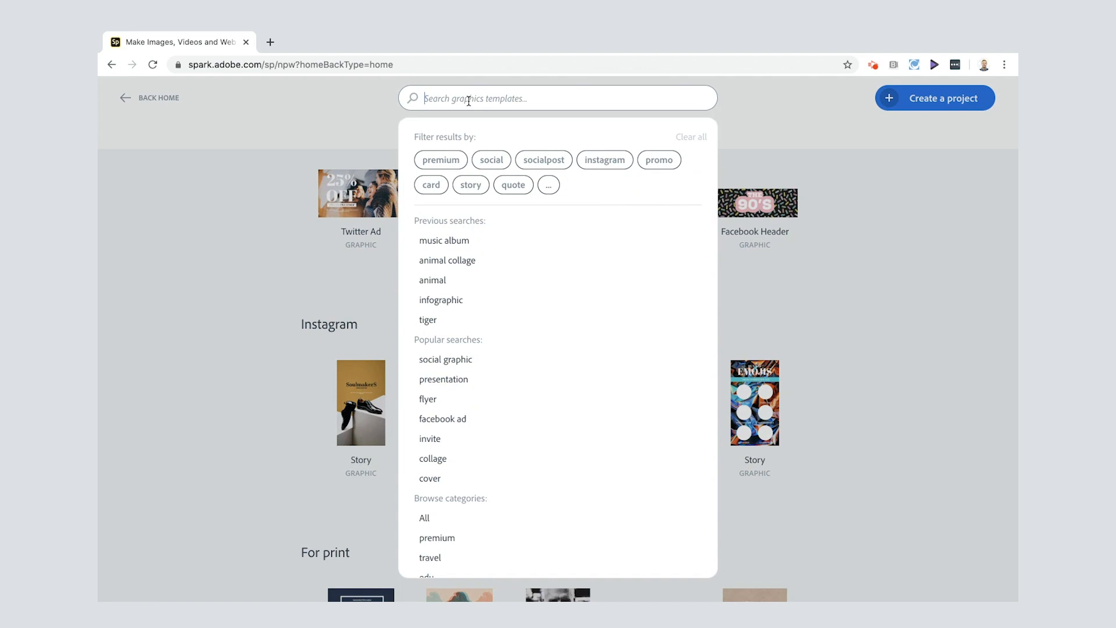
text(music album)
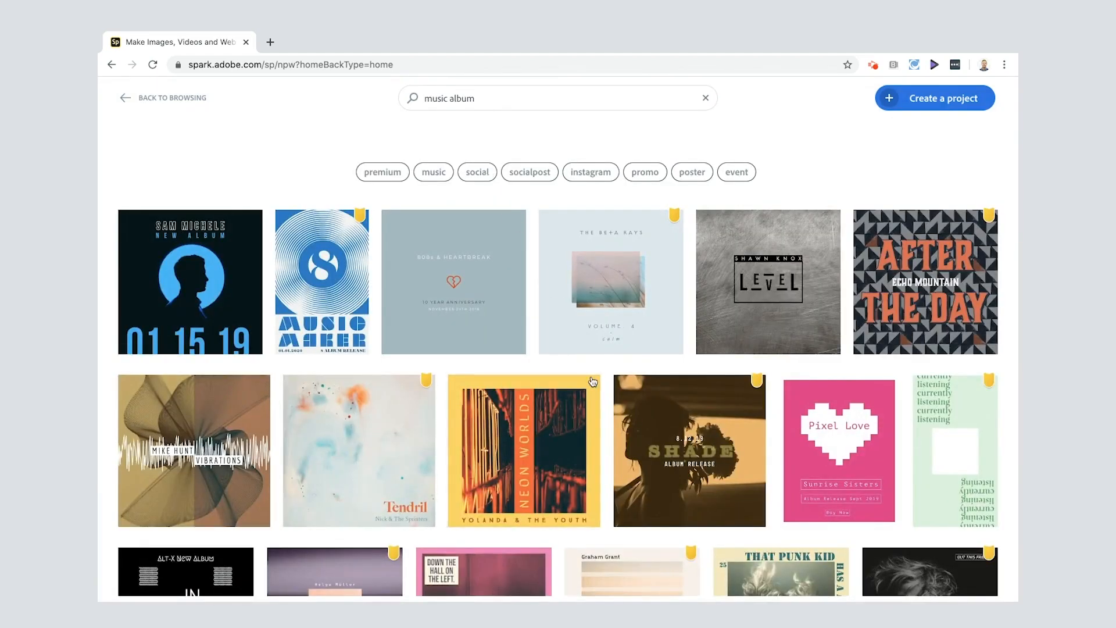
scroll(down, 3)
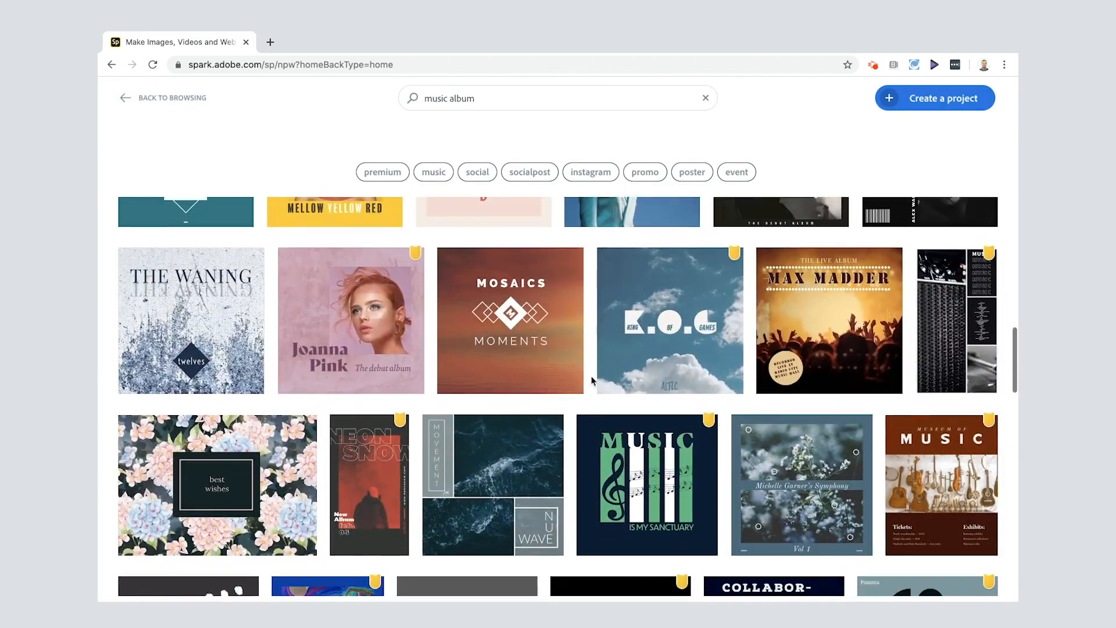
scroll(down, 3)
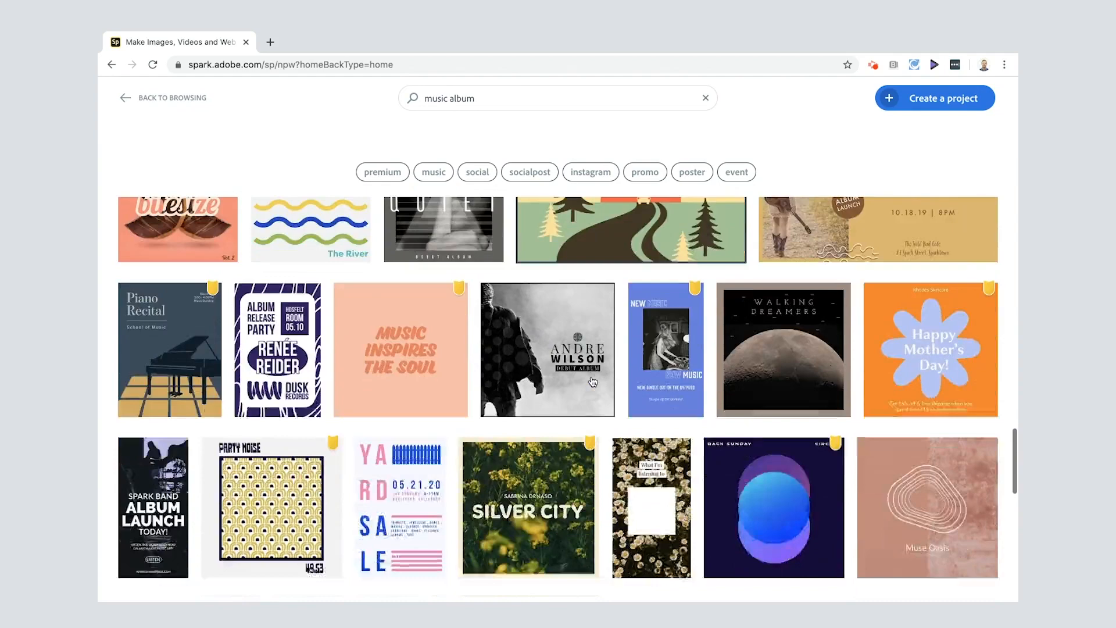
scroll(down, 3)
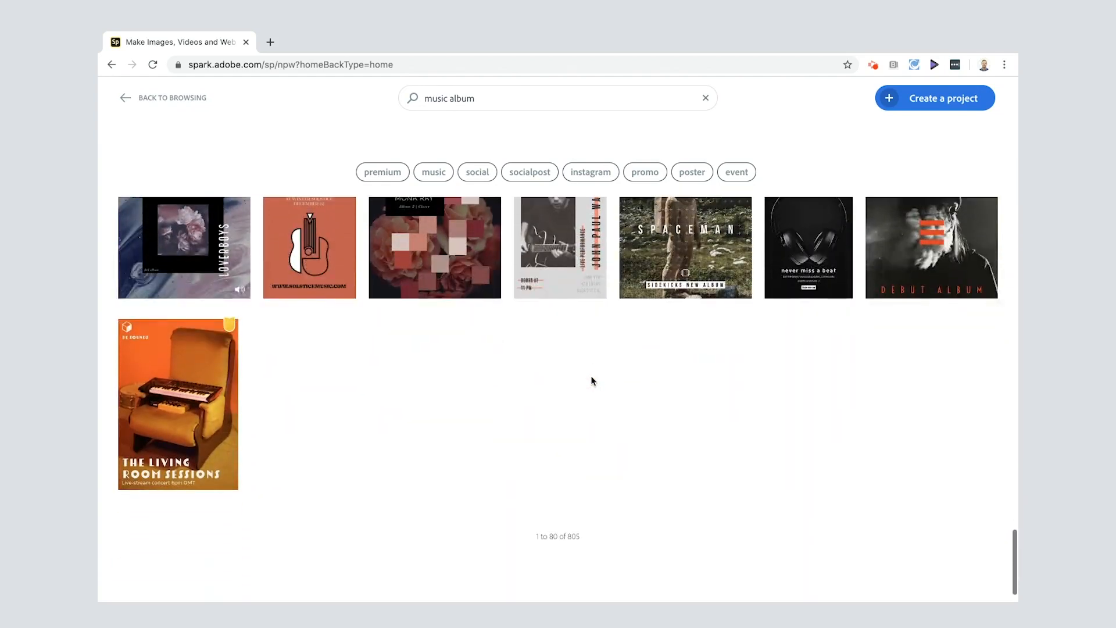
scroll(down, 3)
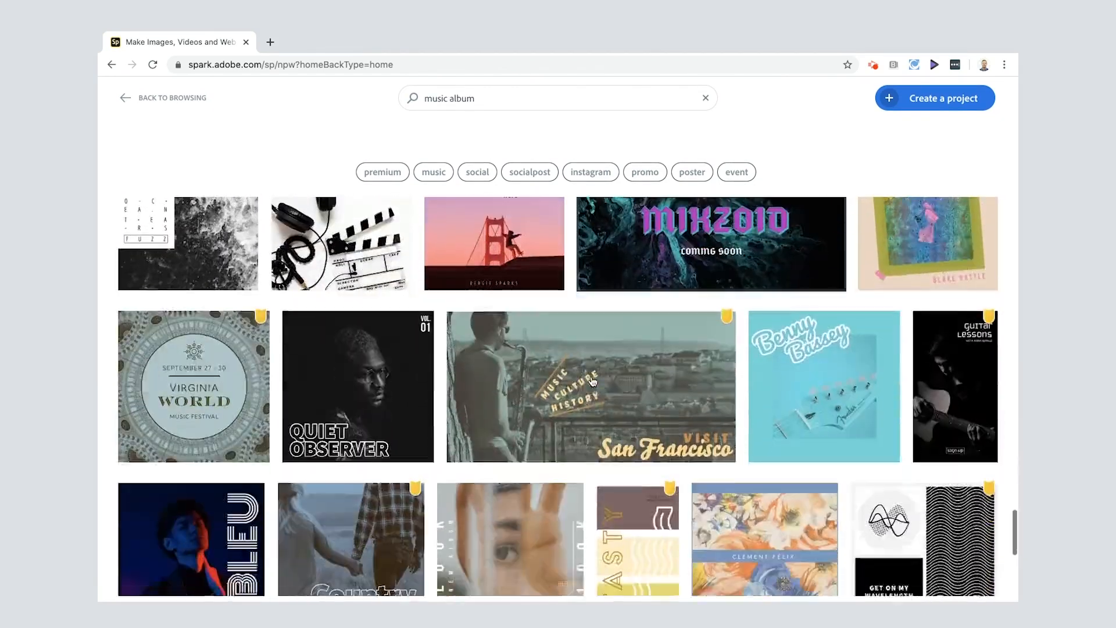
scroll(down, 3)
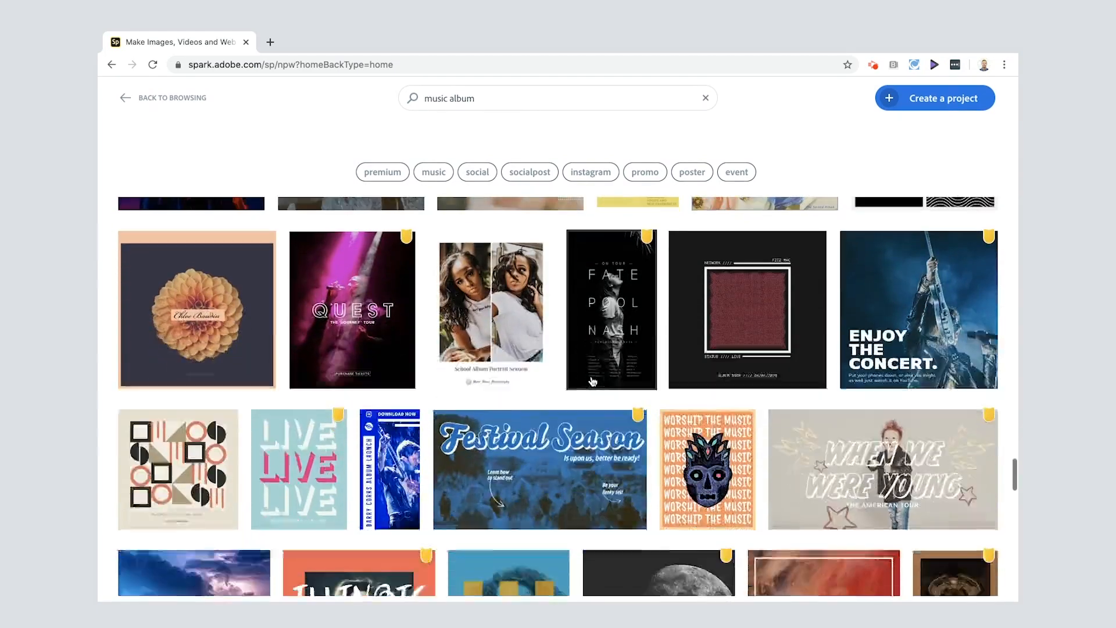
scroll(down, 3)
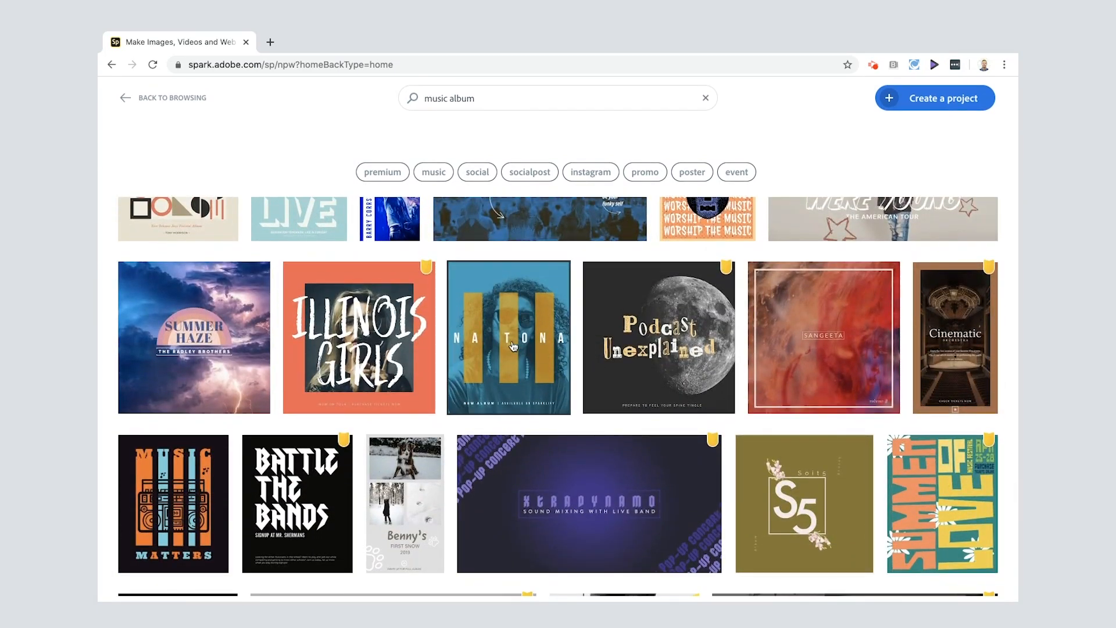
Edit the NATONA album template as a new post and select its title text
click(508, 338)
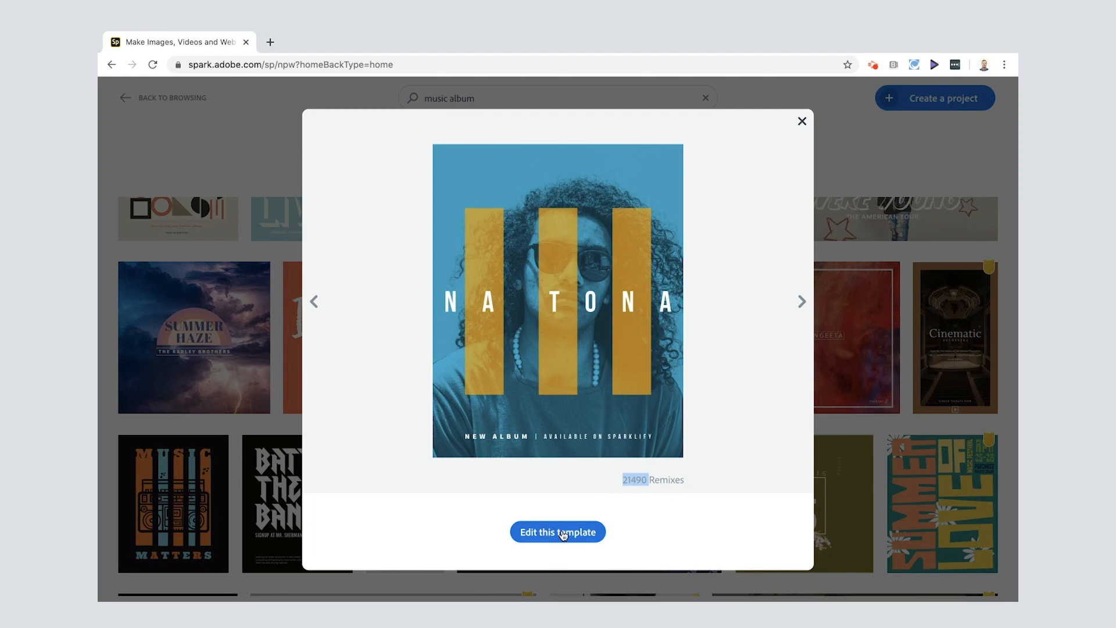
click(557, 532)
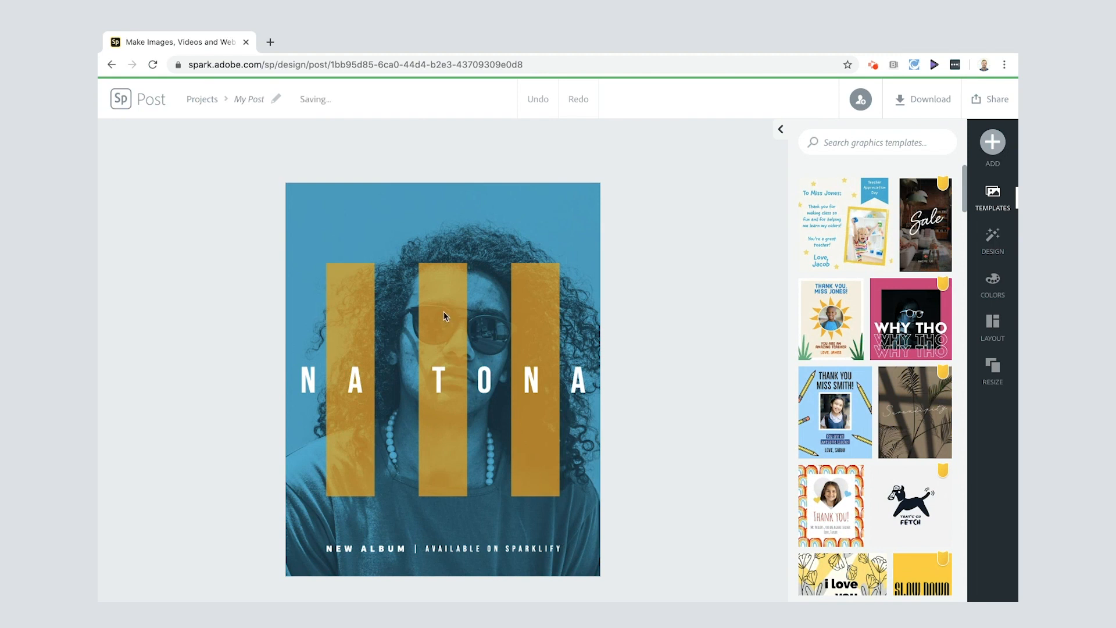
click(310, 379)
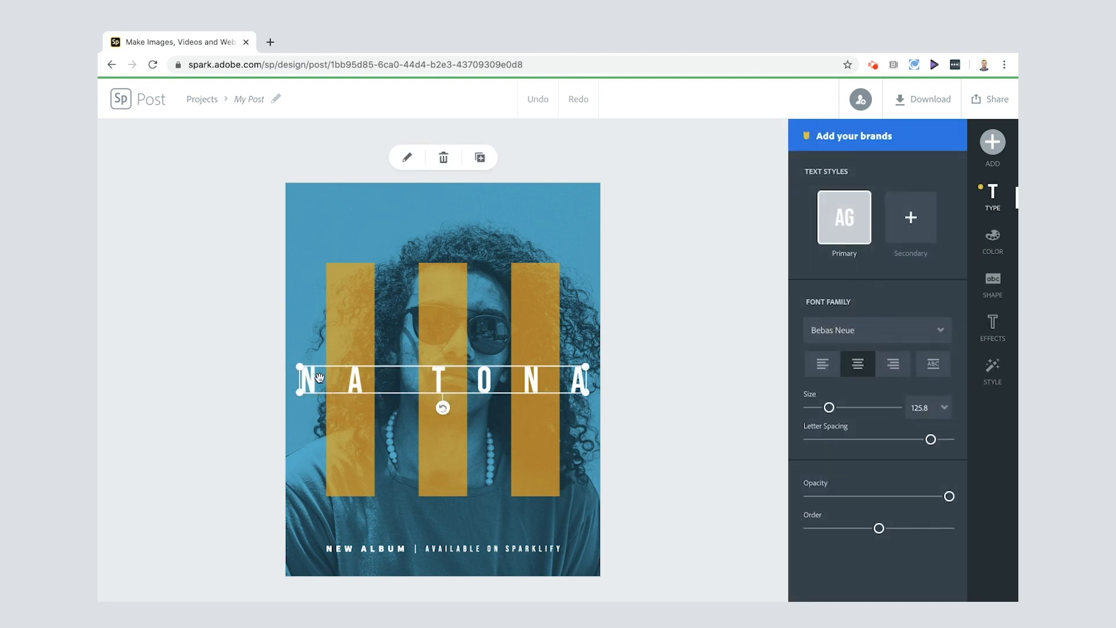
Replace the NATONA title text with 'DJ DIGIDOM' and confirm it
double_click(442, 379)
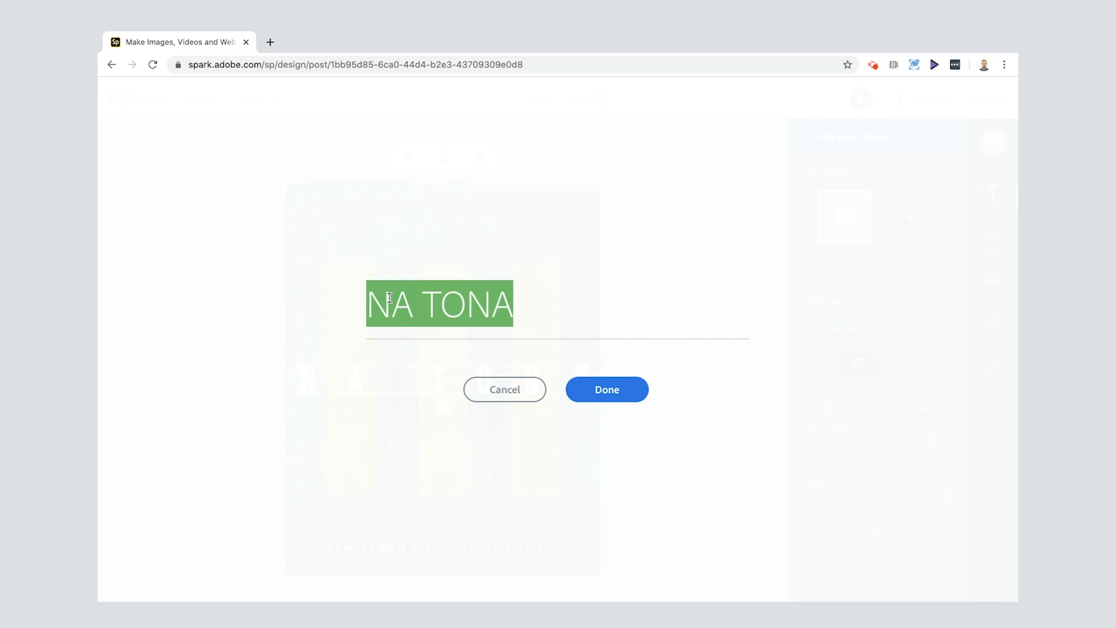
text(DJ)
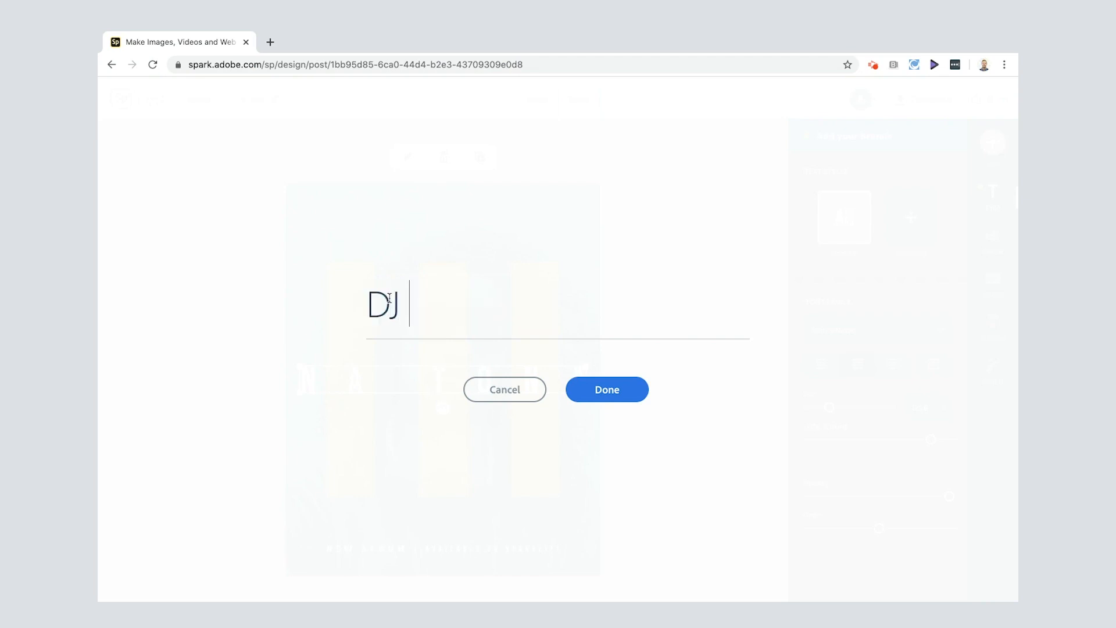
text(IGIDOM)
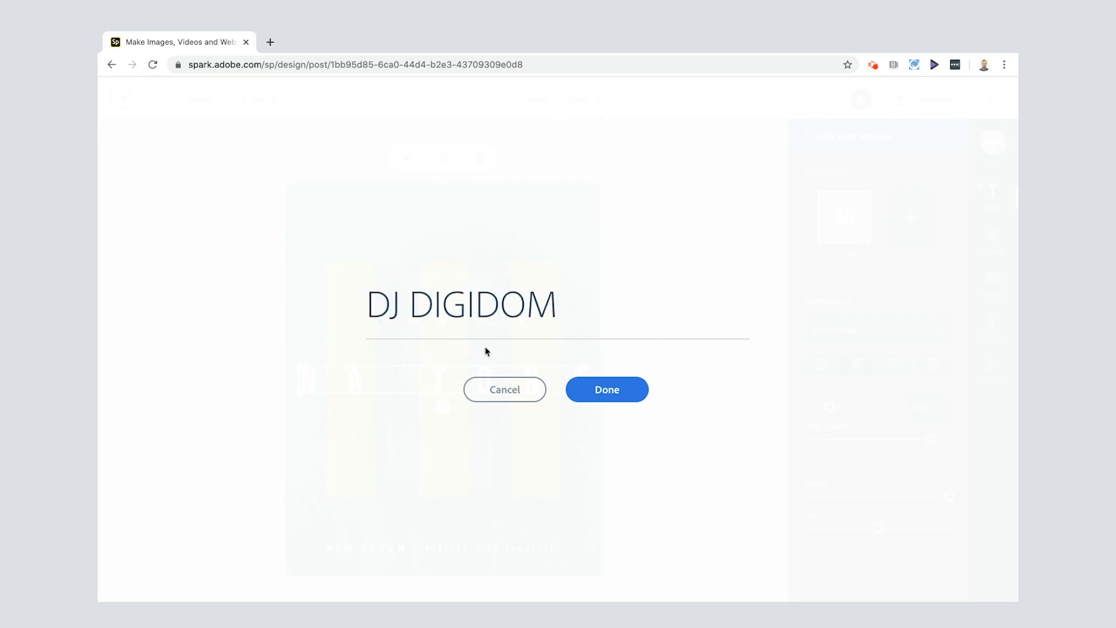
click(606, 390)
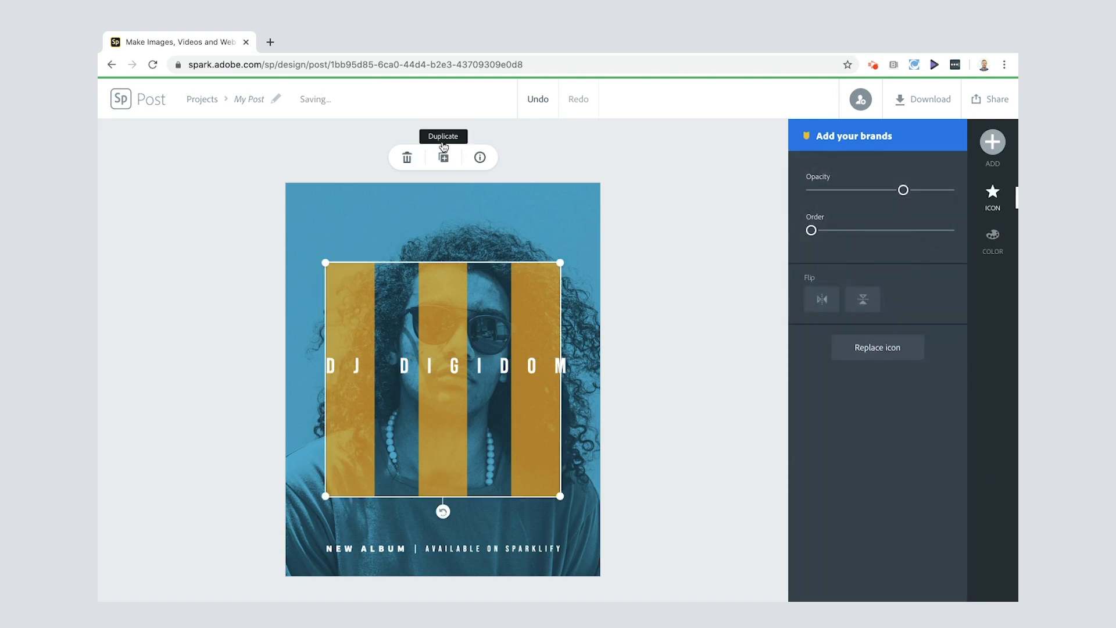
mouse_move(530, 297)
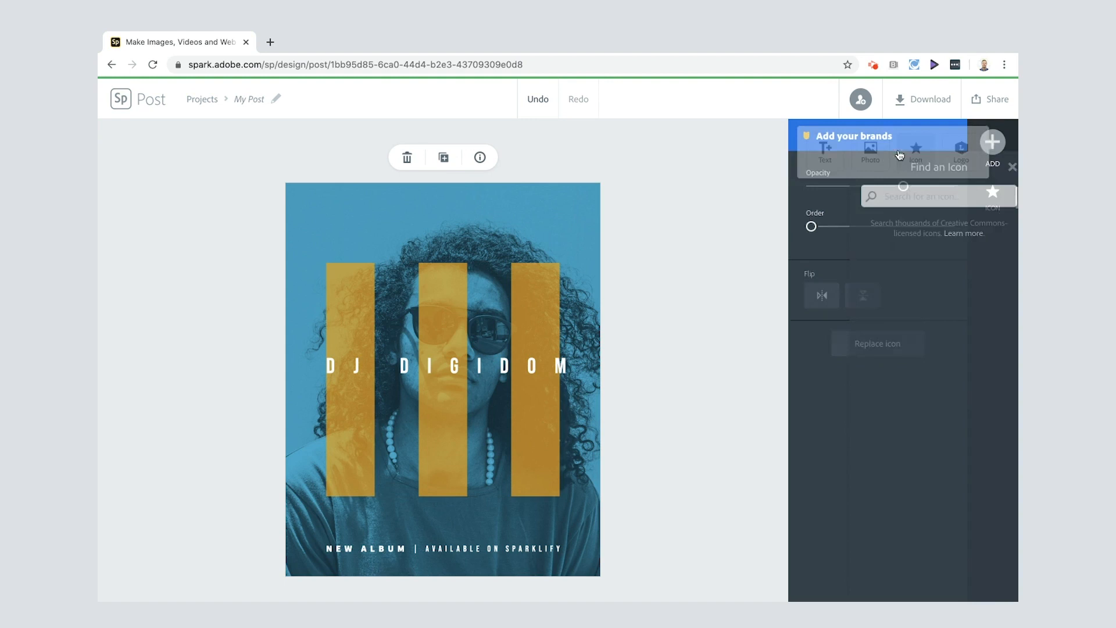
Search icons for 'lines' and add the horizontal lines icon in place of the yellow bars
text(phonelines)
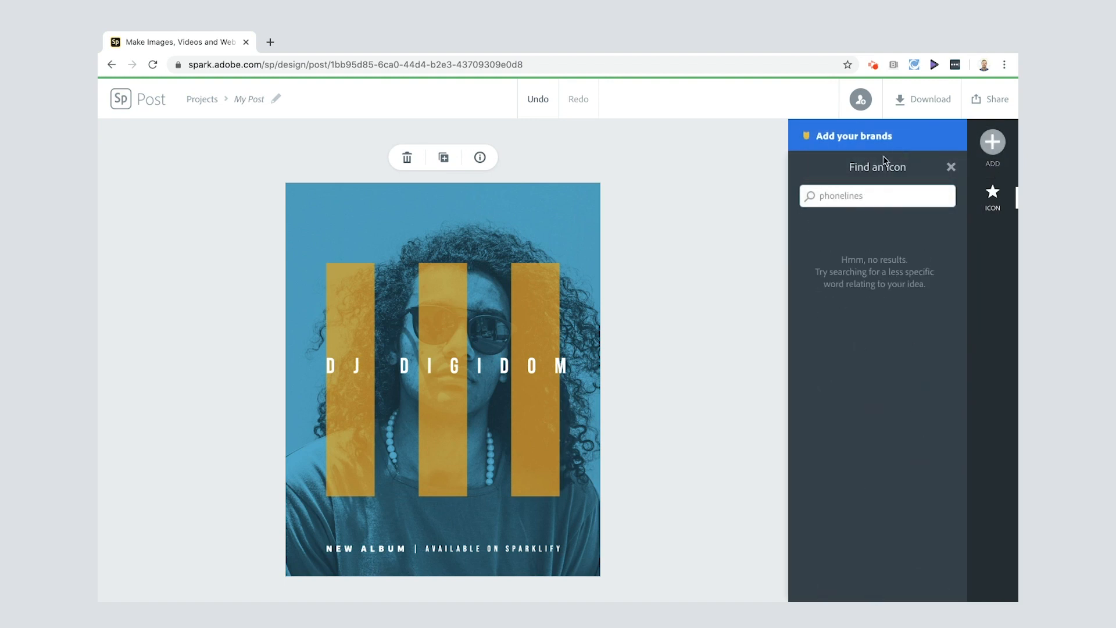
text(lines)
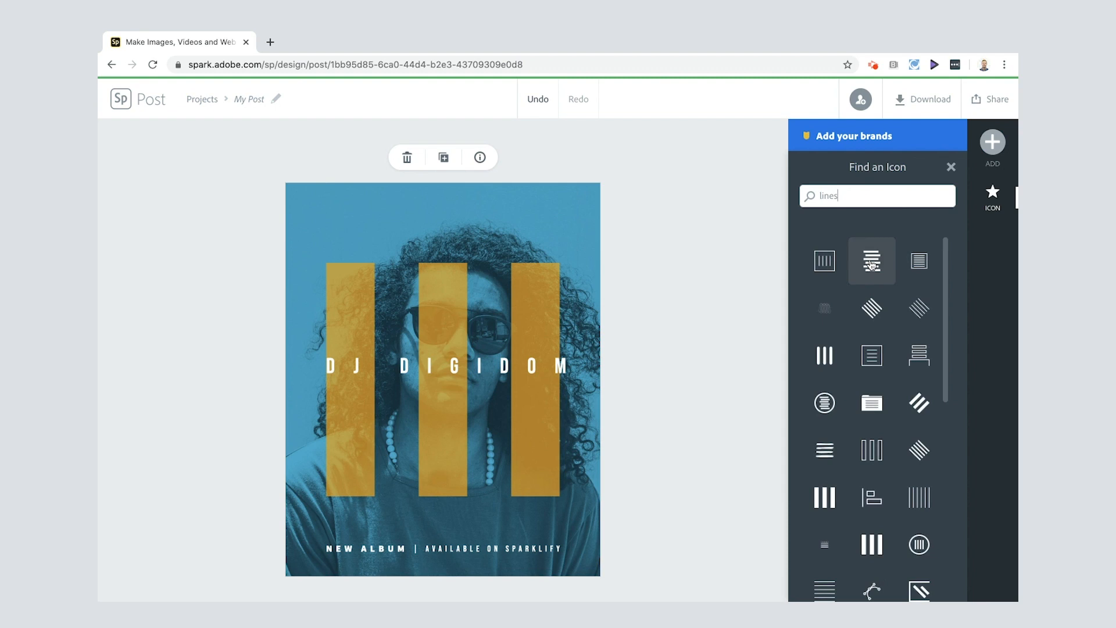
click(871, 259)
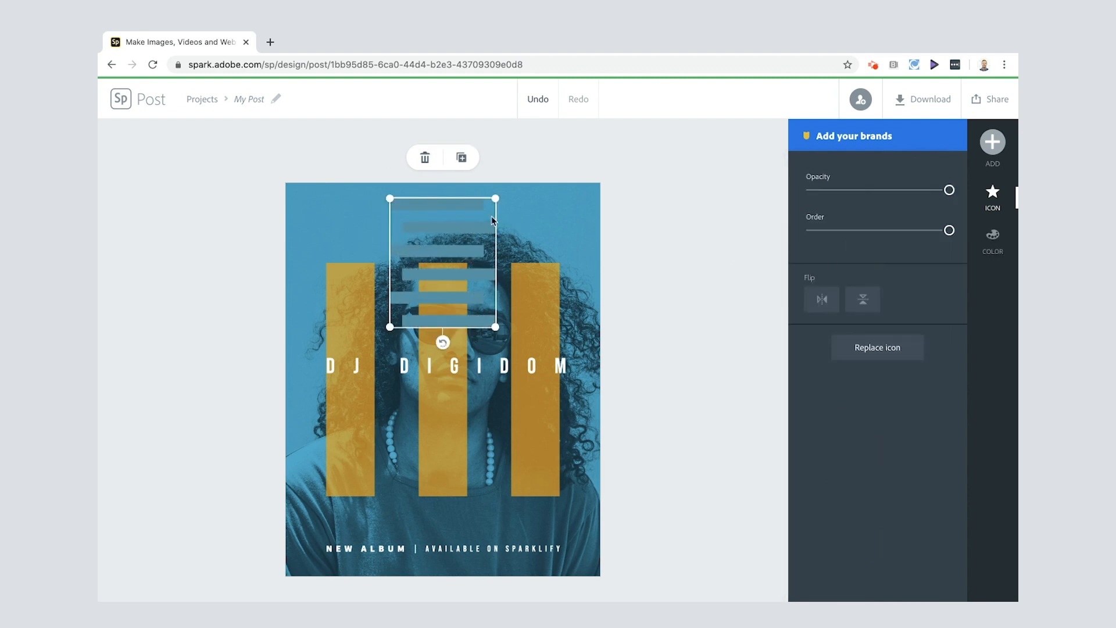
mouse_move(464, 268)
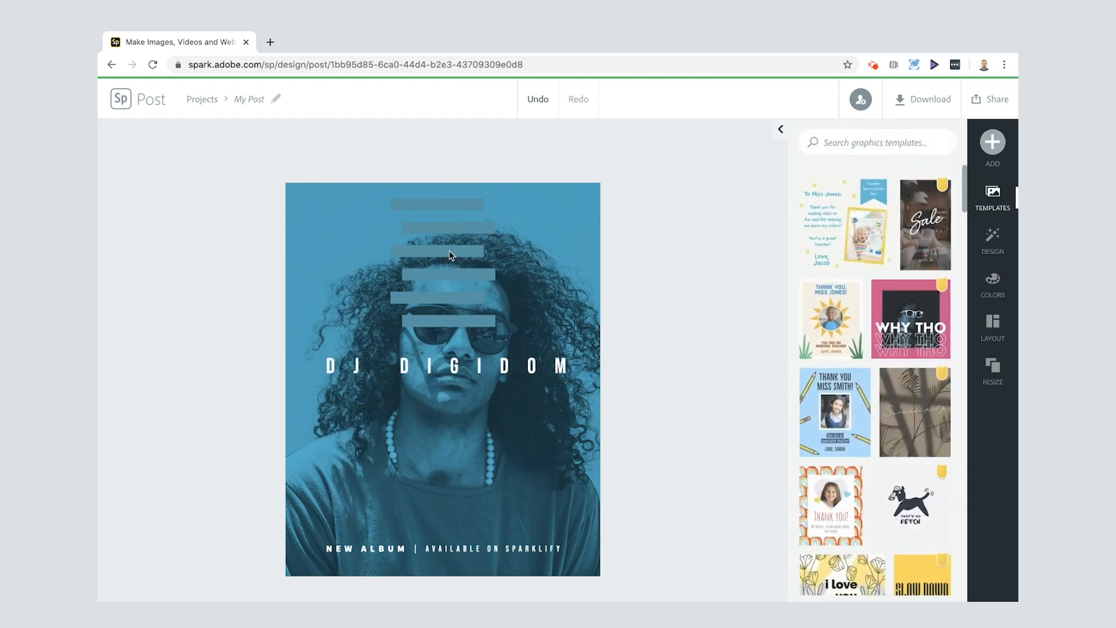
click(442, 255)
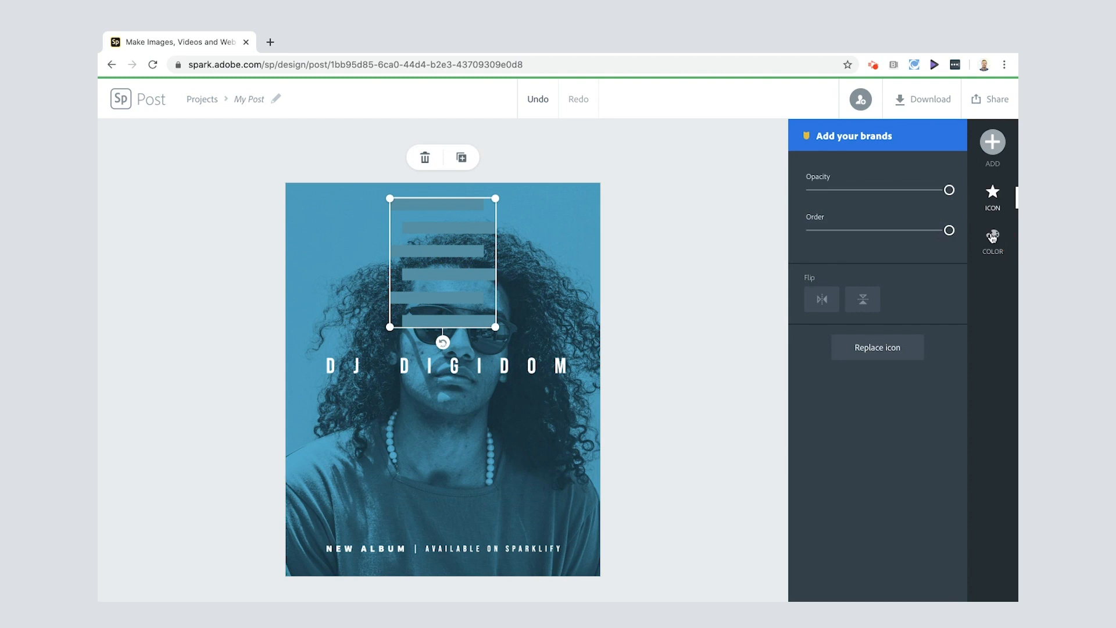
Colour the lines icon orange, stretch it across the poster and lower its opacity
click(992, 238)
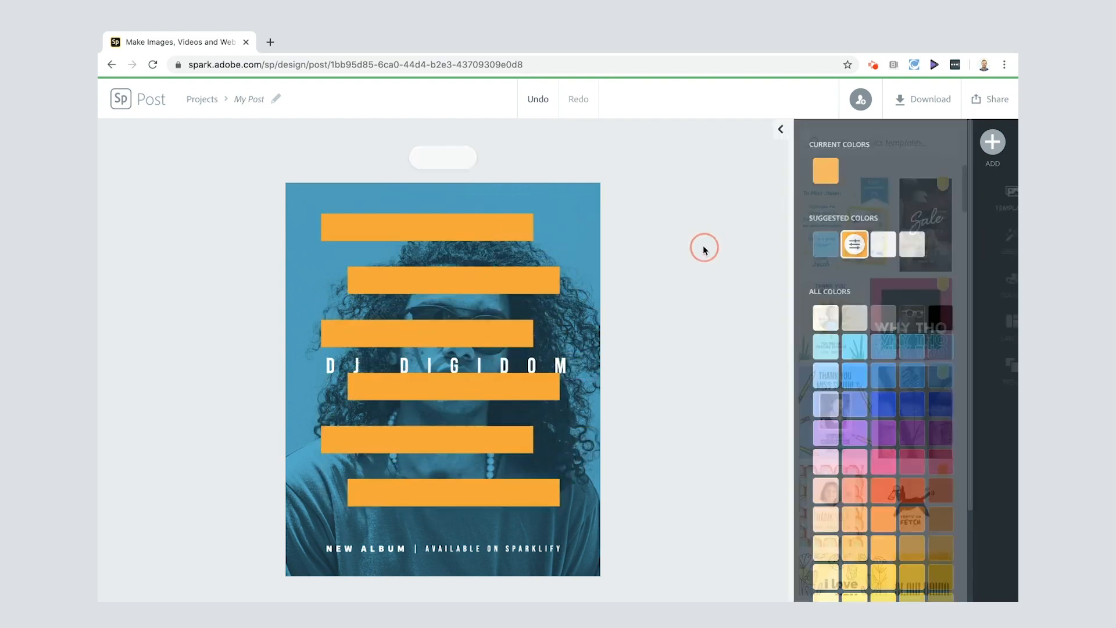
click(427, 332)
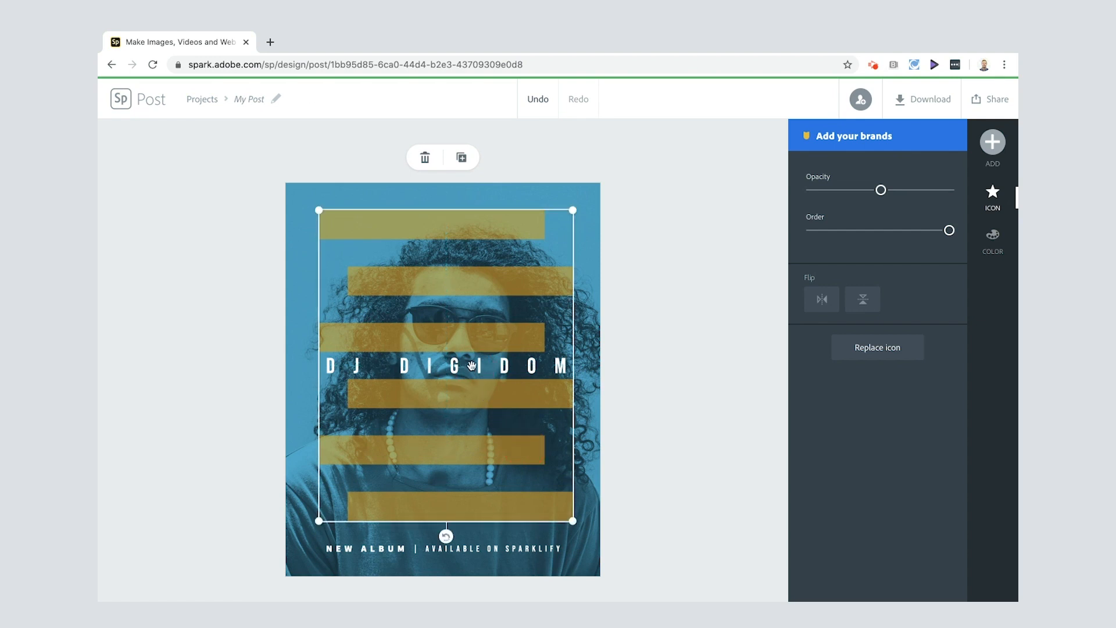
Move the translucent orange bars to the top of the layer order, then deselect them
click(992, 198)
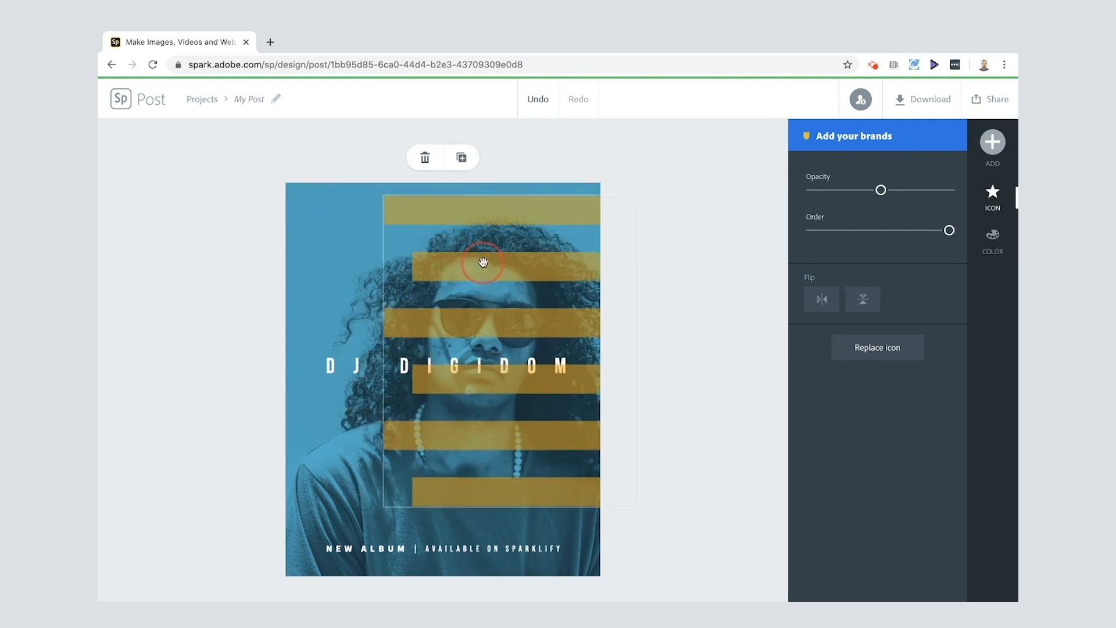
click(462, 366)
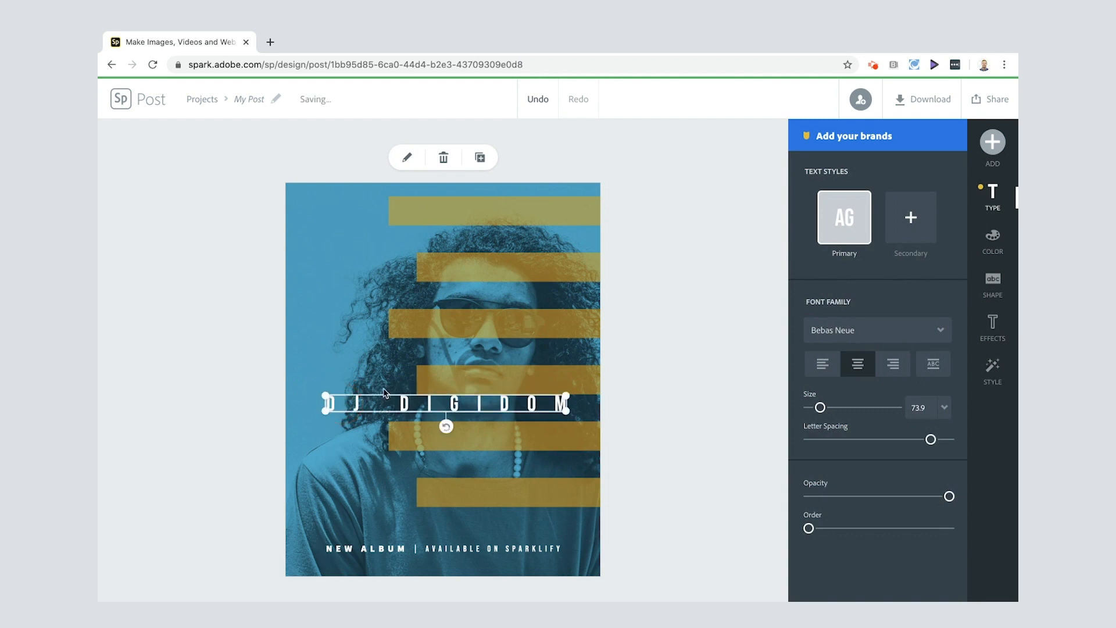
click(422, 335)
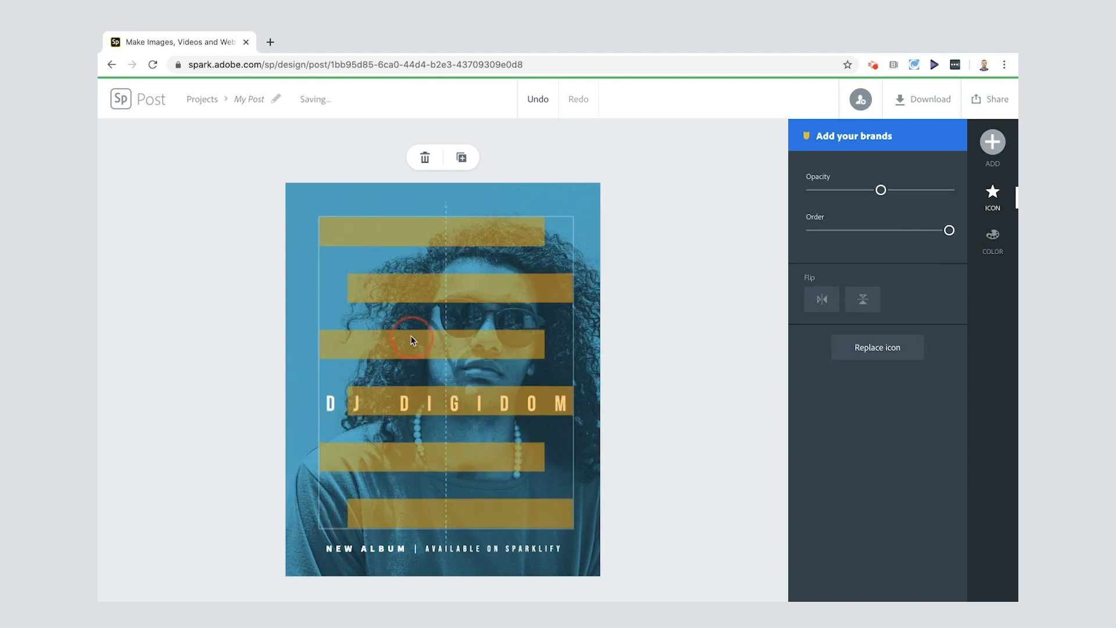
click(412, 339)
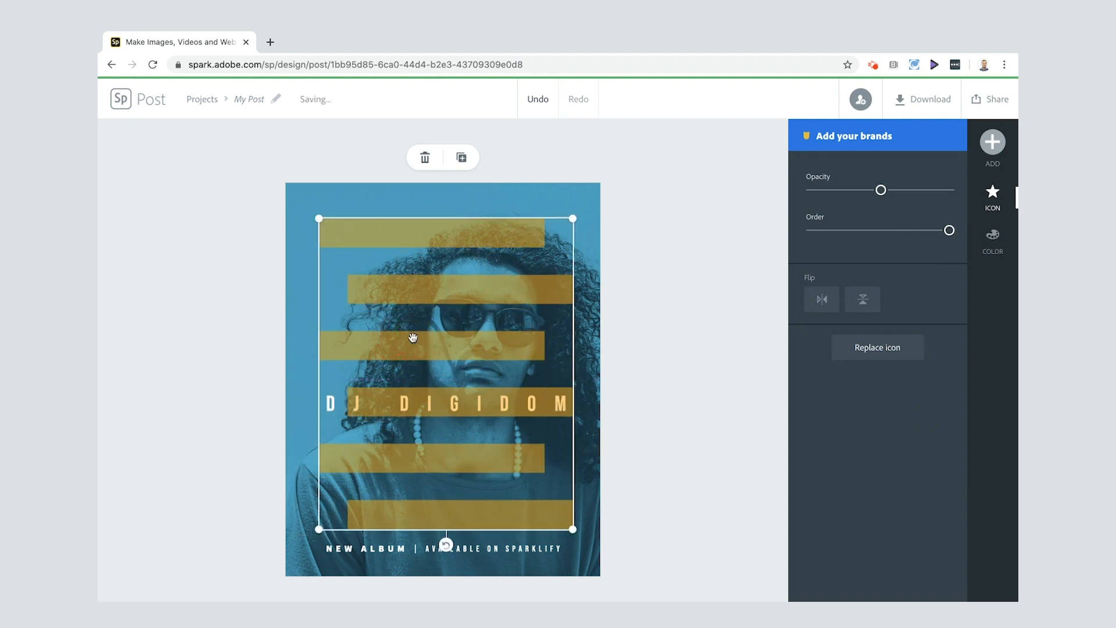
click(991, 198)
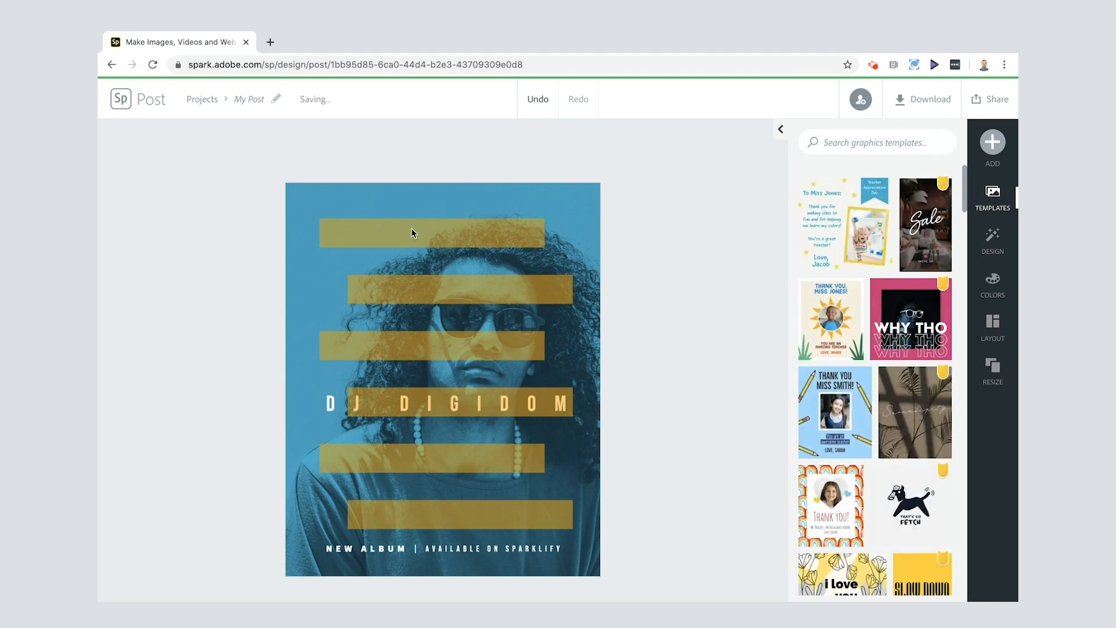
Duplicate the DJ DIGIDOM title, move the copy to the top bar and reword it 'NEW REMIX'
click(443, 403)
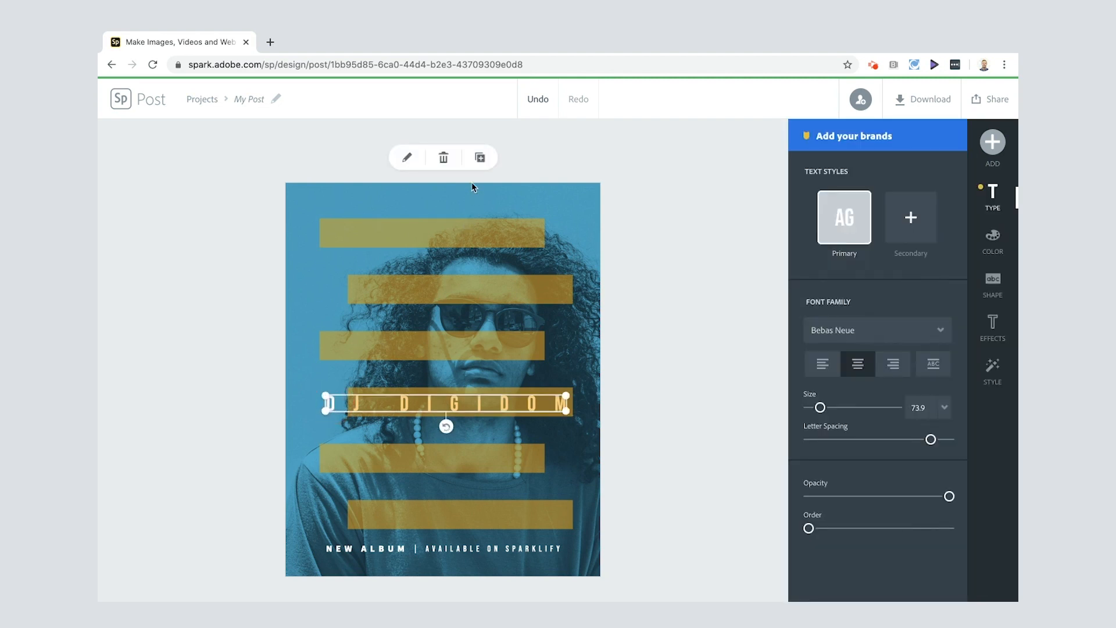
click(479, 157)
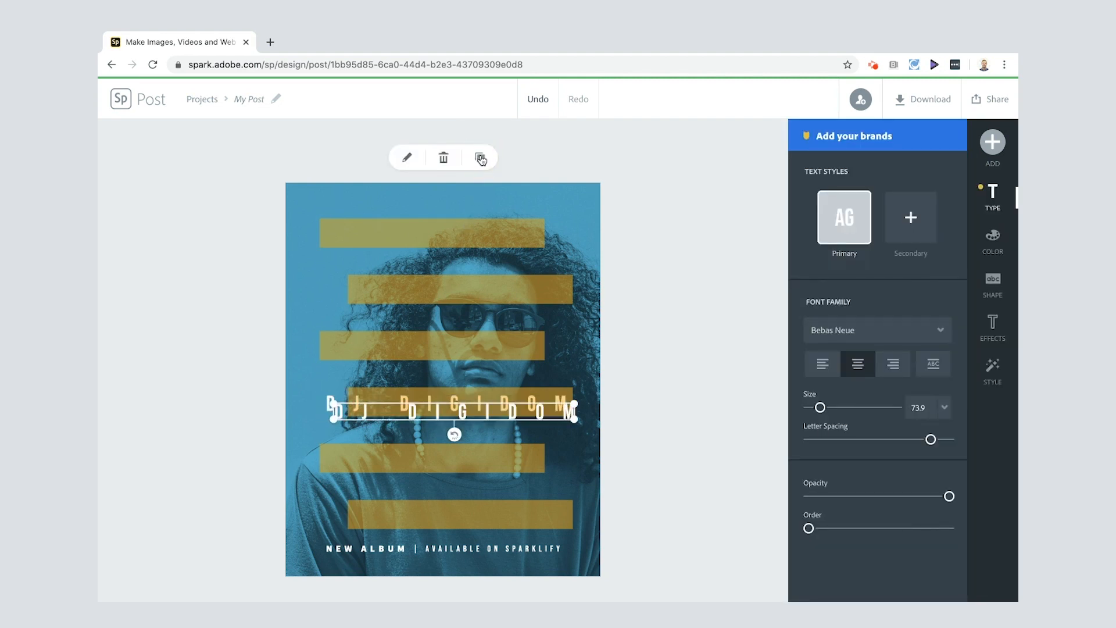
click(480, 157)
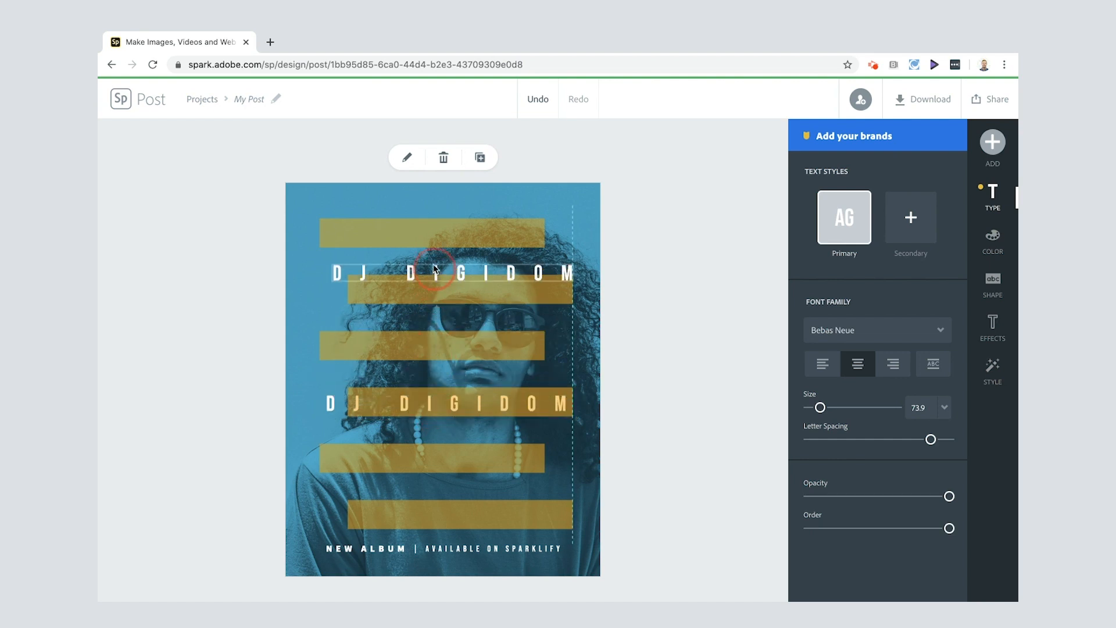
drag(432, 268, 432, 232)
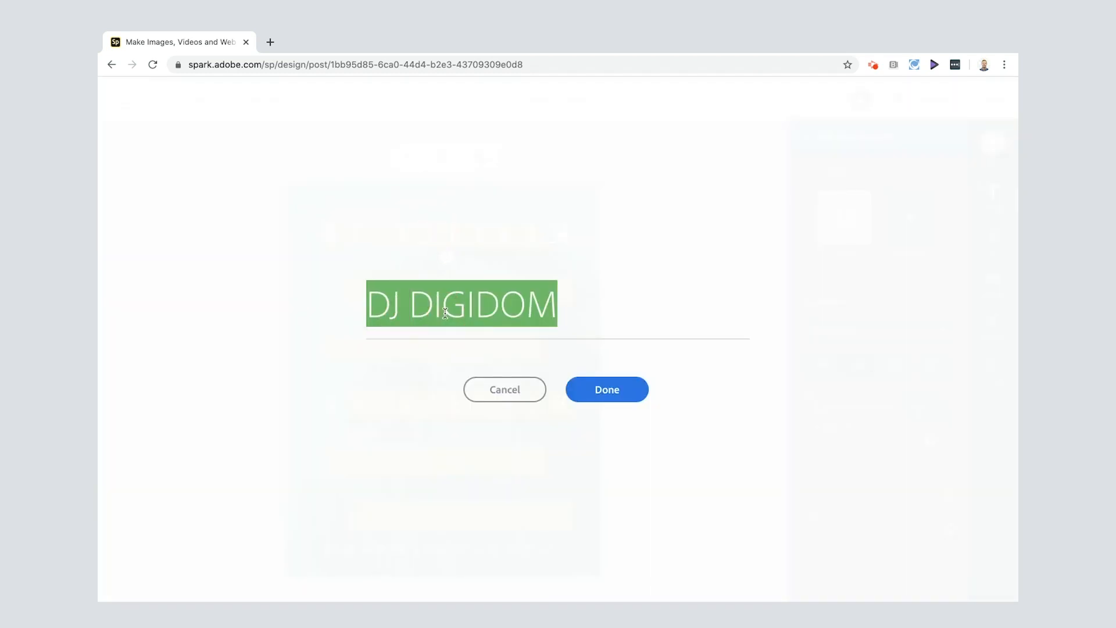
text(NEW REMI)
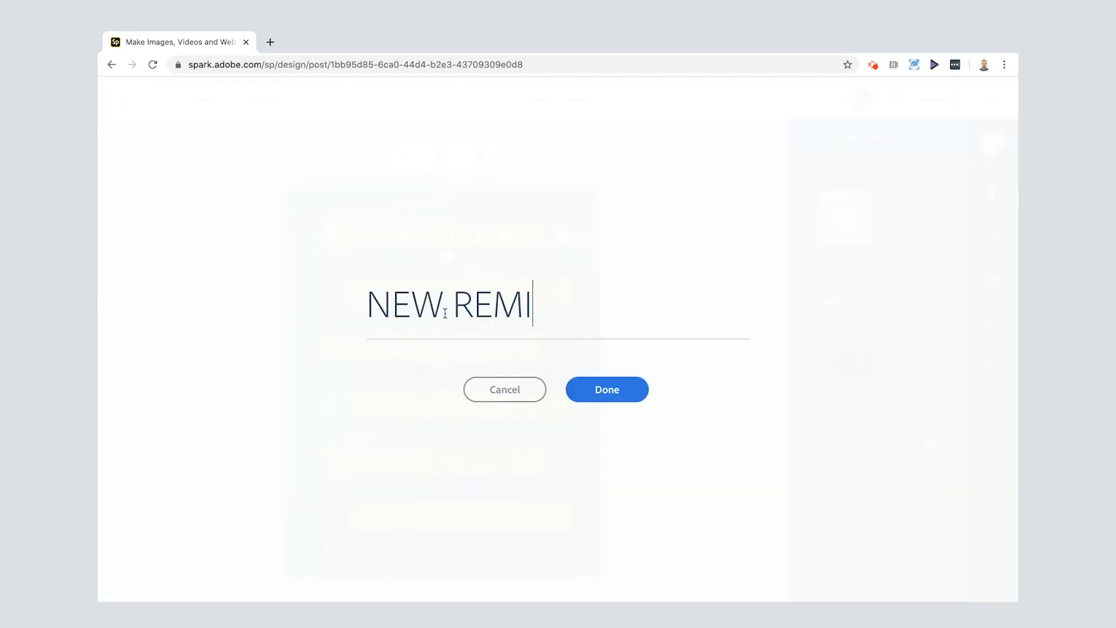
click(607, 389)
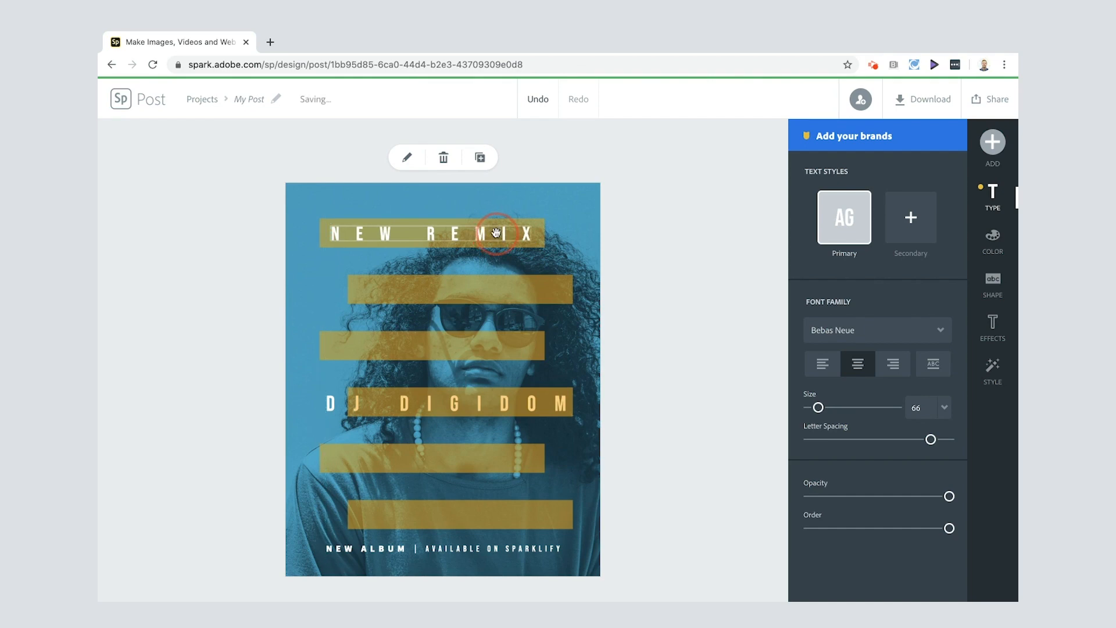
click(992, 198)
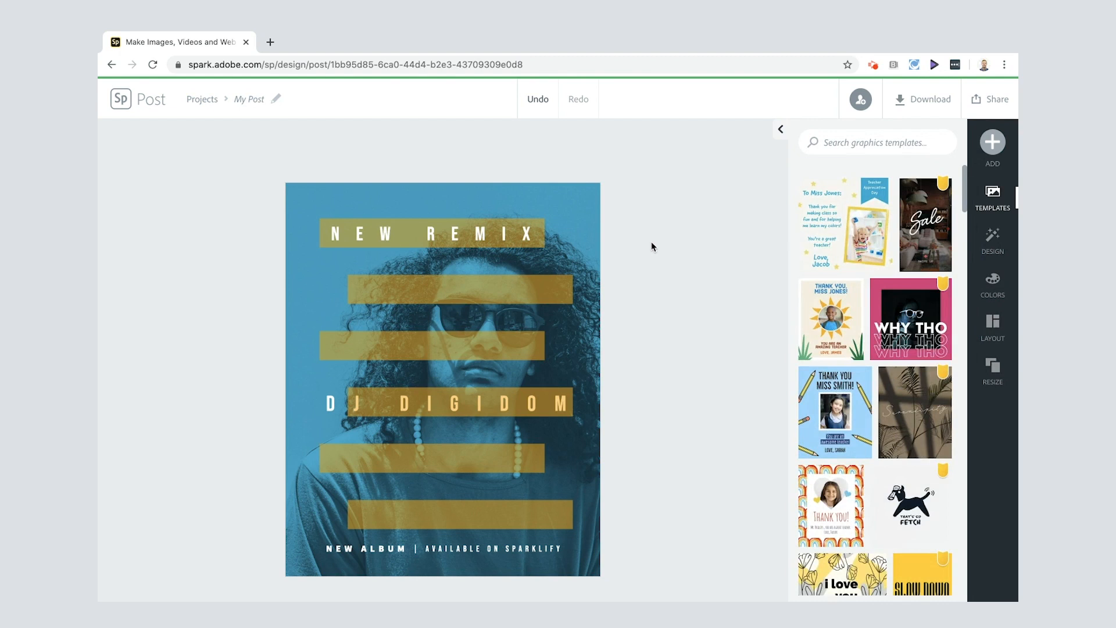
mouse_move(486, 407)
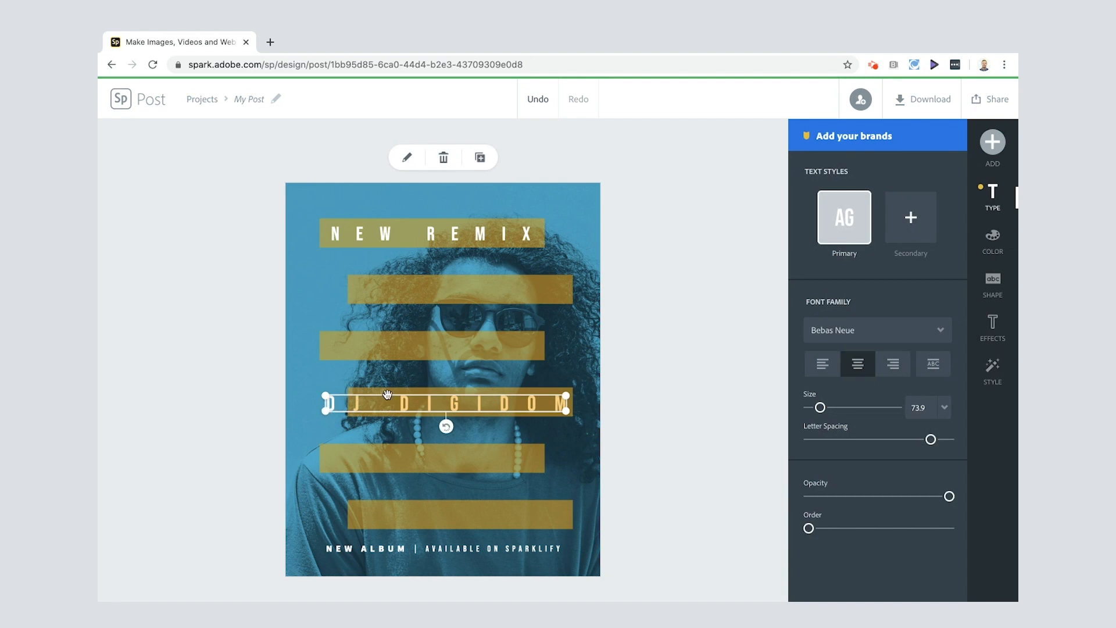
mouse_move(966, 281)
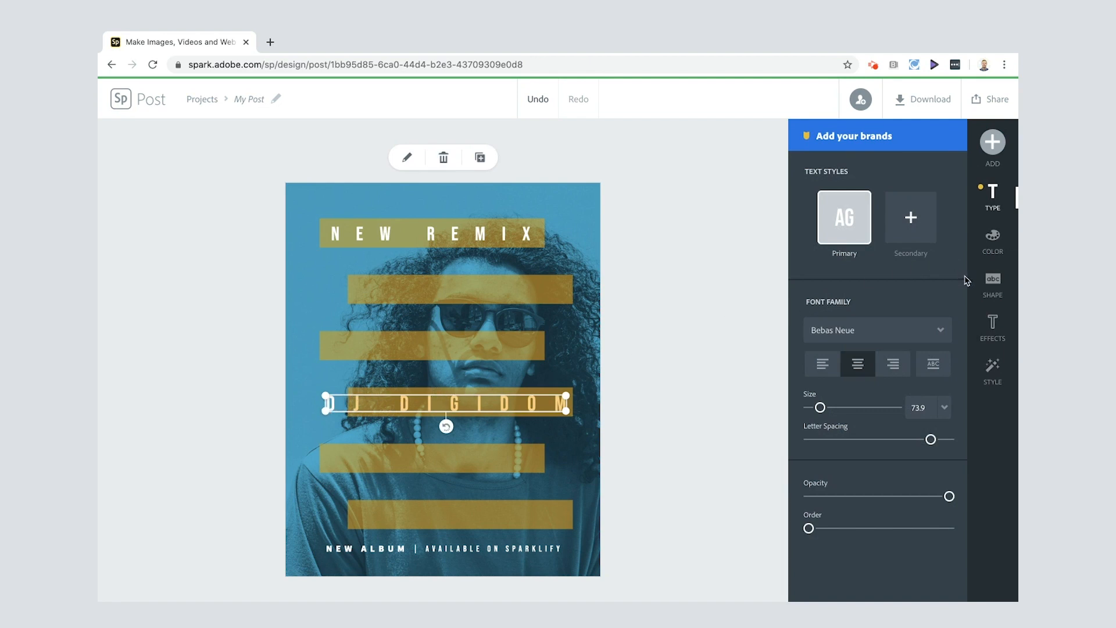
mouse_move(502, 350)
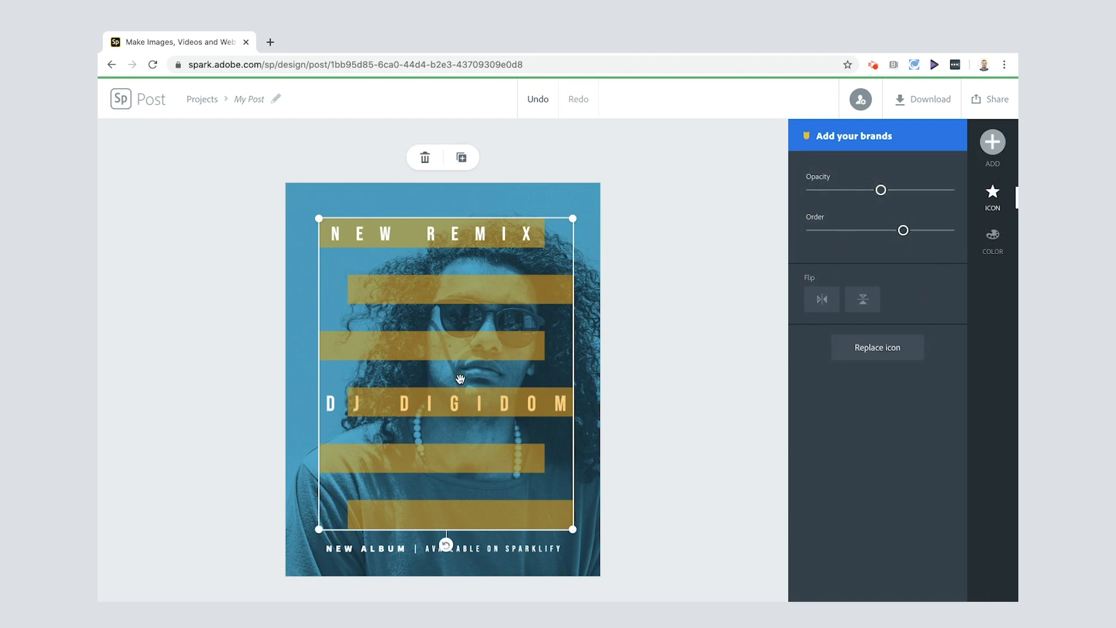
mouse_move(539, 402)
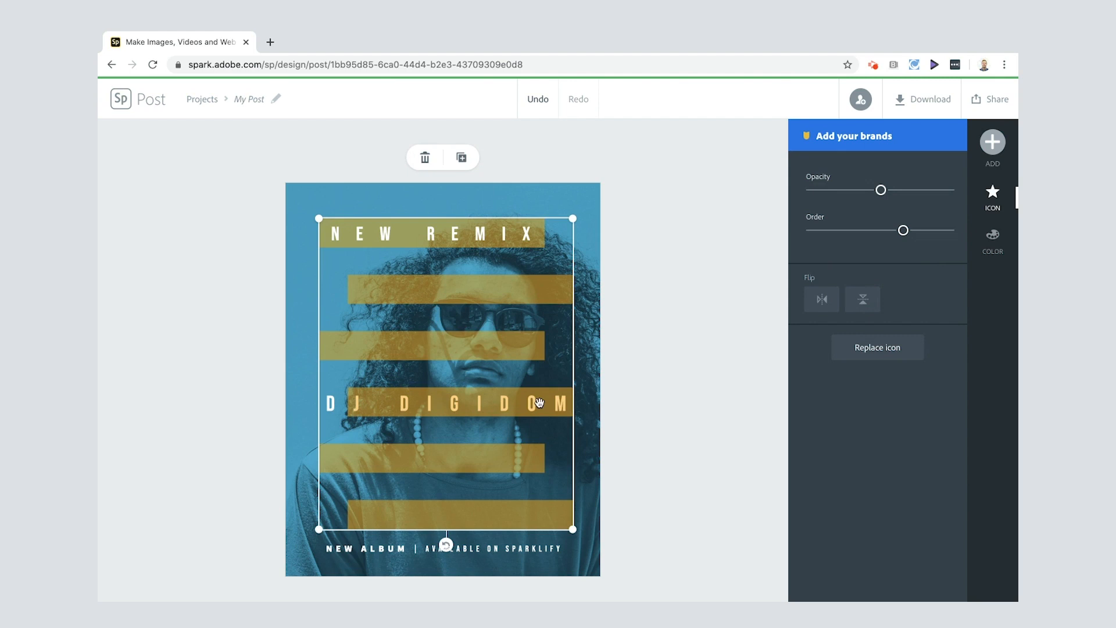
mouse_move(495, 404)
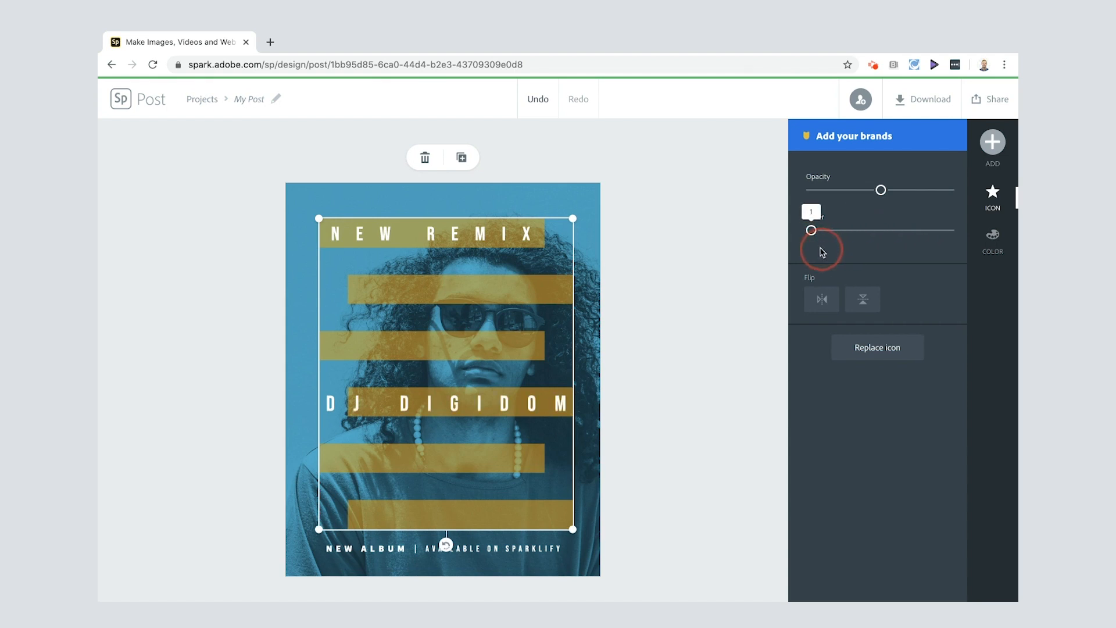
Set the bars icon's Order to 1 so both white titles sit in front of it
click(991, 198)
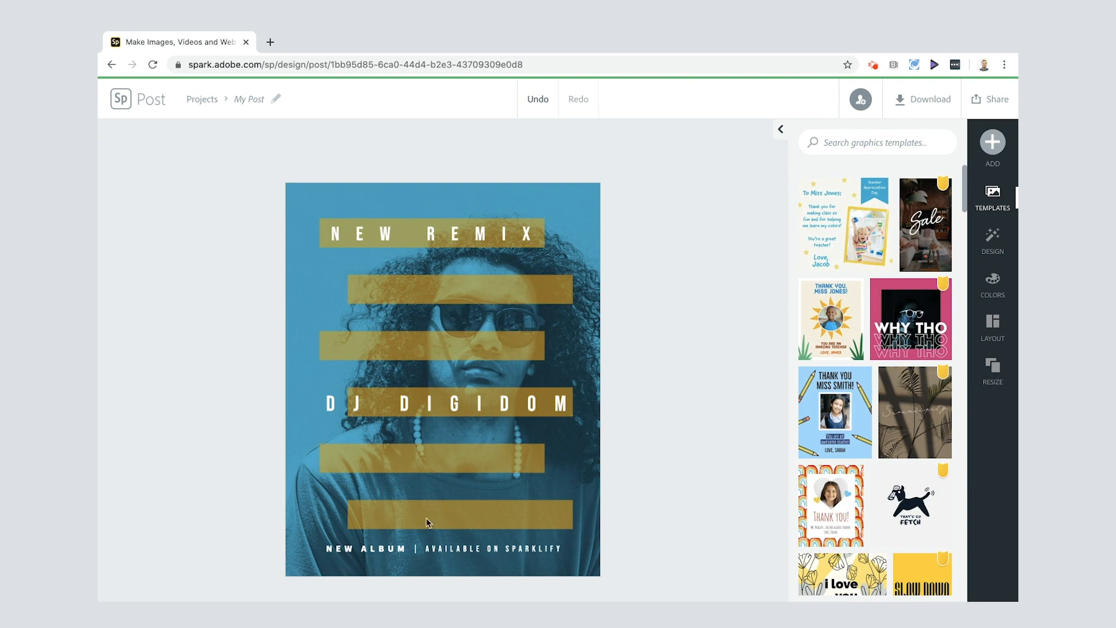
mouse_move(443, 549)
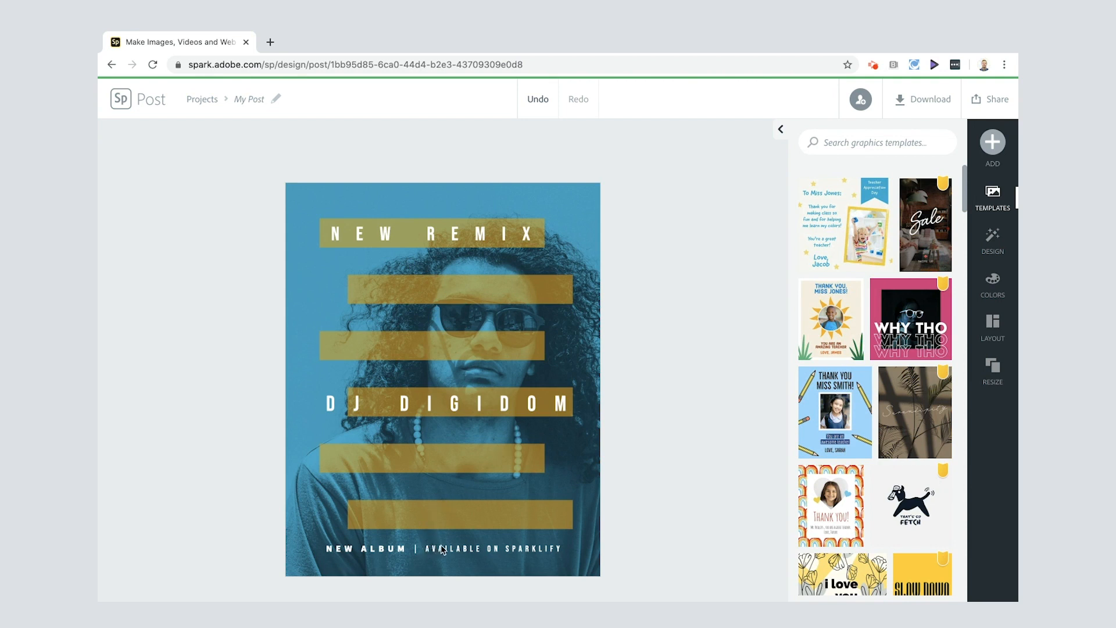
Rewrite the bottom tagline as 'Available on Sparklify' and undo an accidental move of the bars
double_click(442, 548)
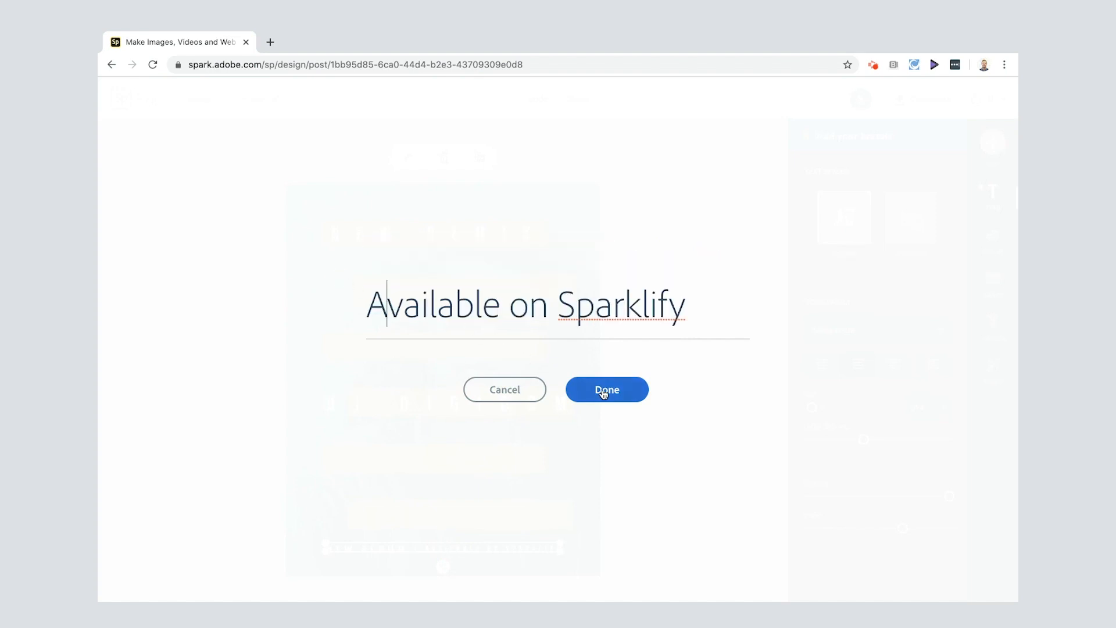
click(606, 389)
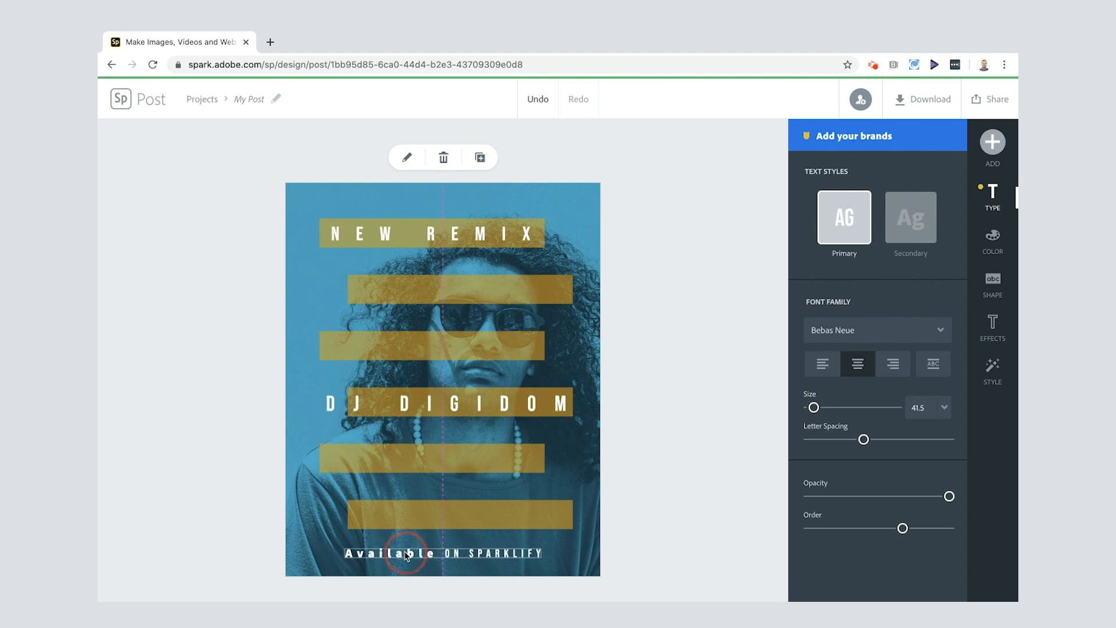
click(404, 552)
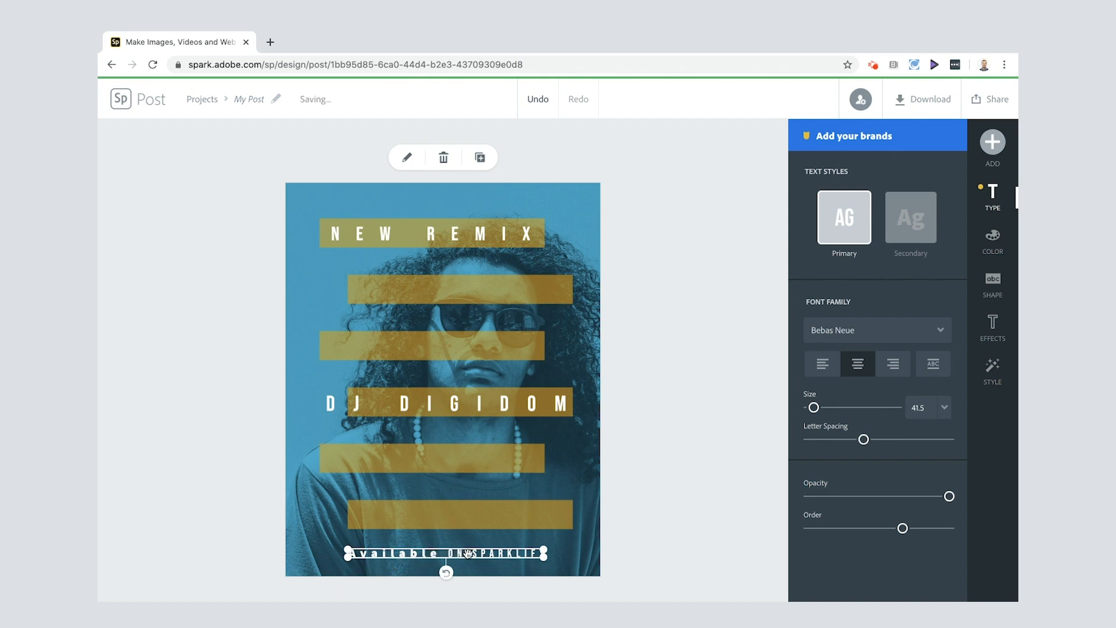
click(477, 515)
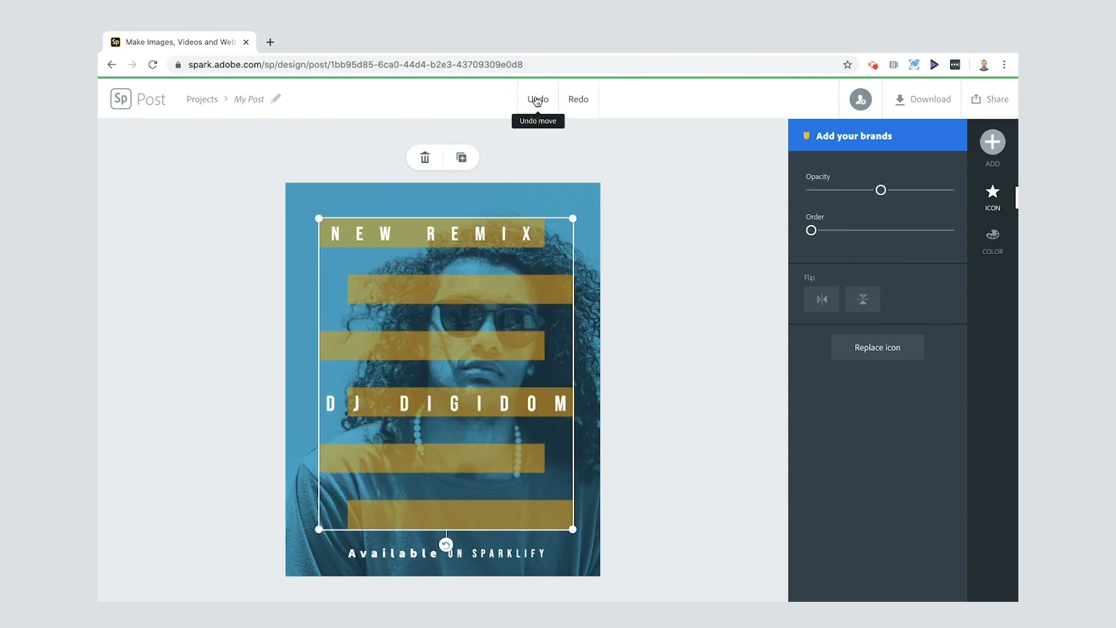
click(992, 197)
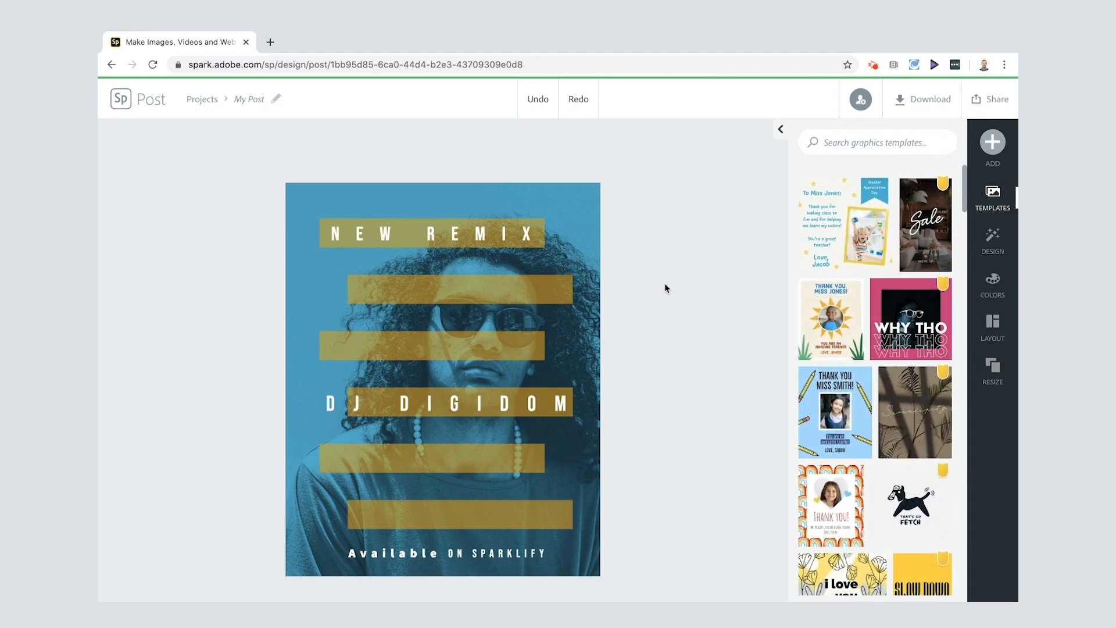
click(430, 233)
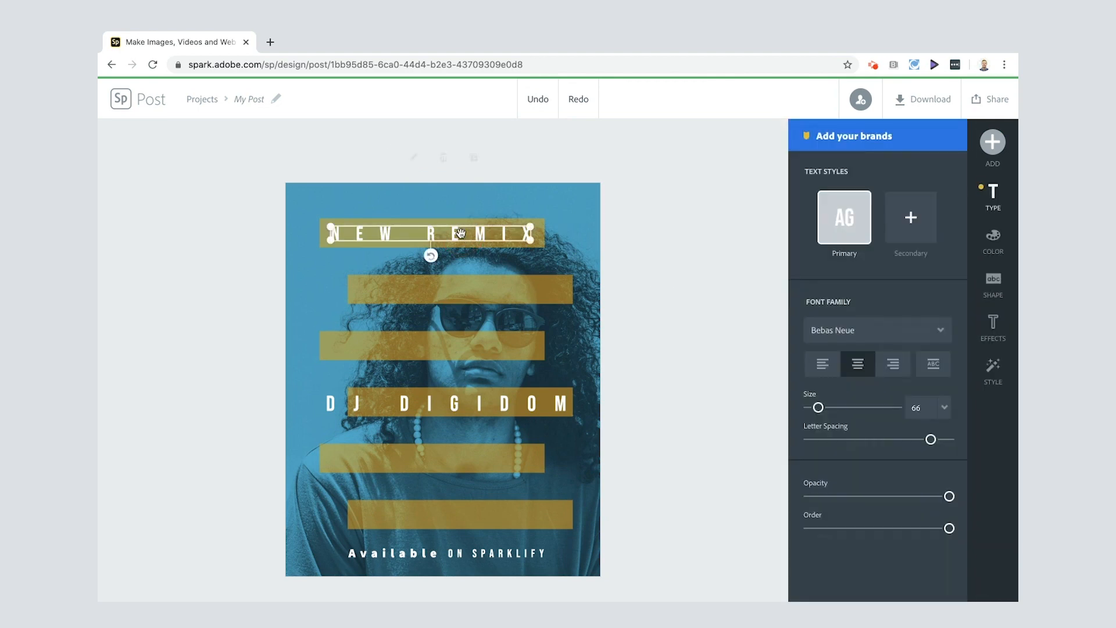
Duplicate the NEW REMIX heading and place the copy on the bottom bar
click(478, 157)
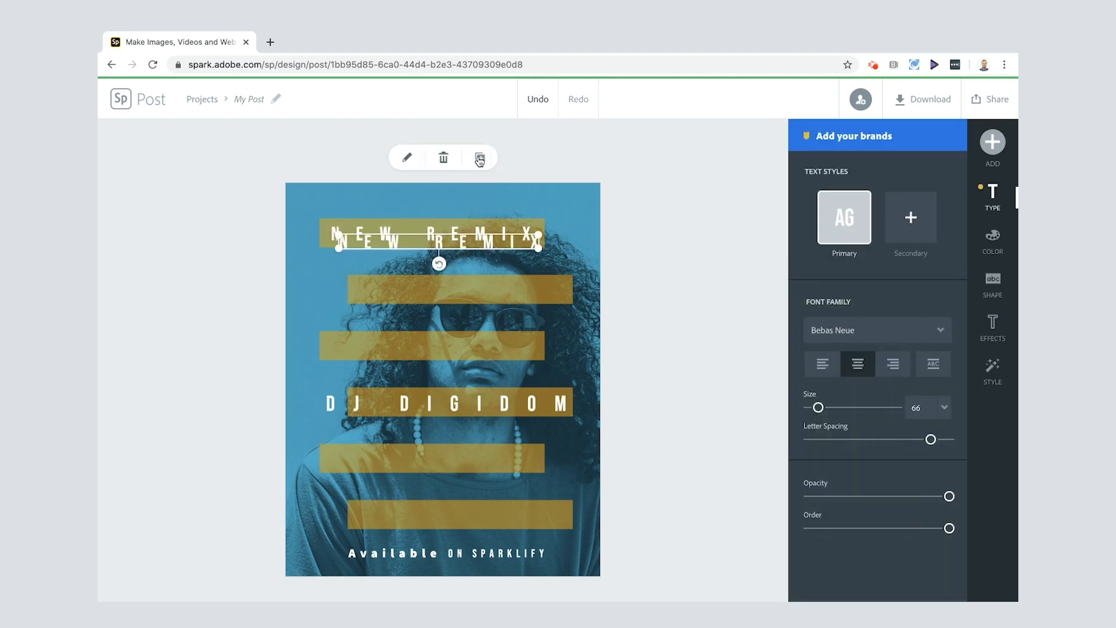
click(479, 157)
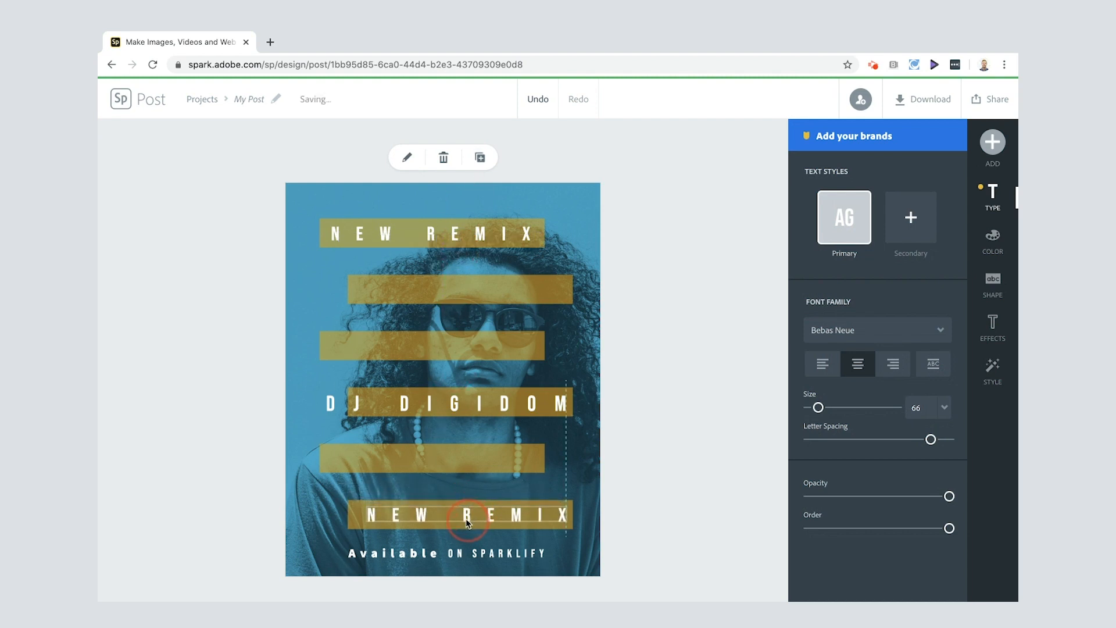
click(464, 515)
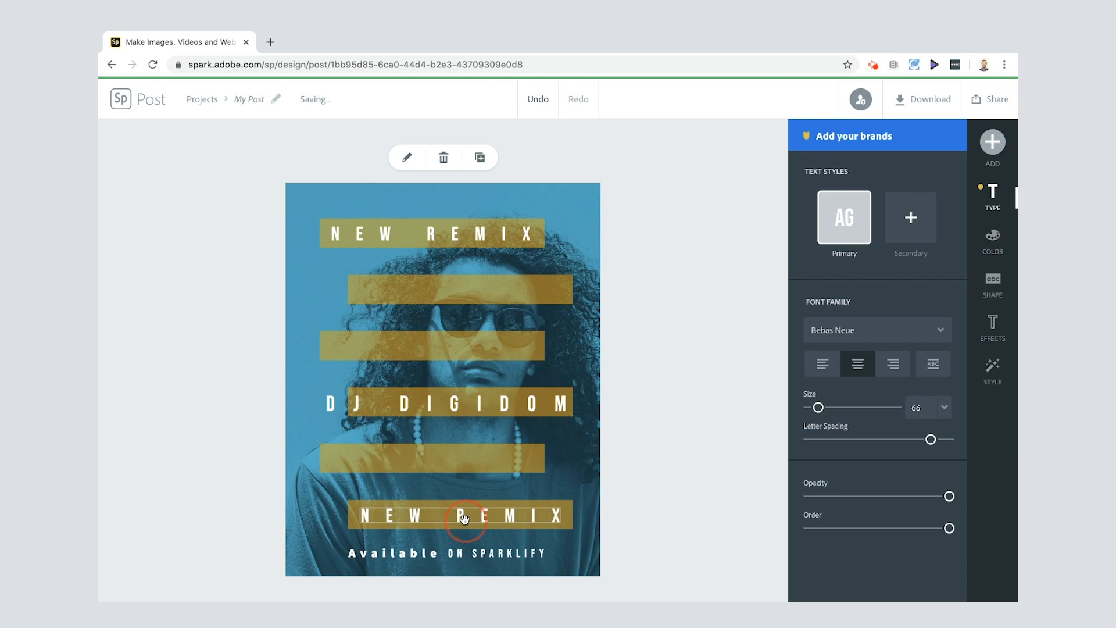
click(462, 514)
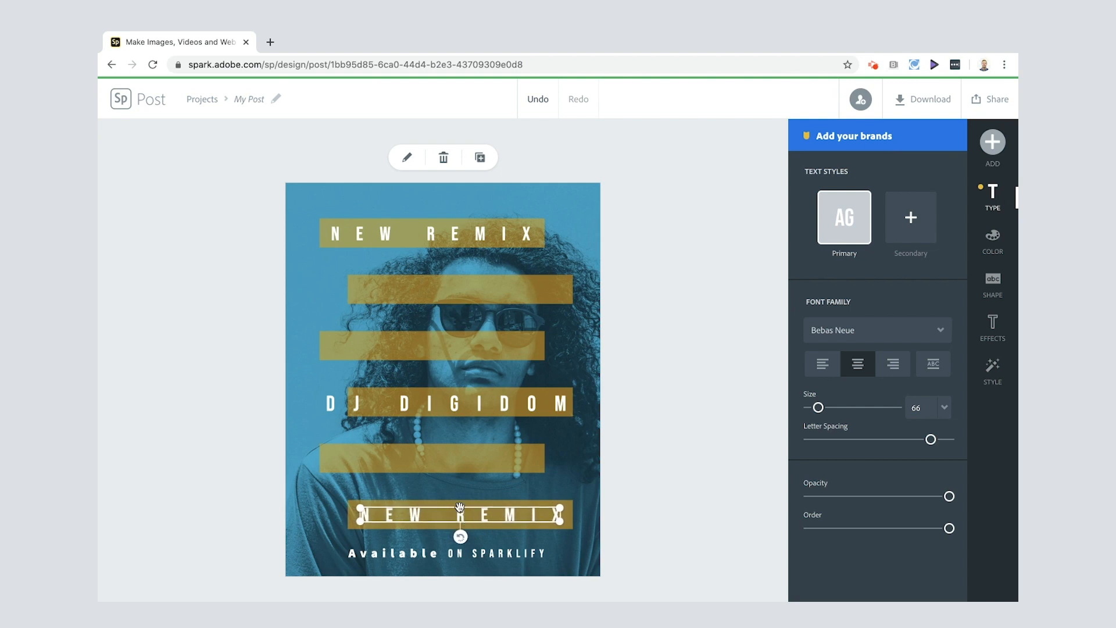
mouse_move(498, 515)
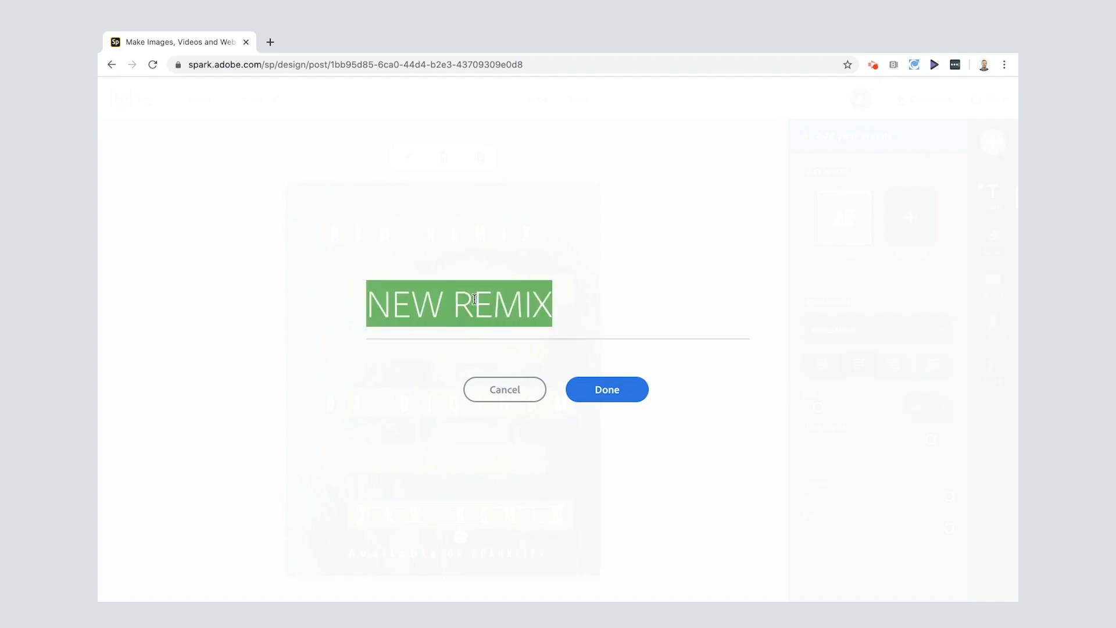
Reword the copied heading to OUT NOW and enlarge it on the bottom bar
text(OUT NOW)
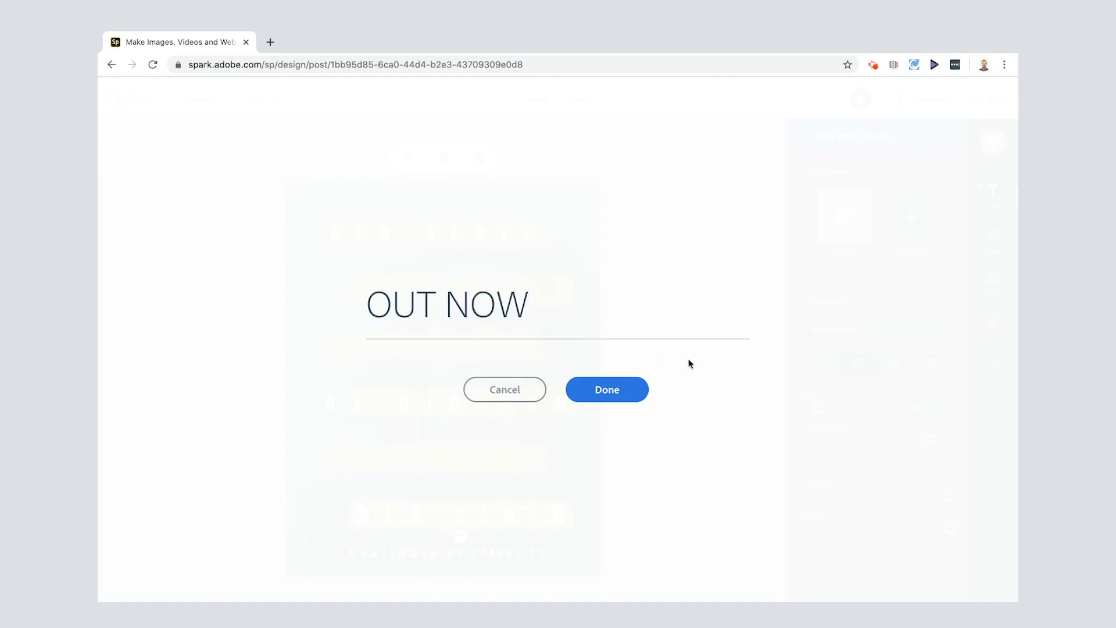
click(607, 389)
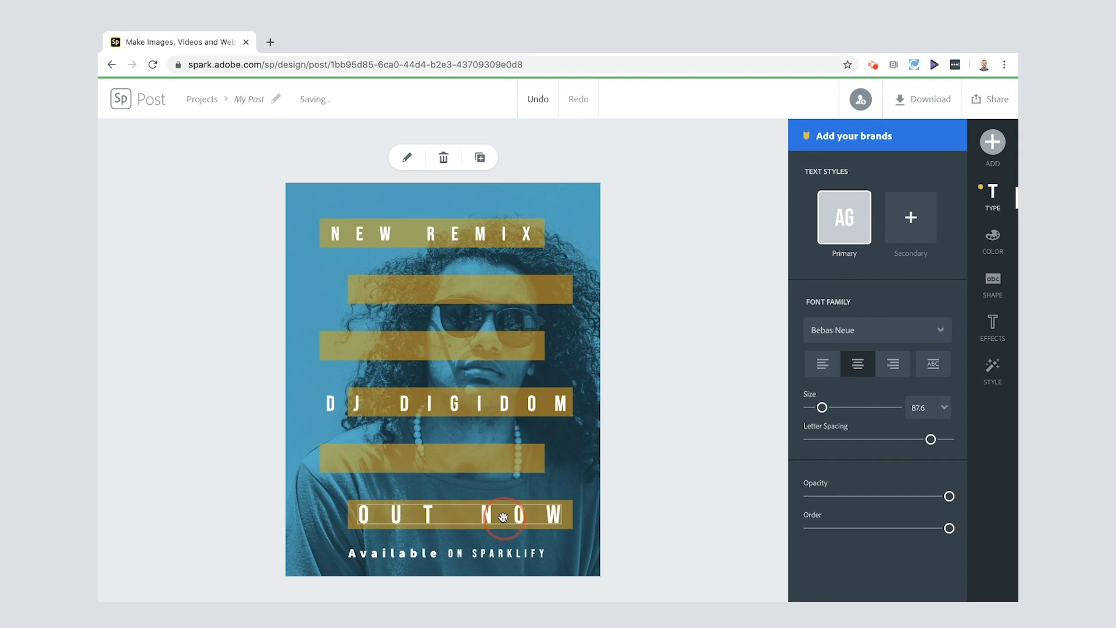
click(503, 514)
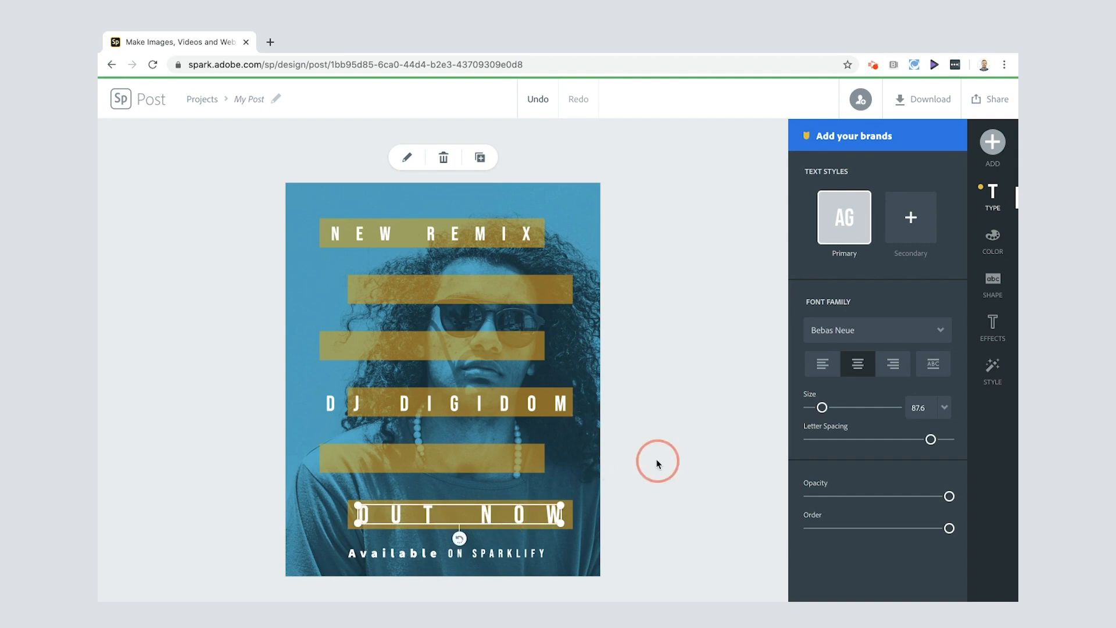
click(991, 197)
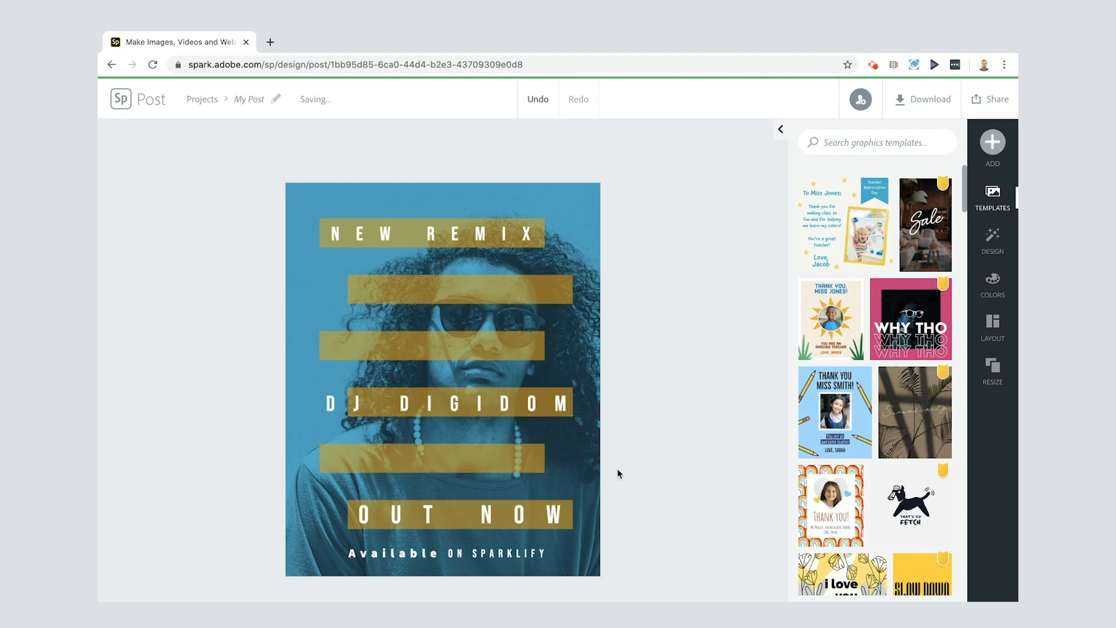
mouse_move(373, 560)
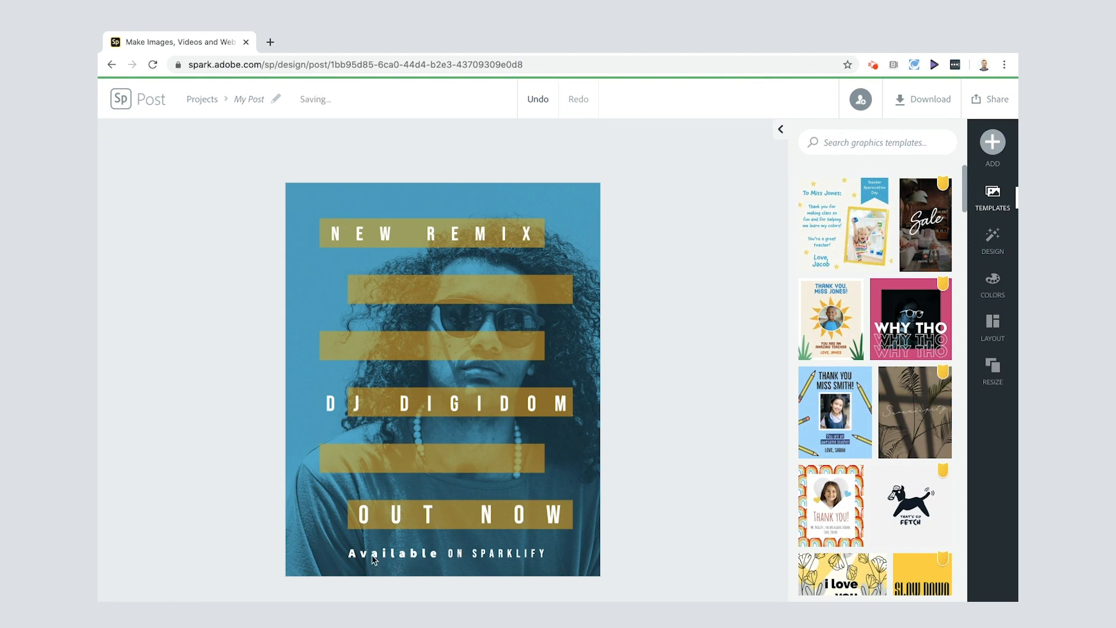
Remove the tagline's secondary style so it uses only the Primary Bebas Neue uppercase font
click(446, 553)
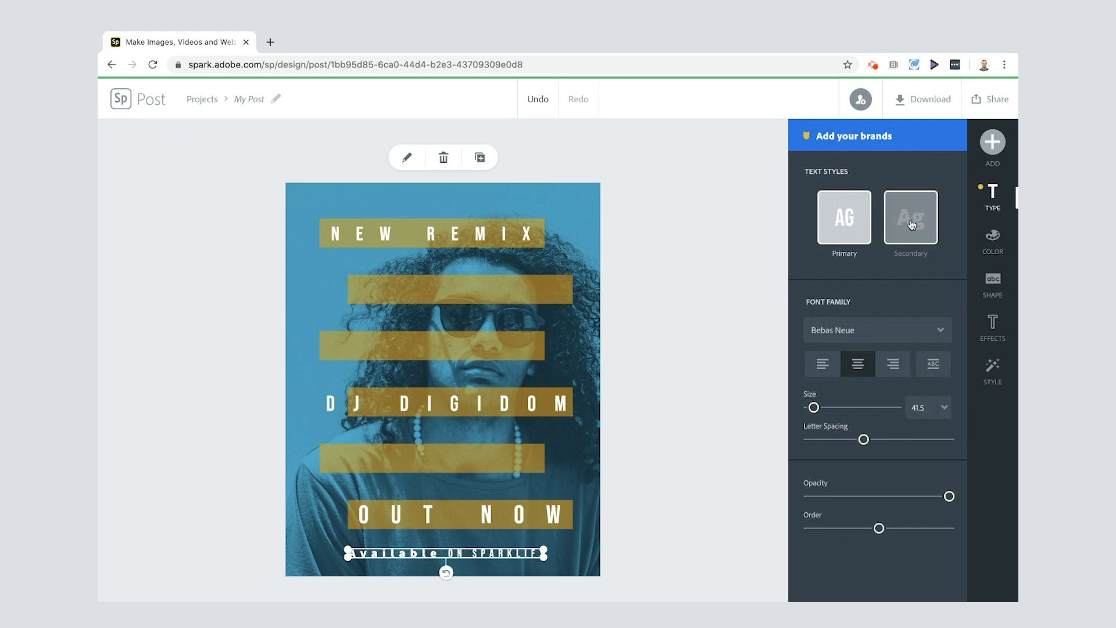
click(909, 217)
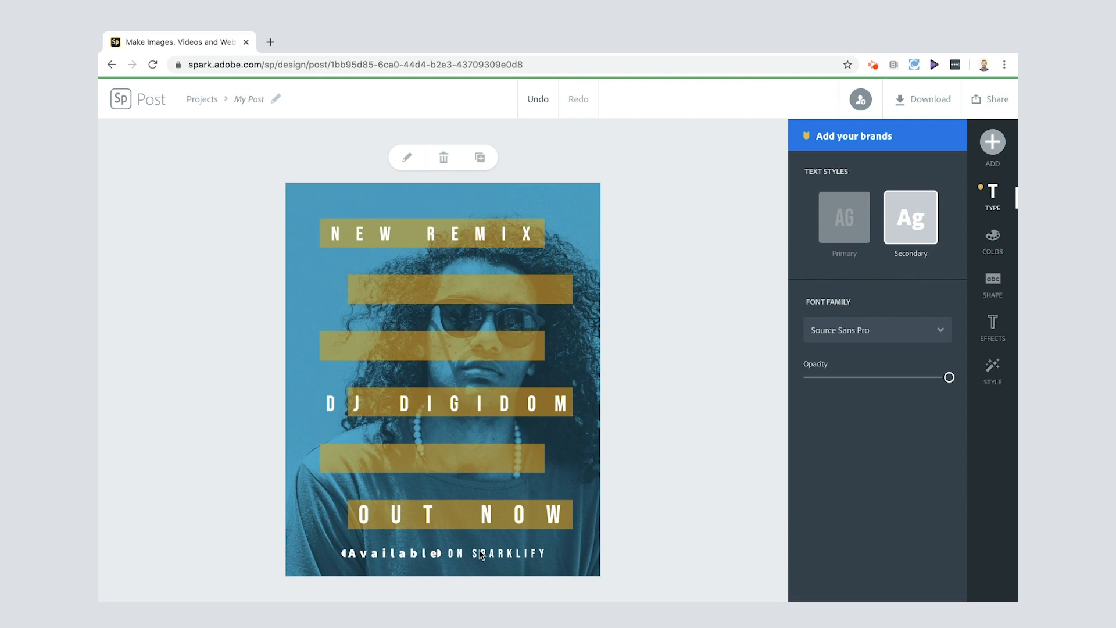
mouse_move(853, 347)
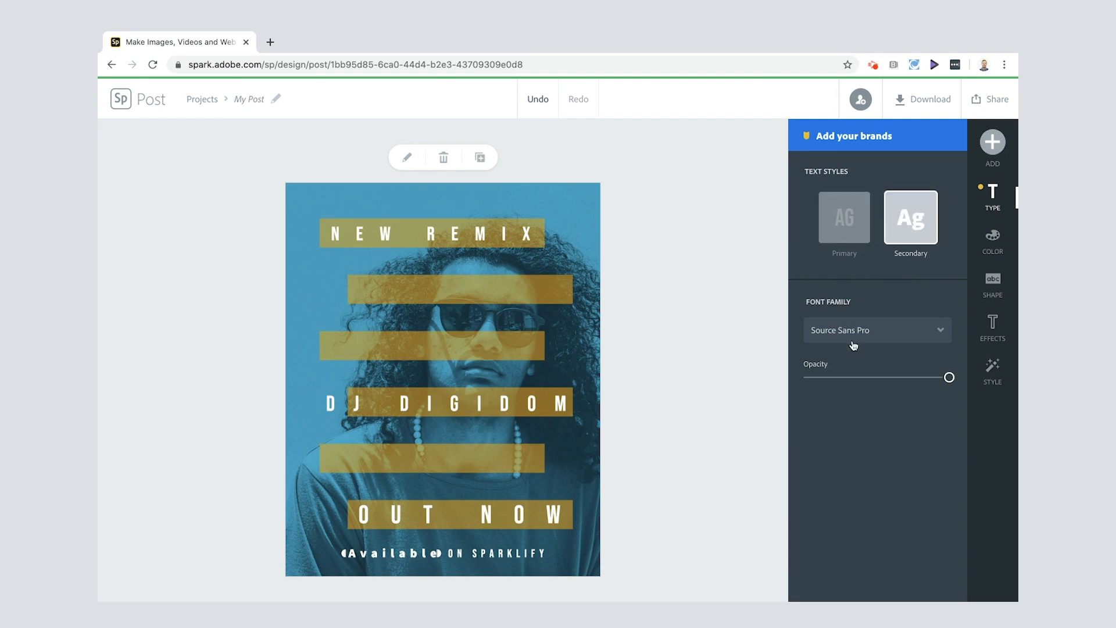
click(844, 218)
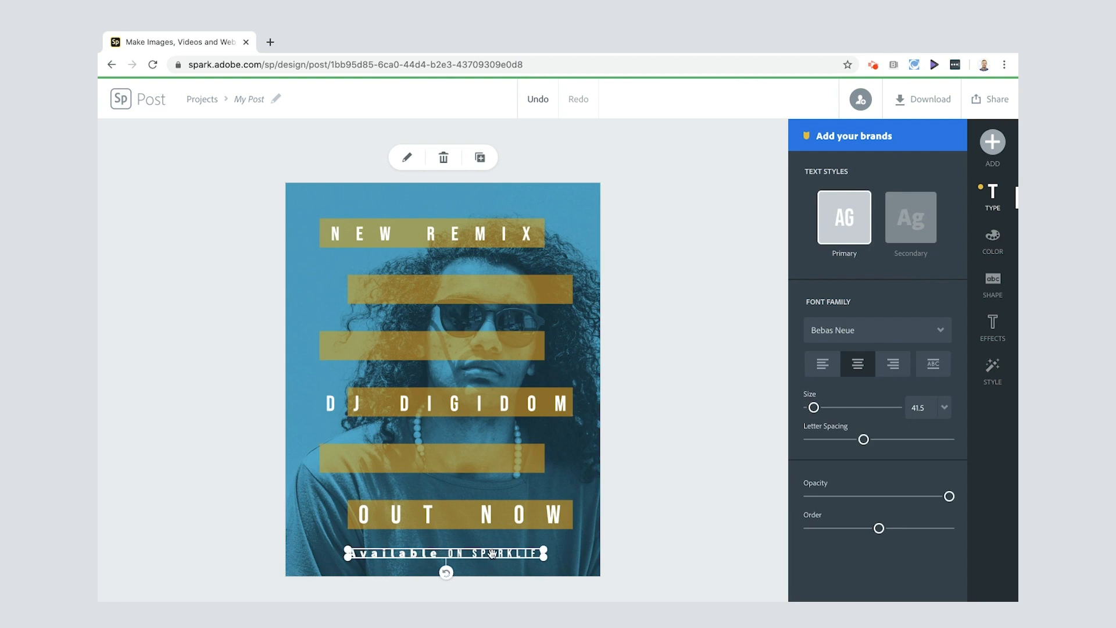
mouse_move(825, 246)
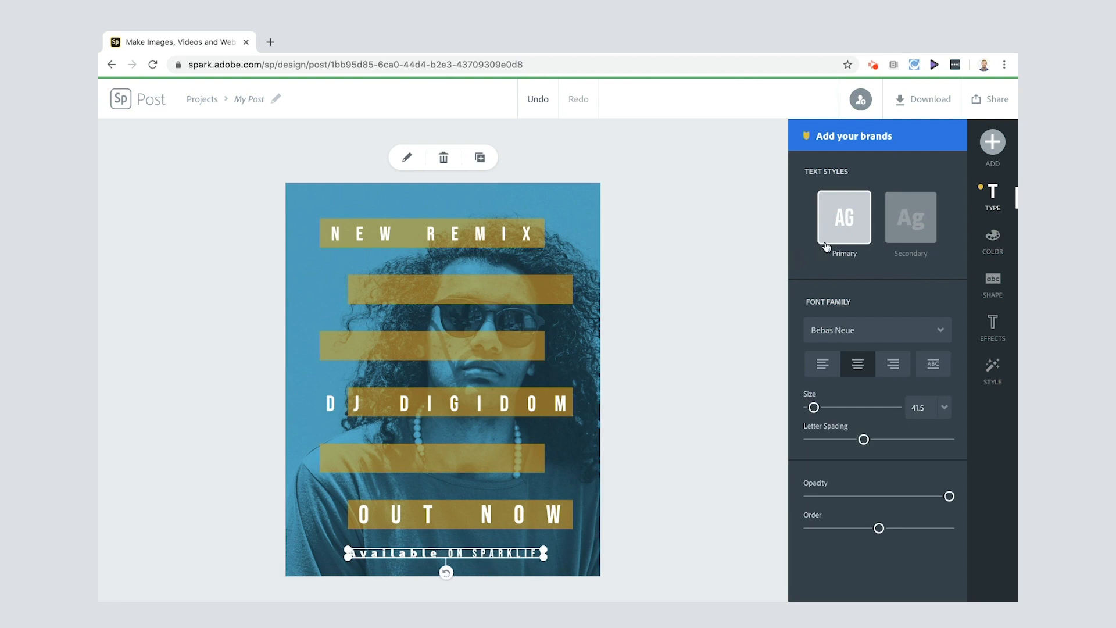
mouse_move(909, 217)
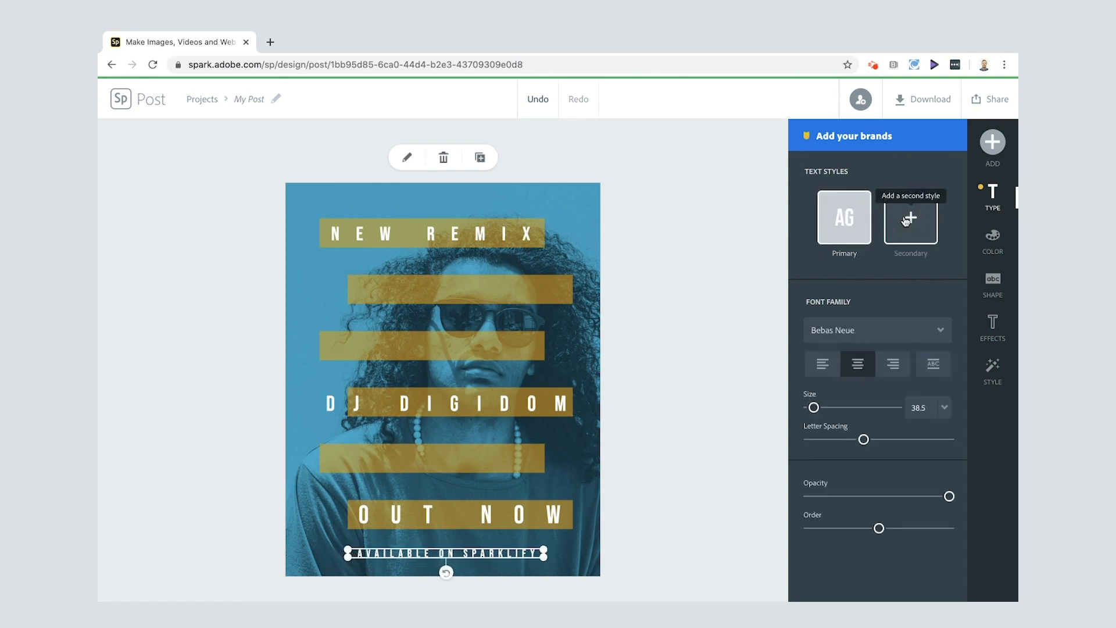
mouse_move(569, 532)
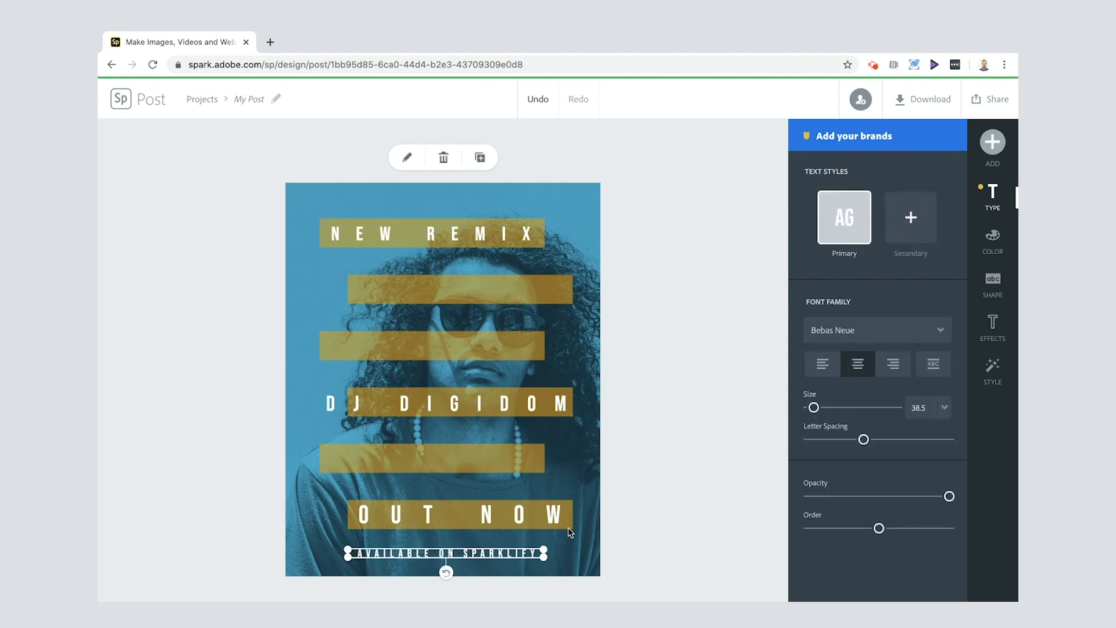
click(468, 553)
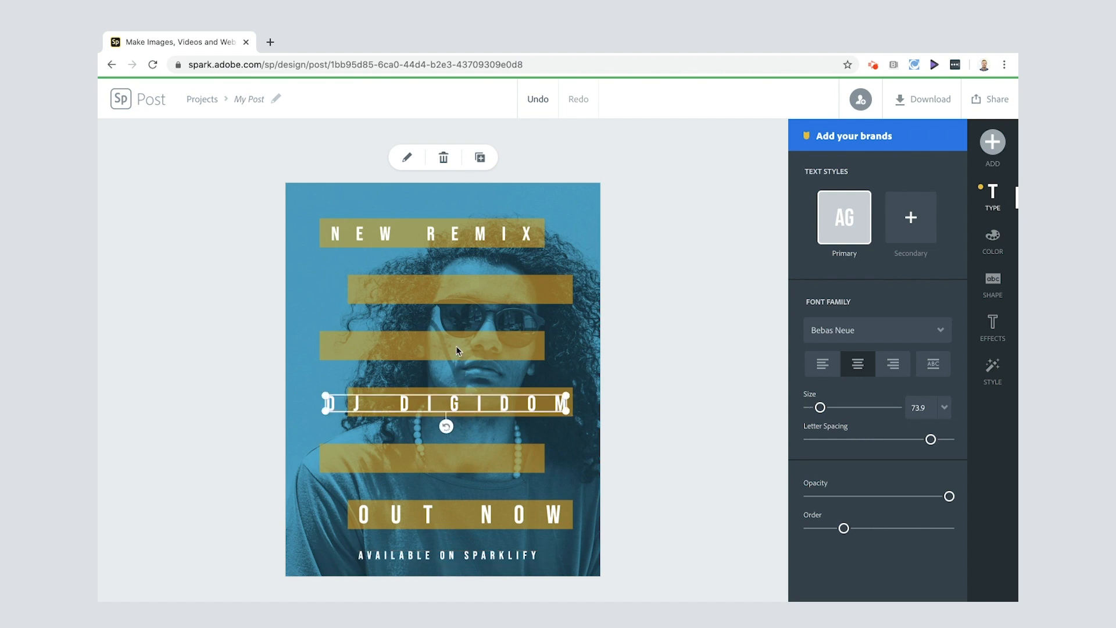
mouse_move(438, 505)
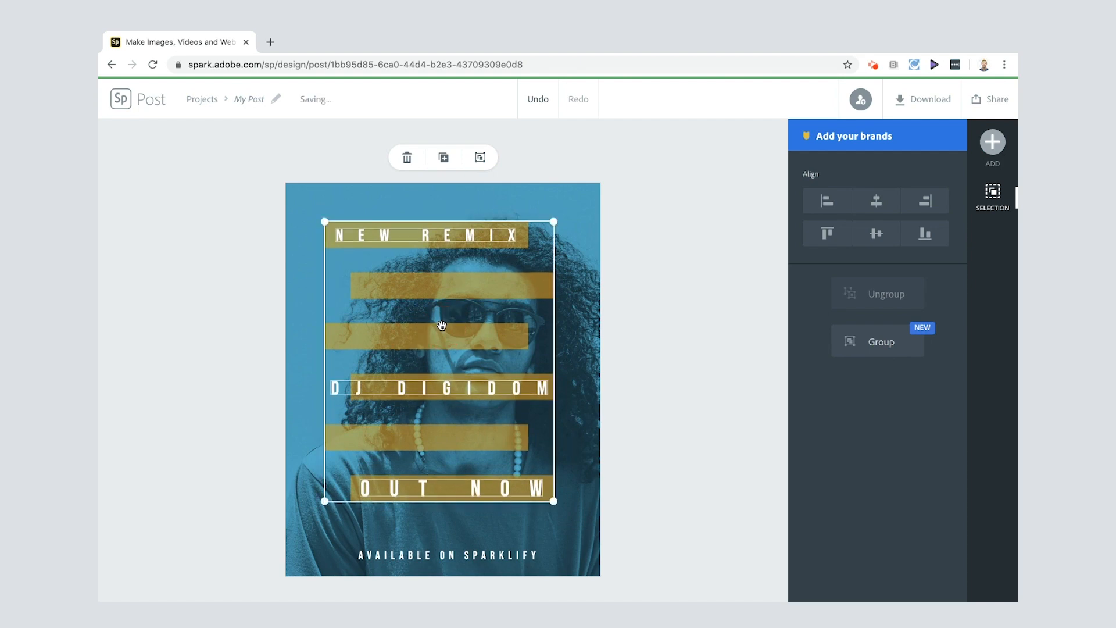
Resize the title texts and bars into a smaller block higher above the tagline
click(991, 198)
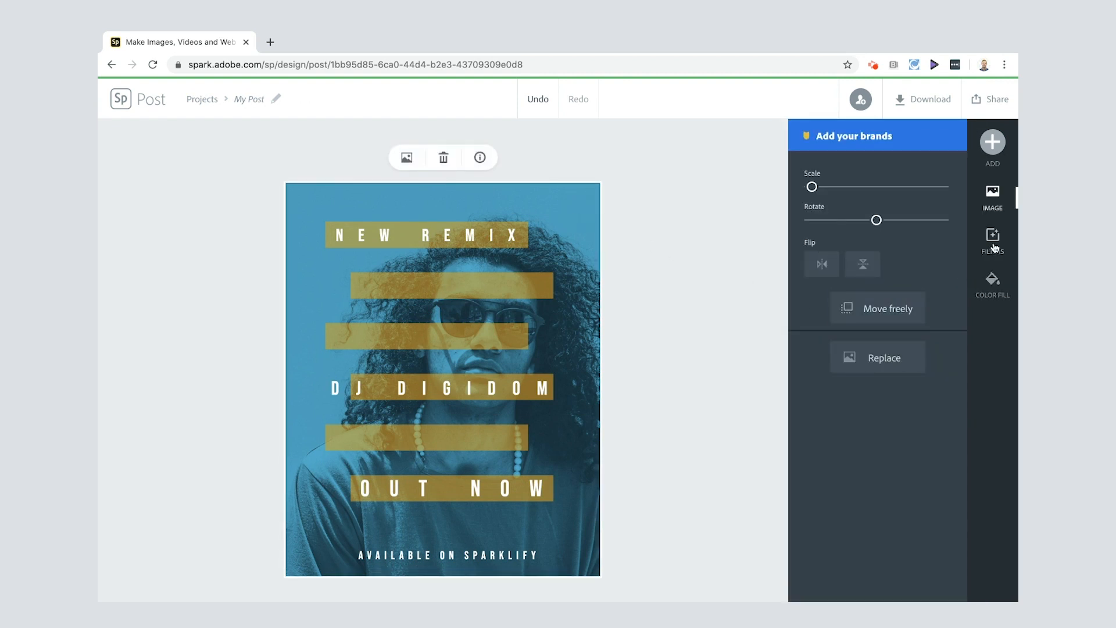
Try Contrast and Multiply filters, then apply Colorize shuffled to an orange tint on the DJ photo
click(992, 239)
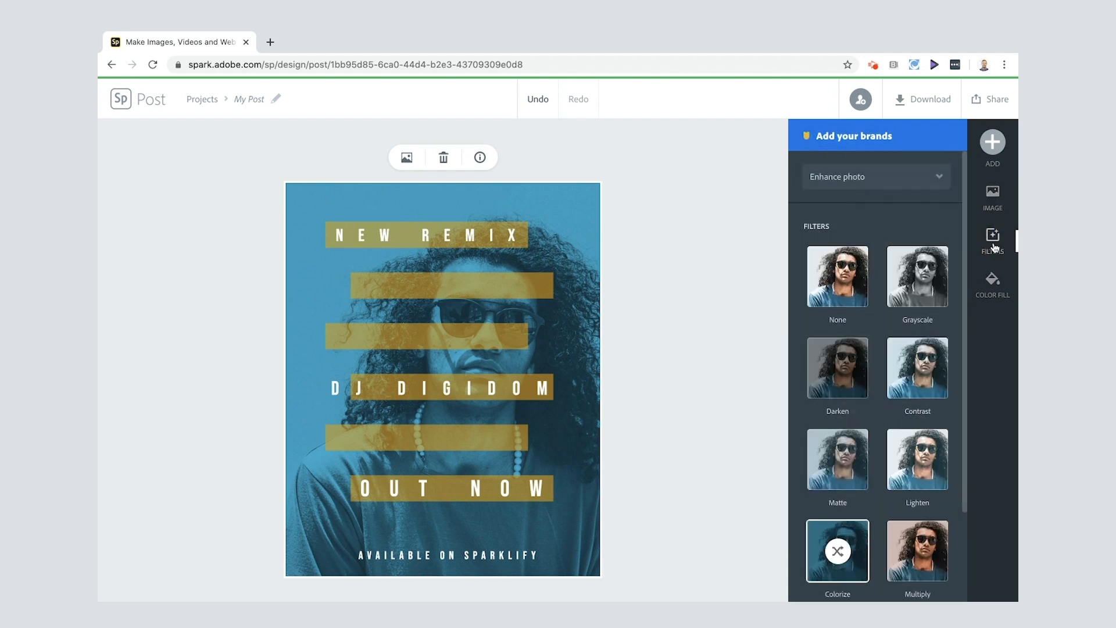
click(917, 277)
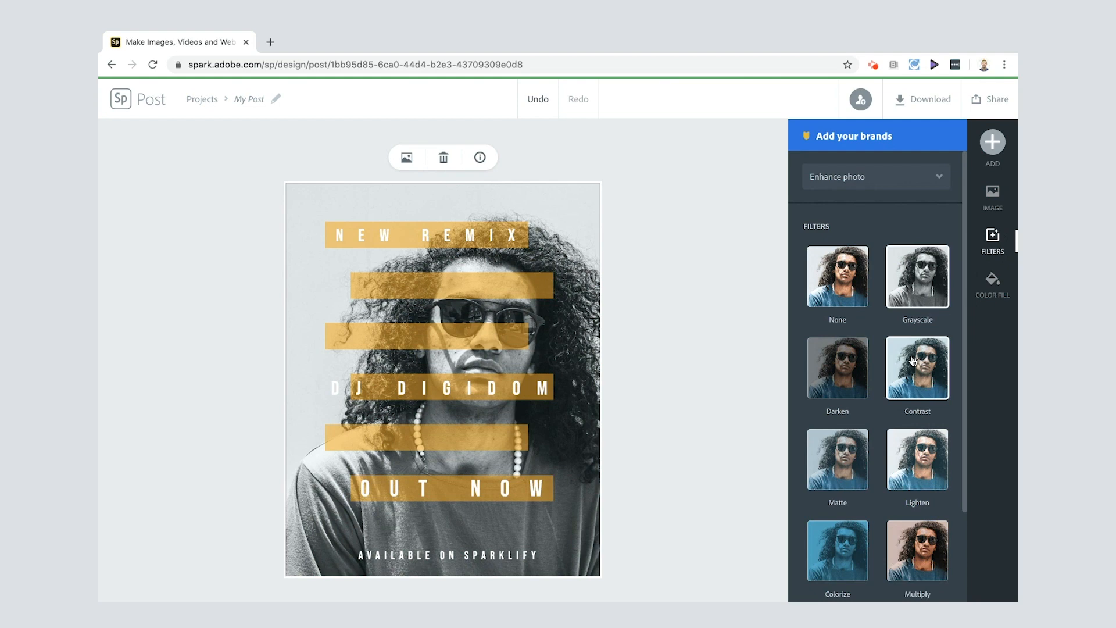
click(917, 549)
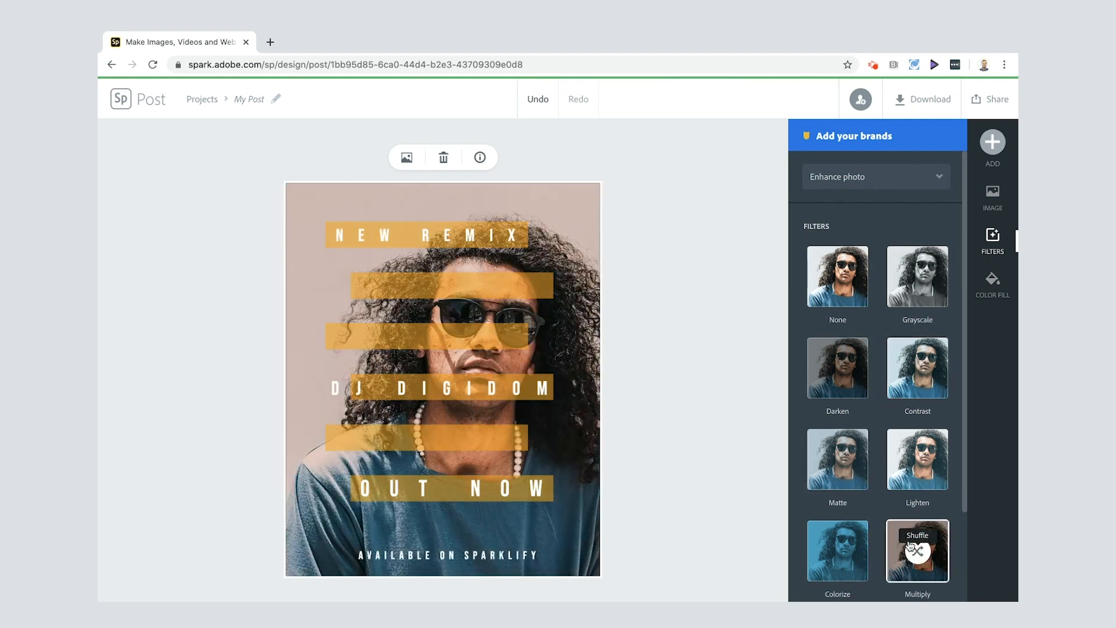
click(837, 550)
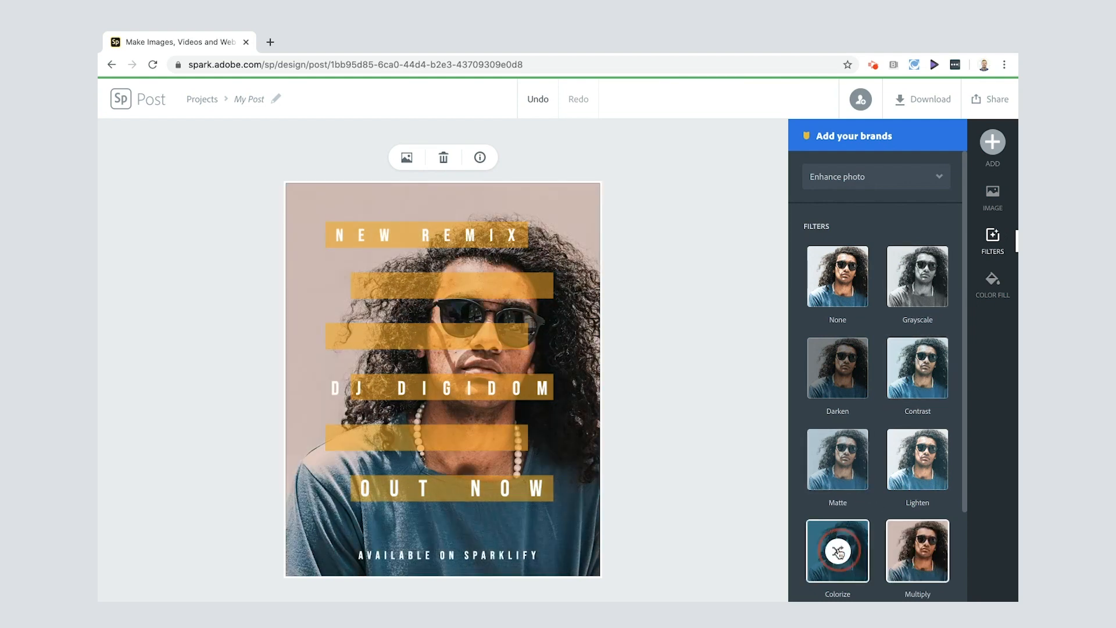
click(837, 550)
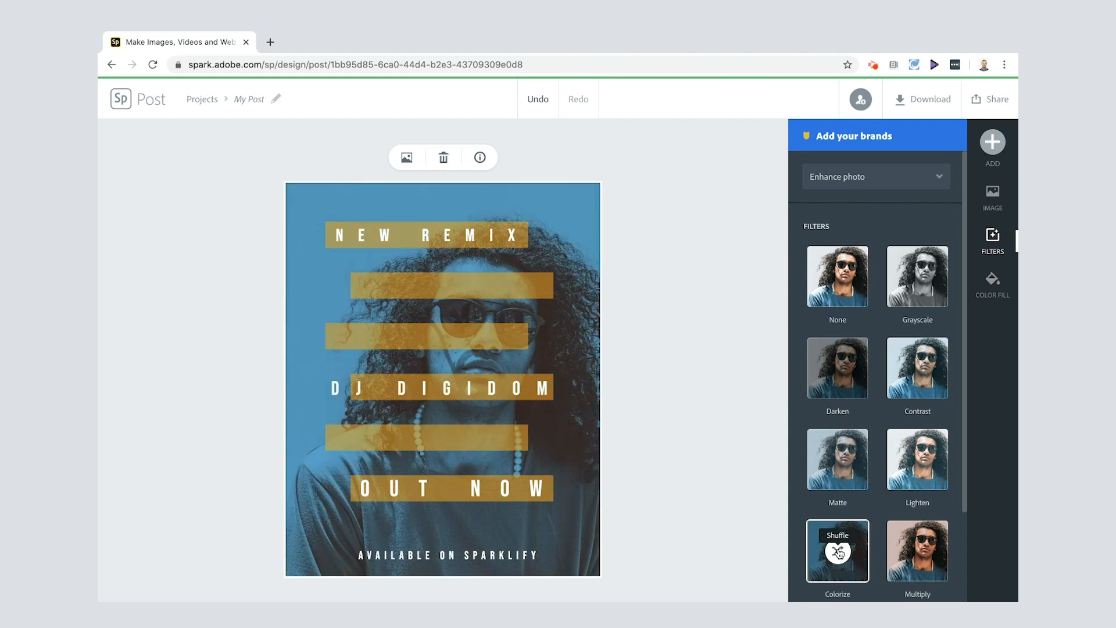
click(837, 550)
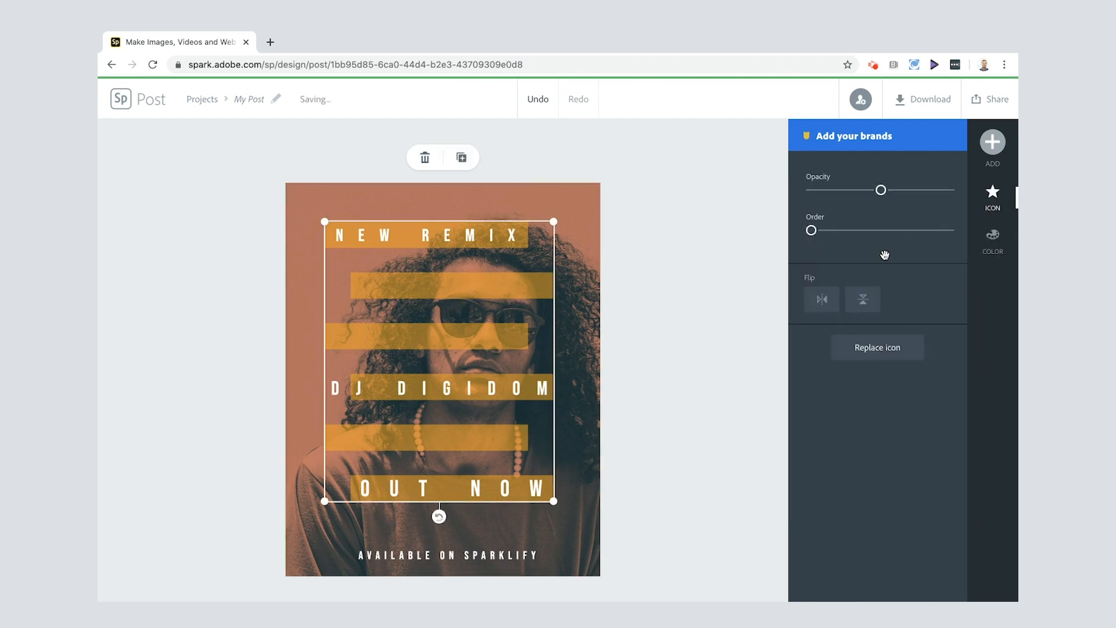
Recolour the line bars behind the titles to a blue swatch
click(992, 239)
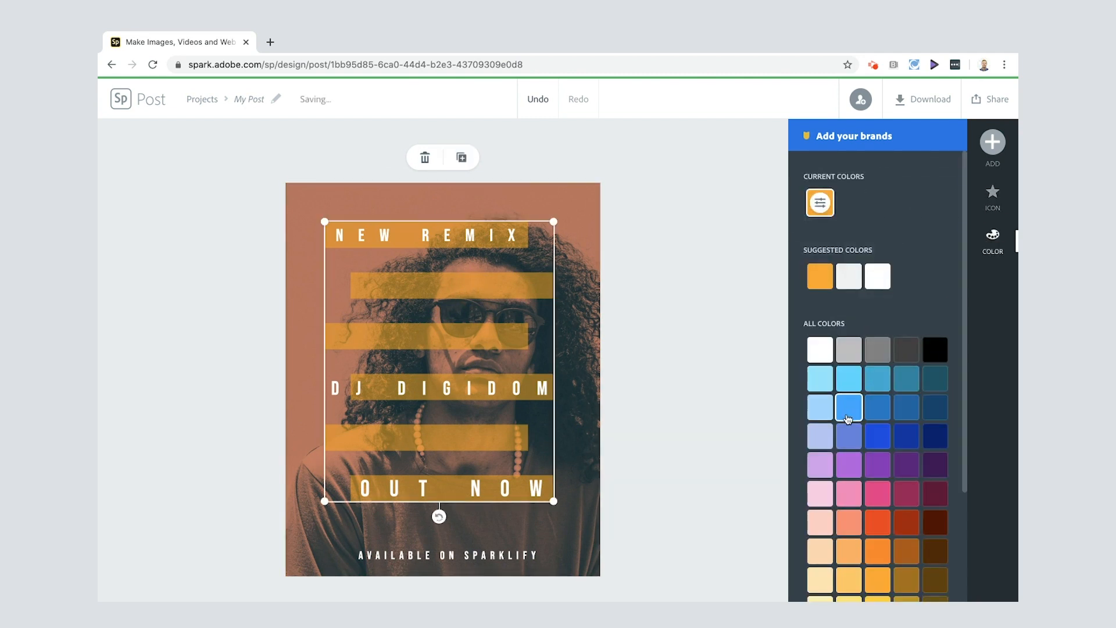
click(848, 407)
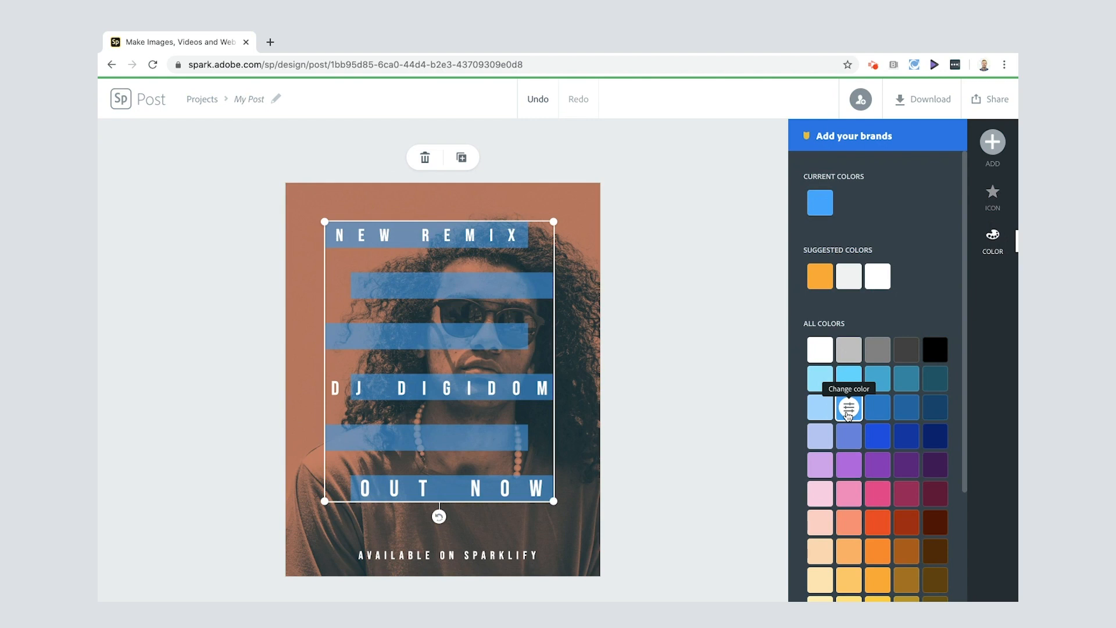
click(992, 198)
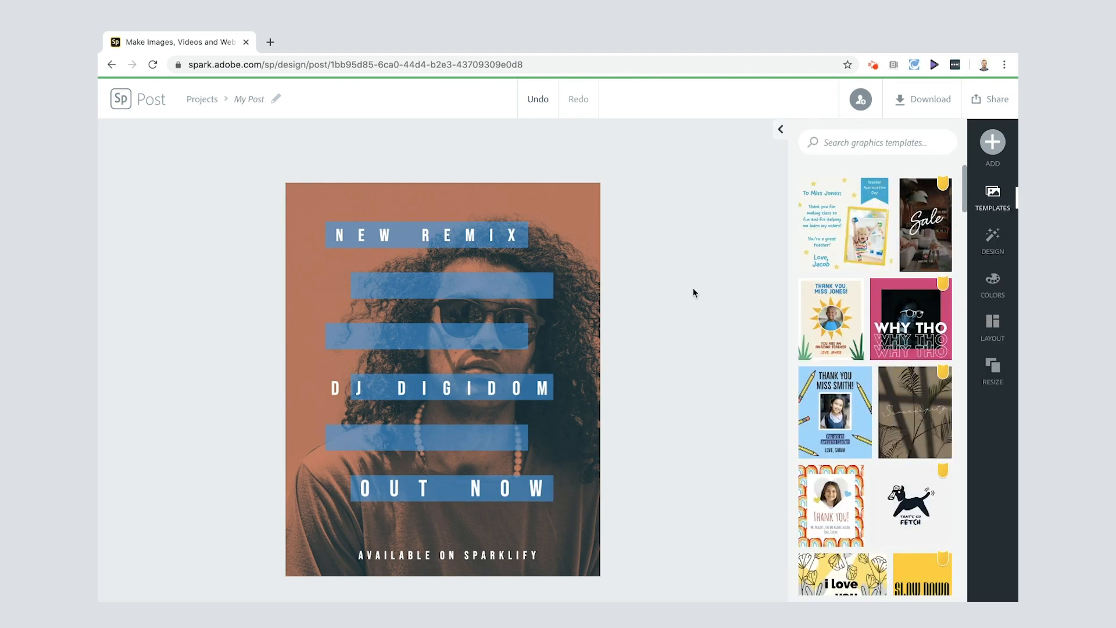
Search icons for 'head' and insert a headphones icon onto the poster
click(992, 148)
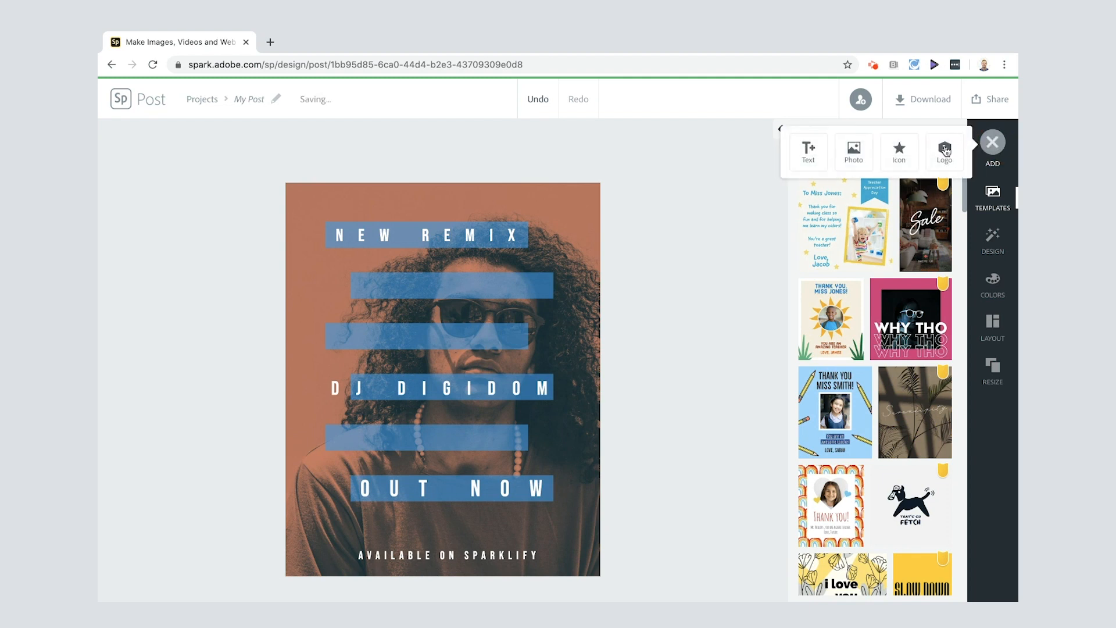
click(899, 151)
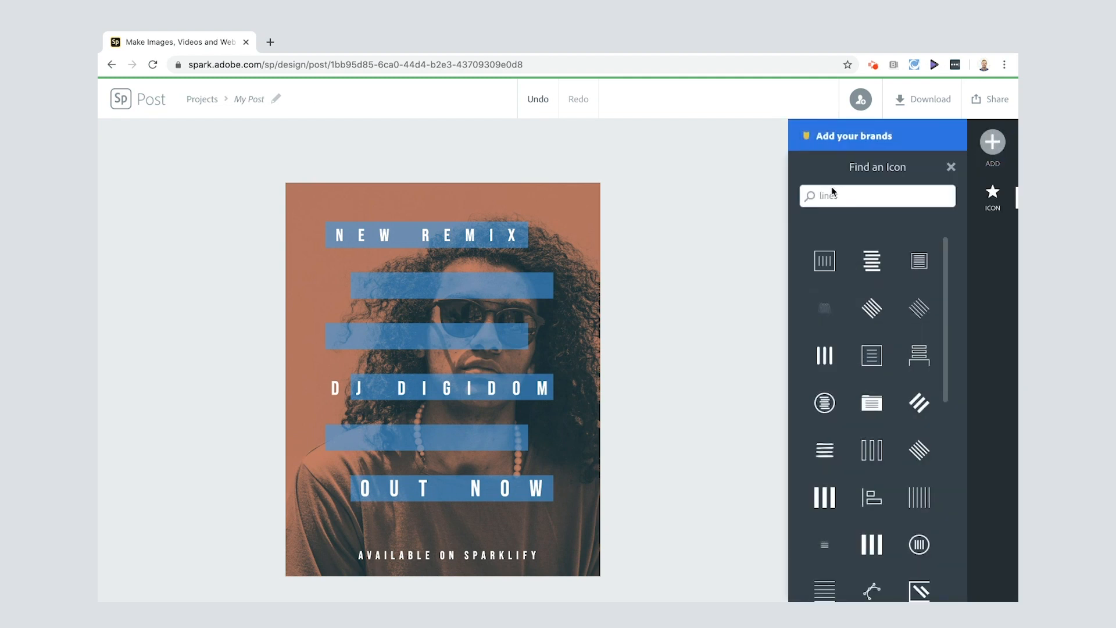
text(headpho)
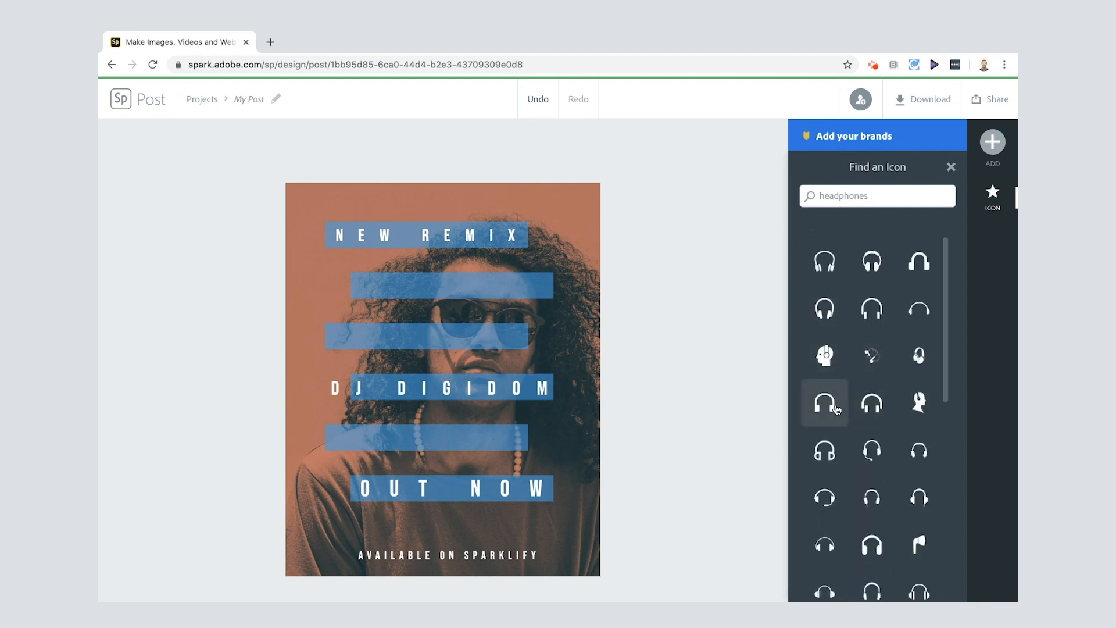
click(824, 403)
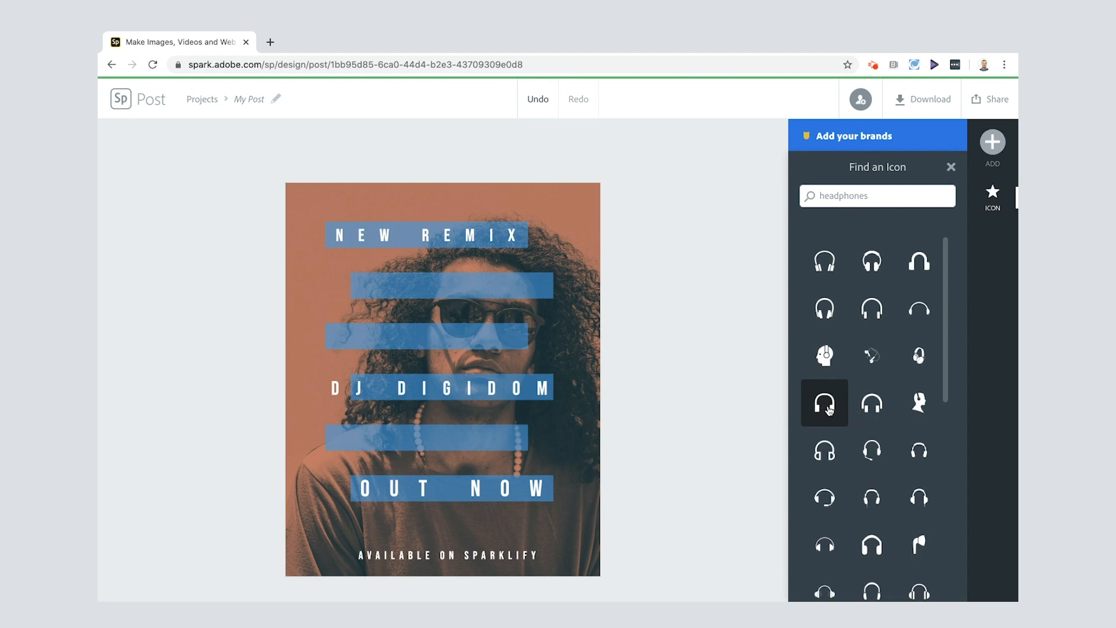
click(823, 402)
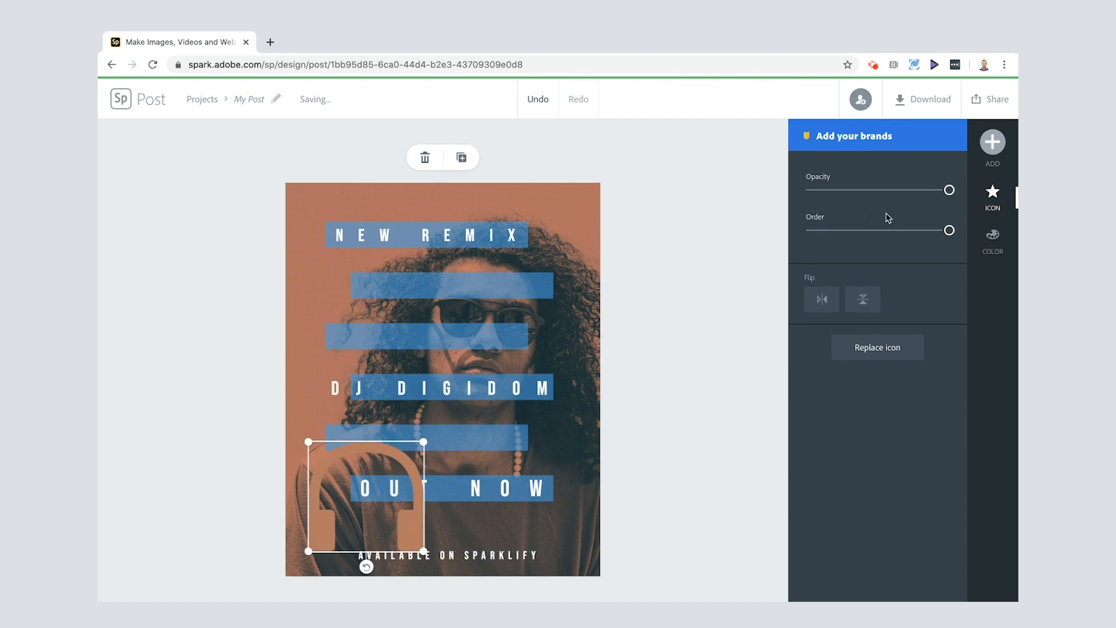
Make the headphones icon white, shrink it and tuck it left of the Sparklify tagline
click(992, 240)
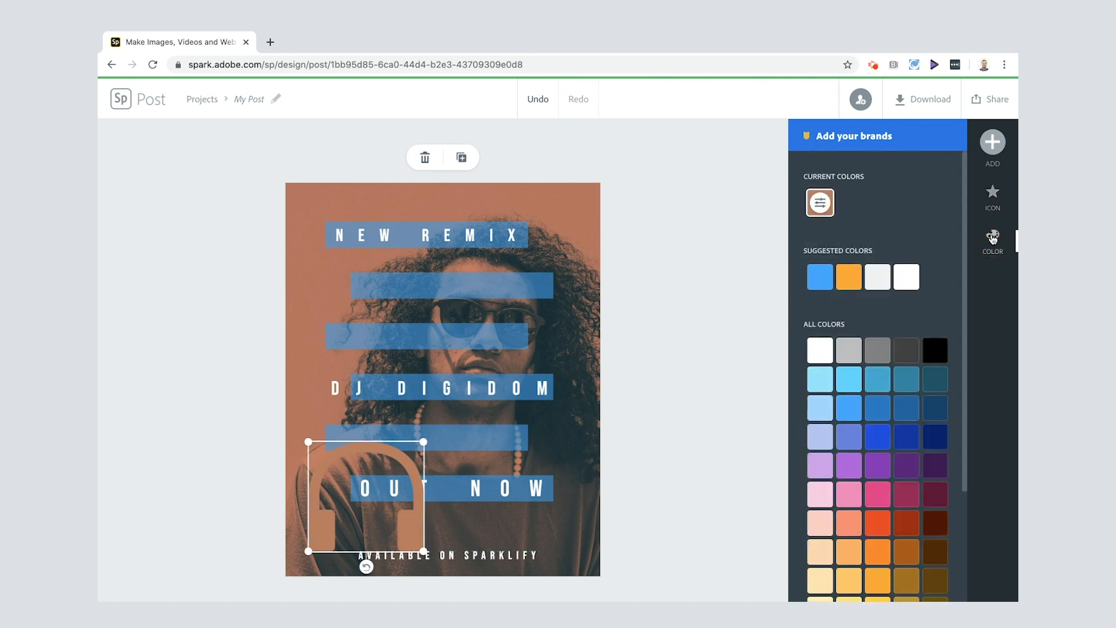
click(876, 277)
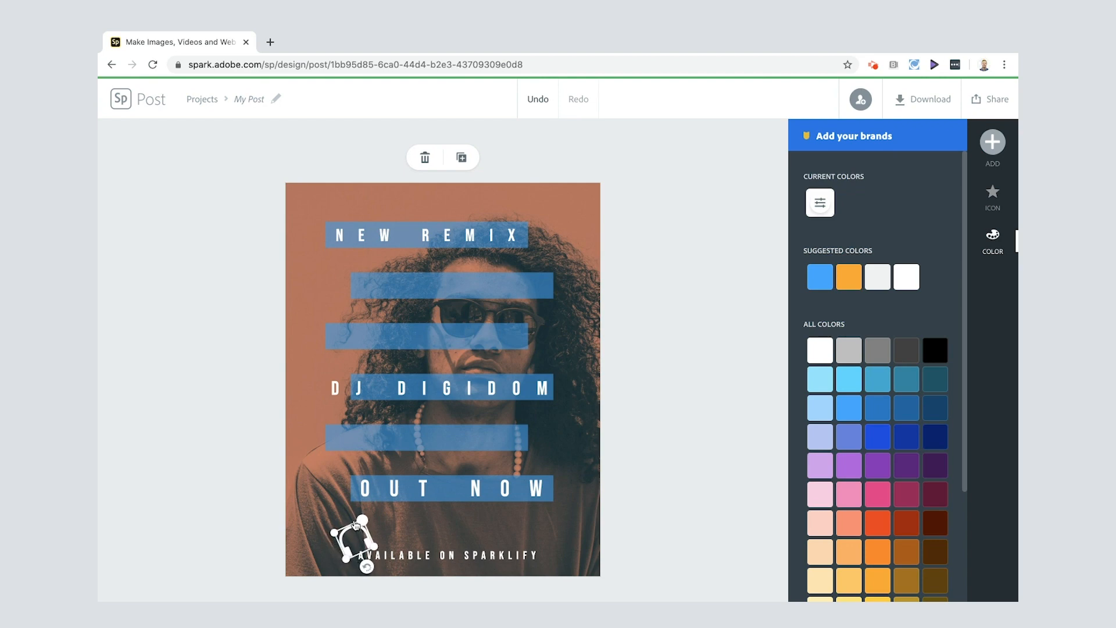
mouse_move(662, 376)
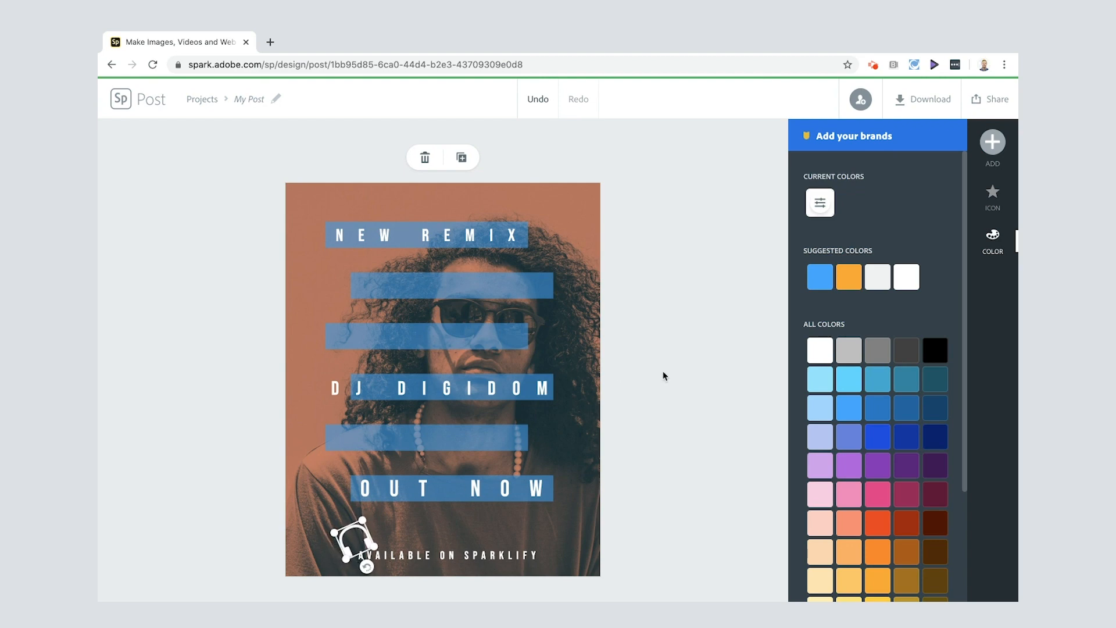
click(992, 198)
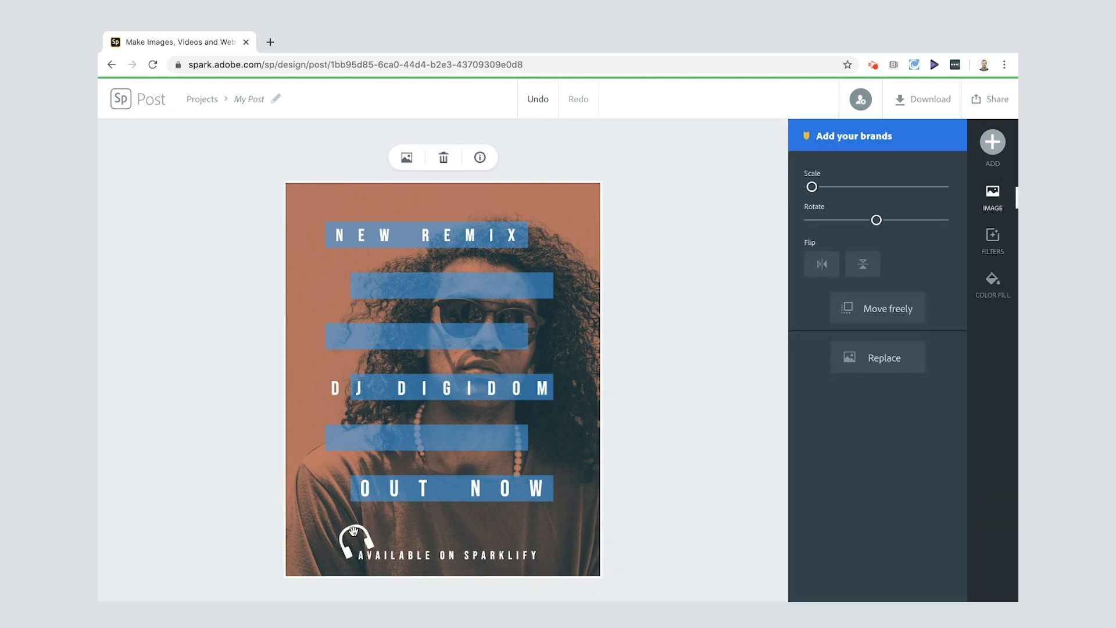
click(349, 548)
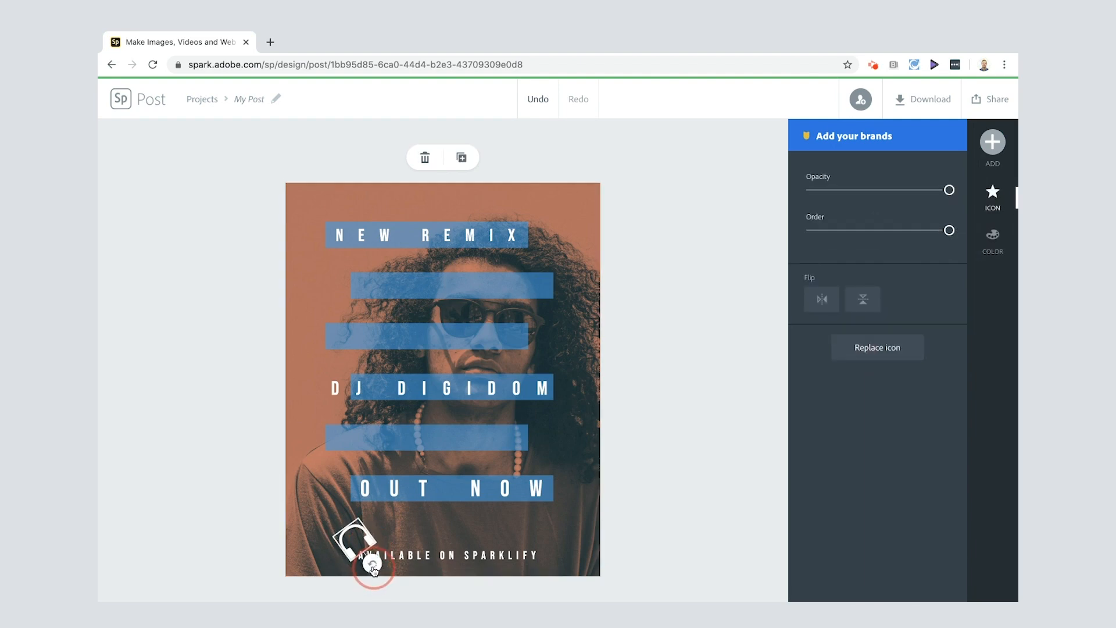
click(702, 458)
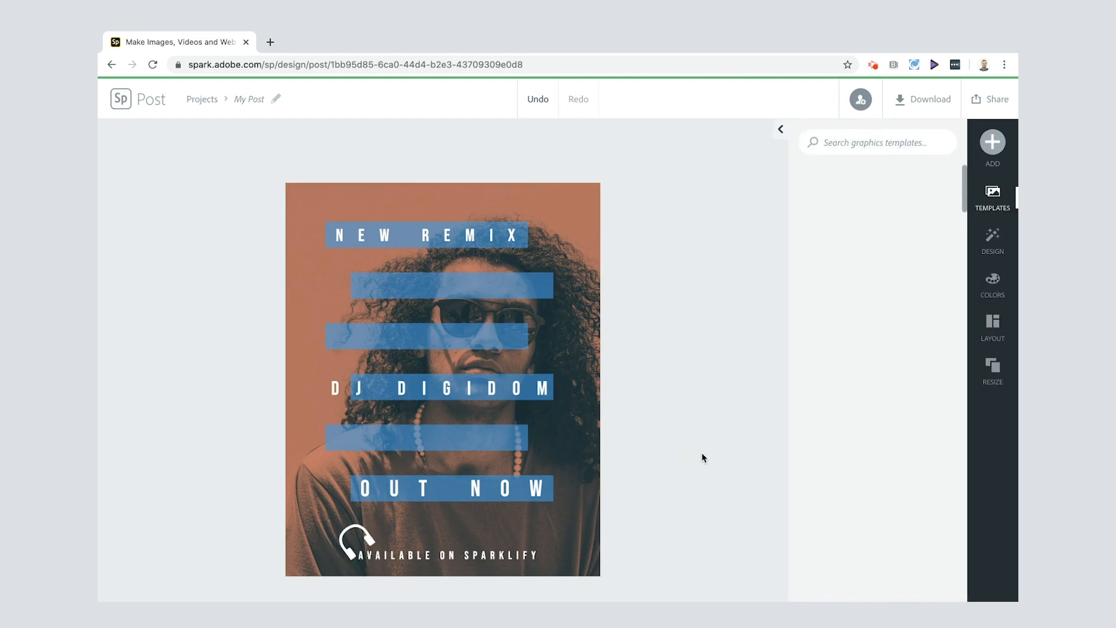
Leave the free stock photo browser and start uploading a photo from the computer
click(992, 195)
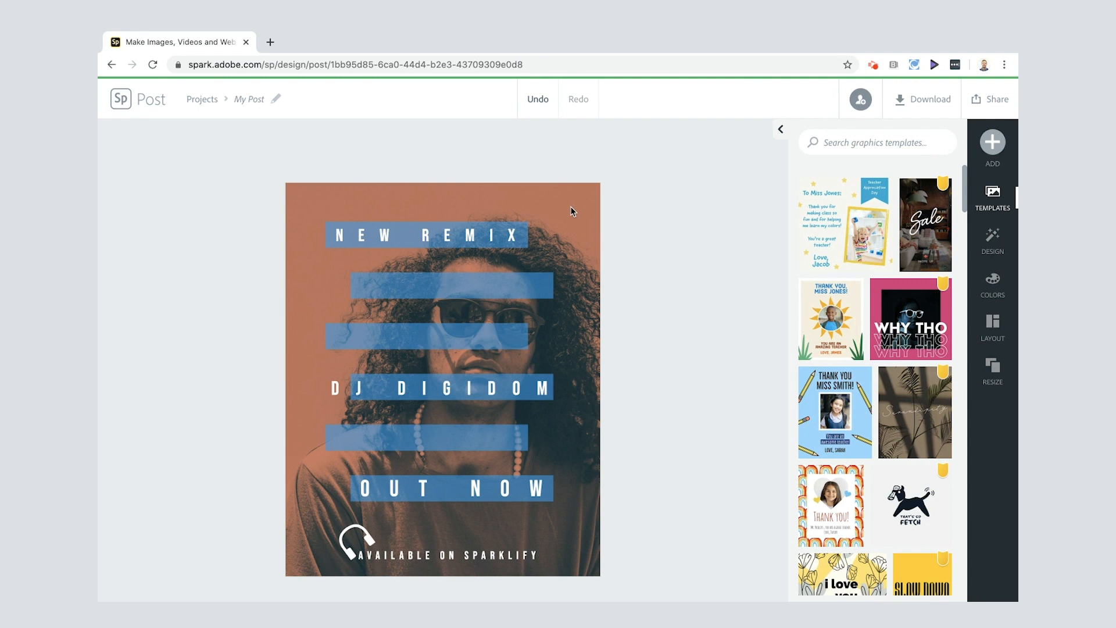
click(442, 377)
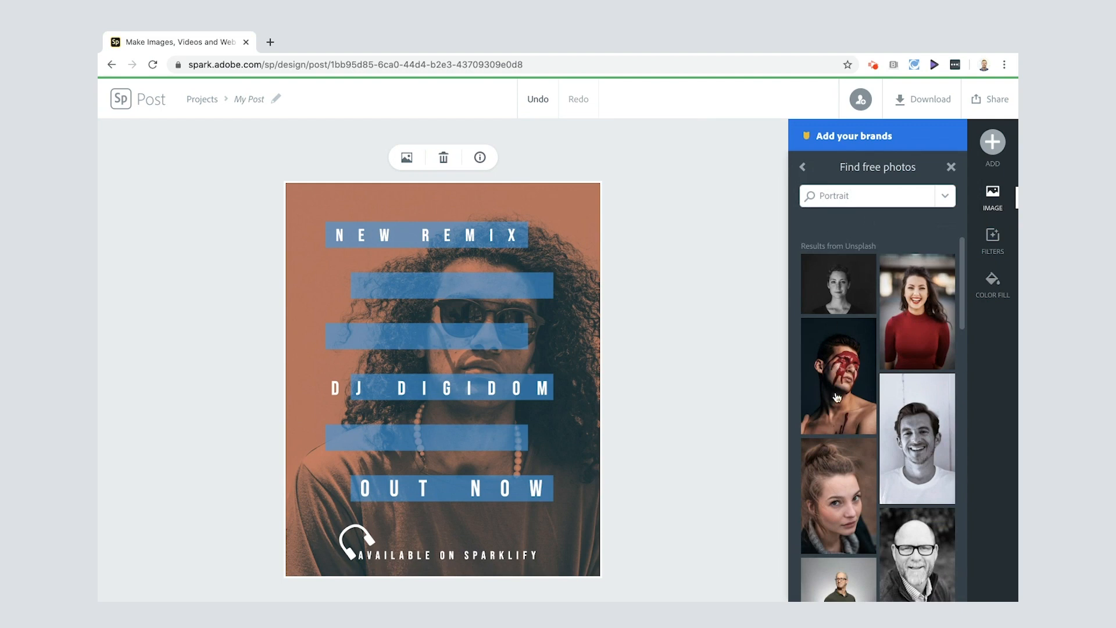
scroll(down, 3)
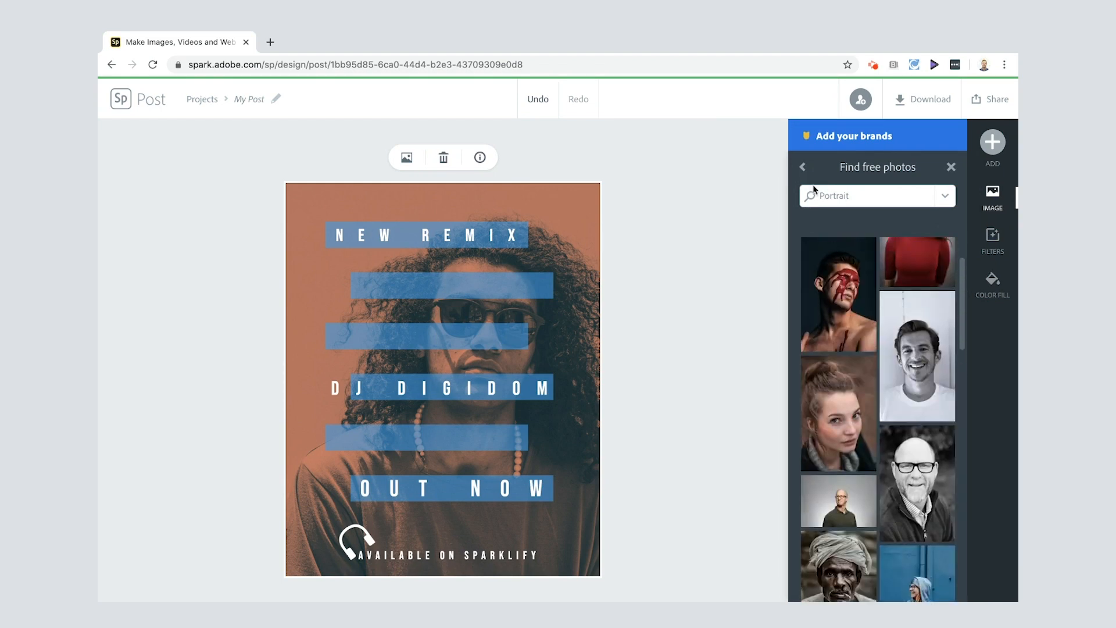
click(802, 166)
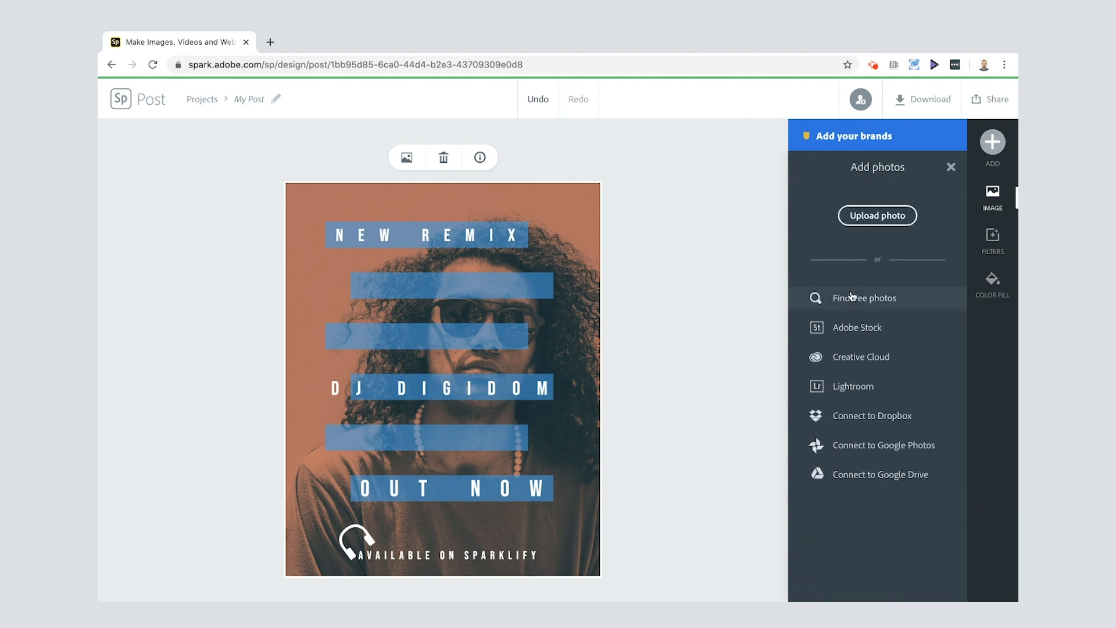
mouse_move(877, 216)
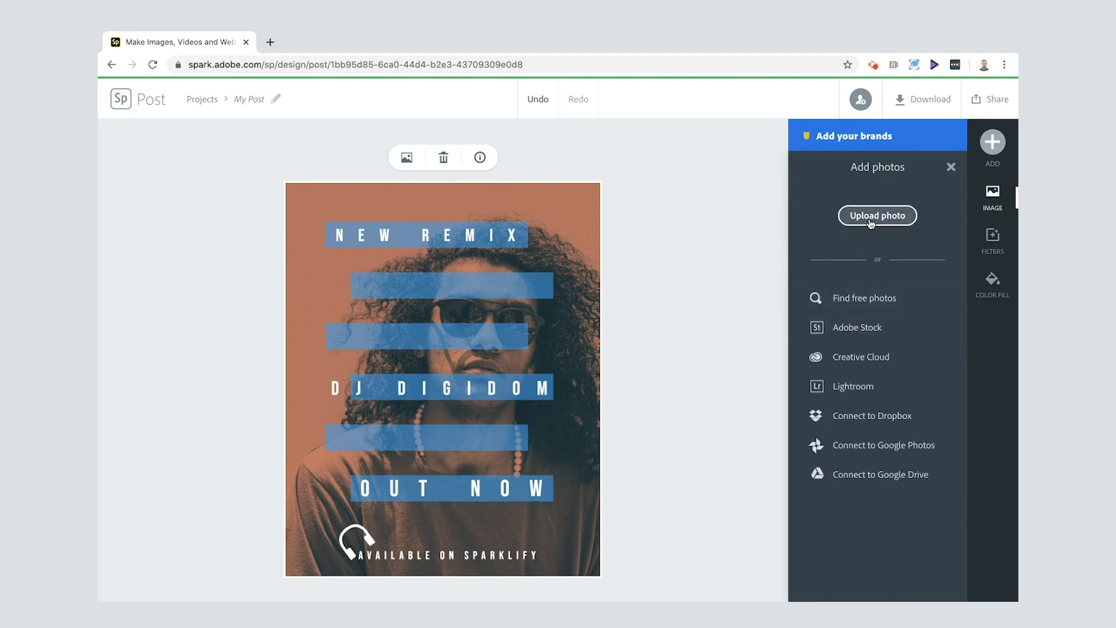
click(876, 215)
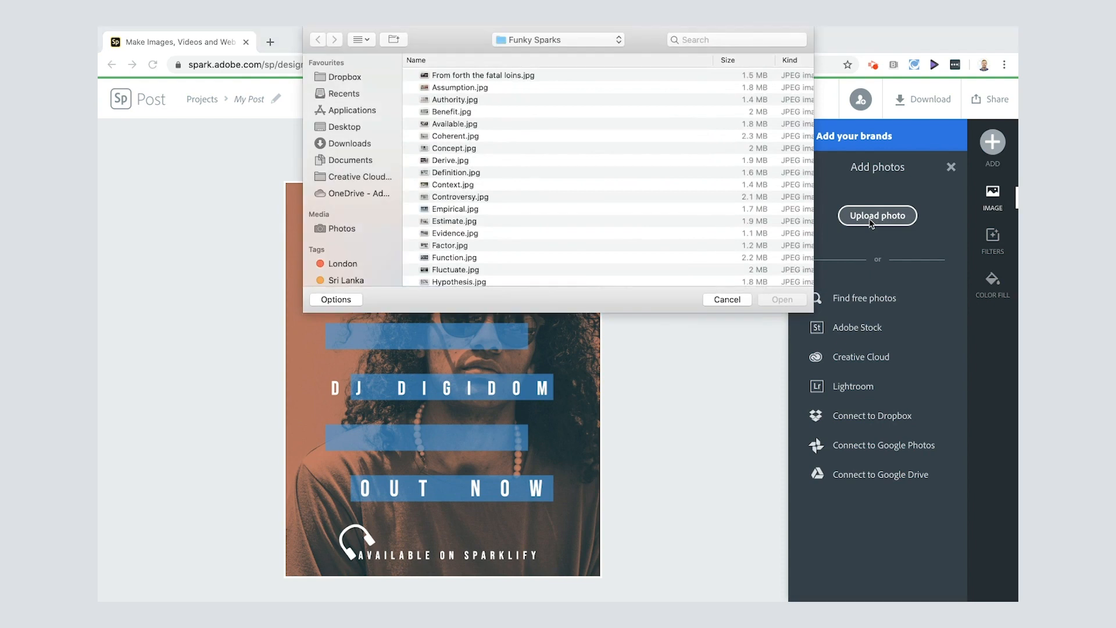
Upload IMG_2572.JPG from Downloads as the poster's new background photo
click(349, 143)
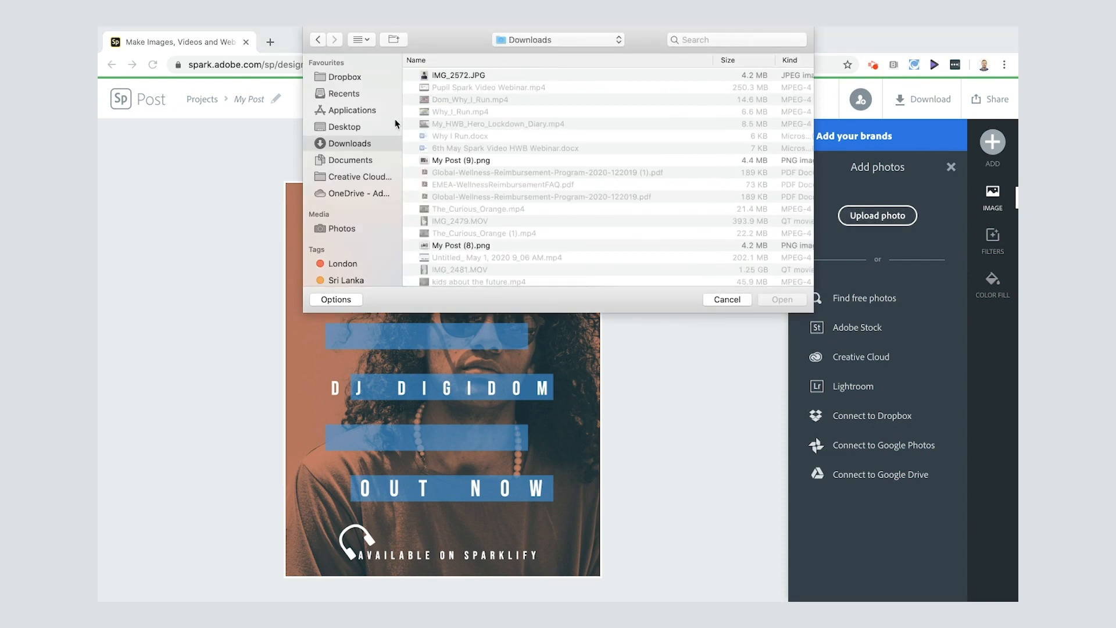
click(460, 74)
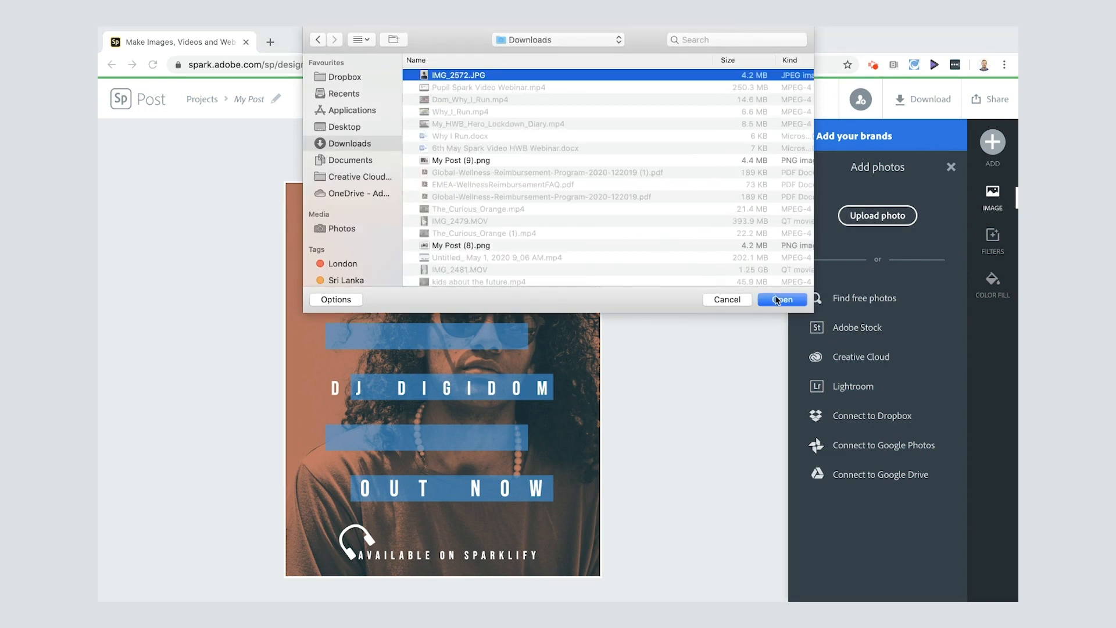
click(782, 299)
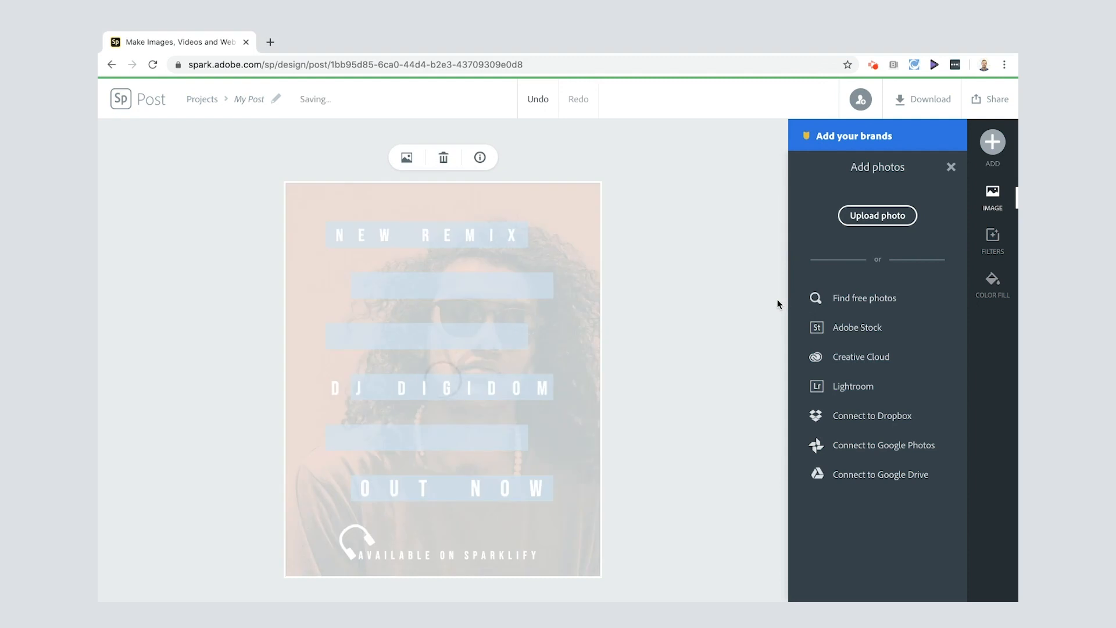
click(877, 215)
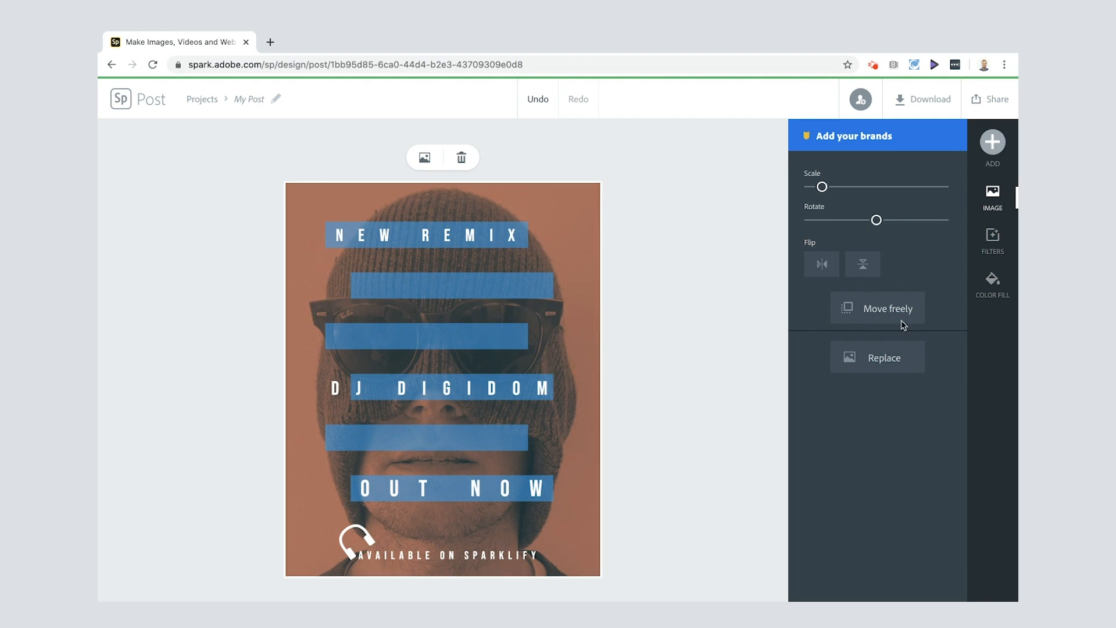
Try Colorize shuffle, Grayscale and Multiply, then keep the orange Colorize tint on the new photo
click(992, 240)
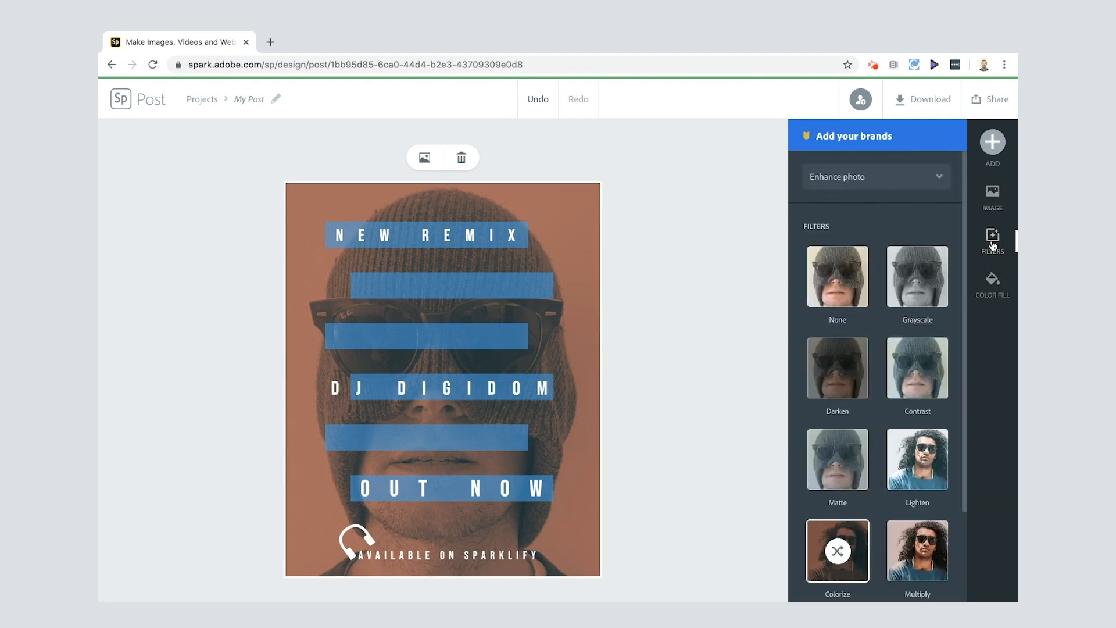
scroll(down, 3)
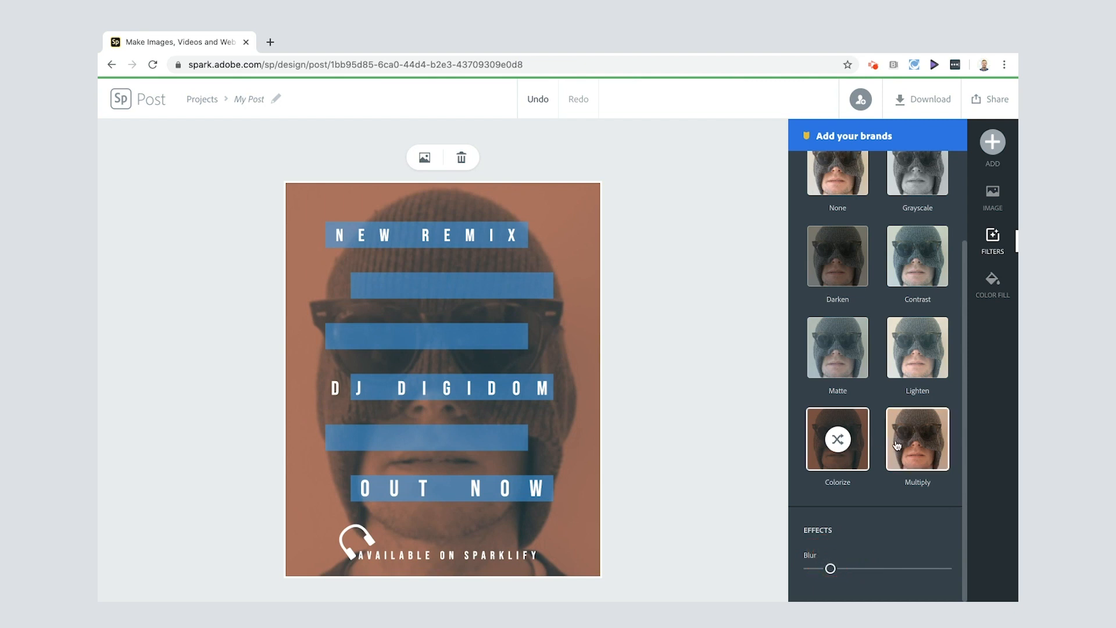
click(837, 438)
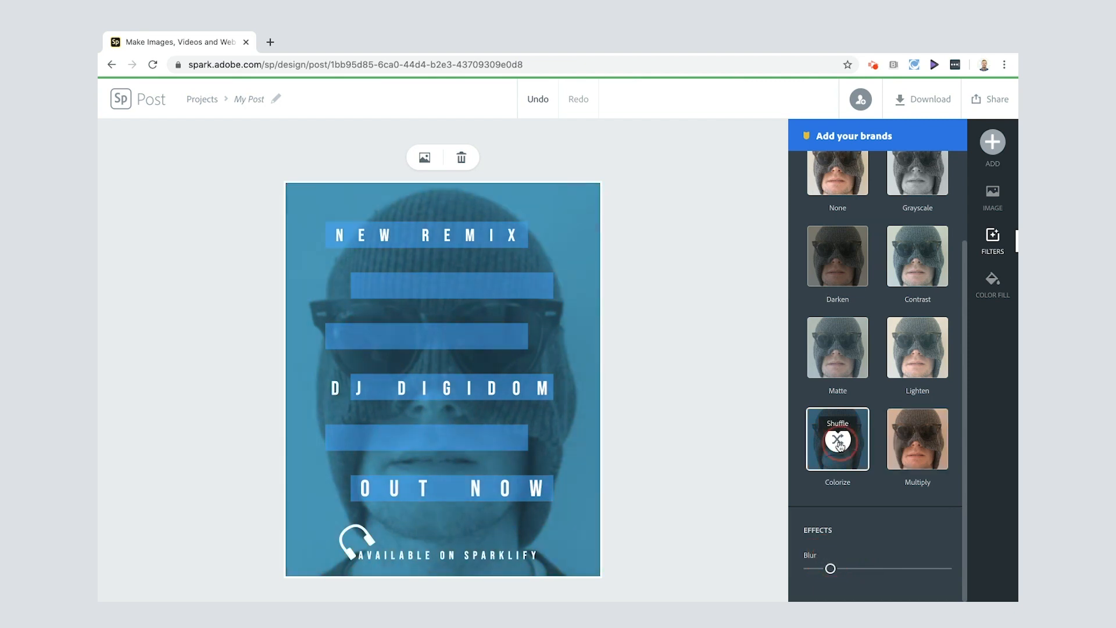
click(837, 438)
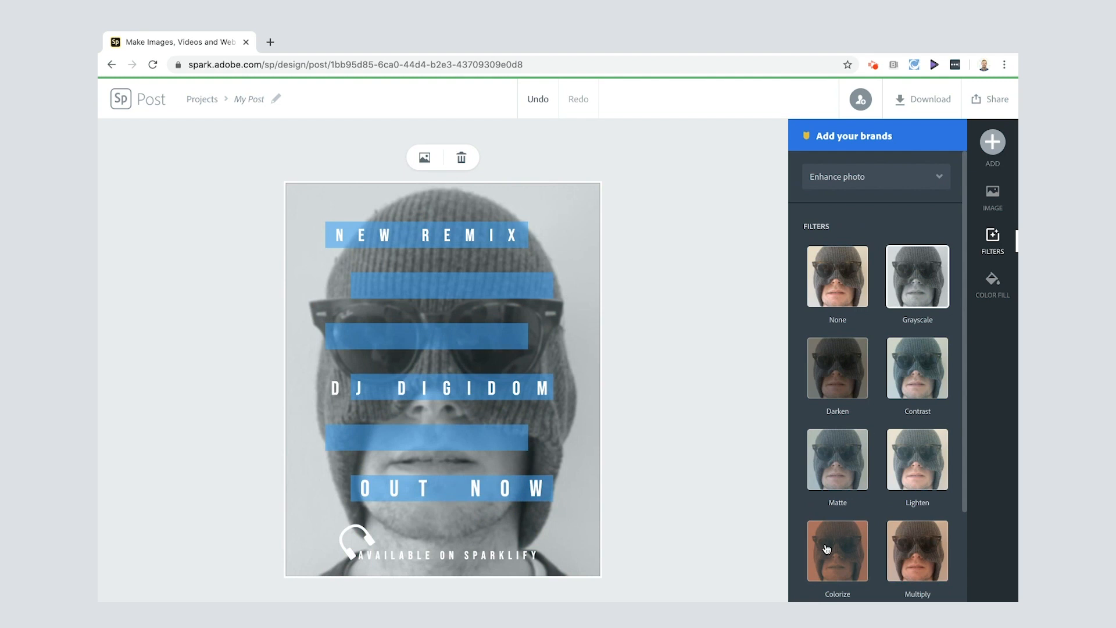
click(918, 550)
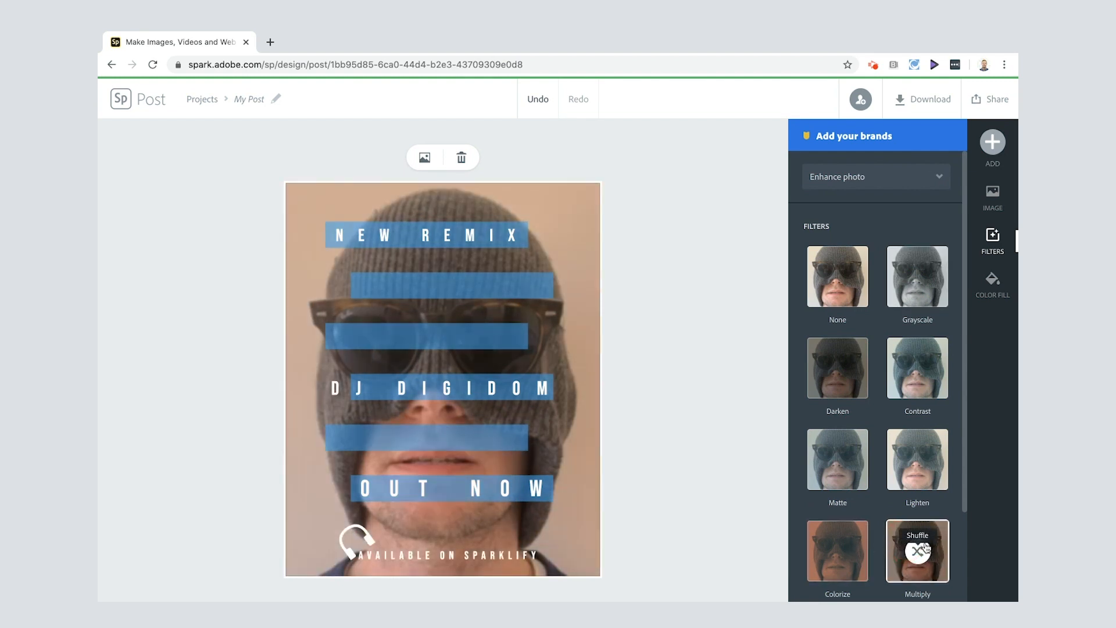
click(917, 551)
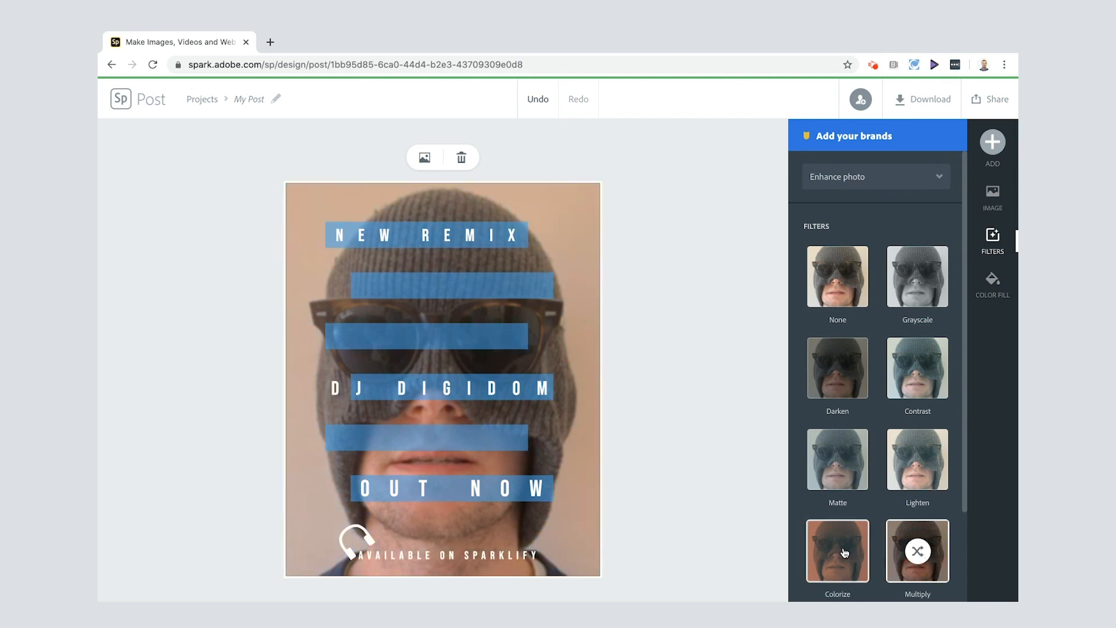
click(837, 551)
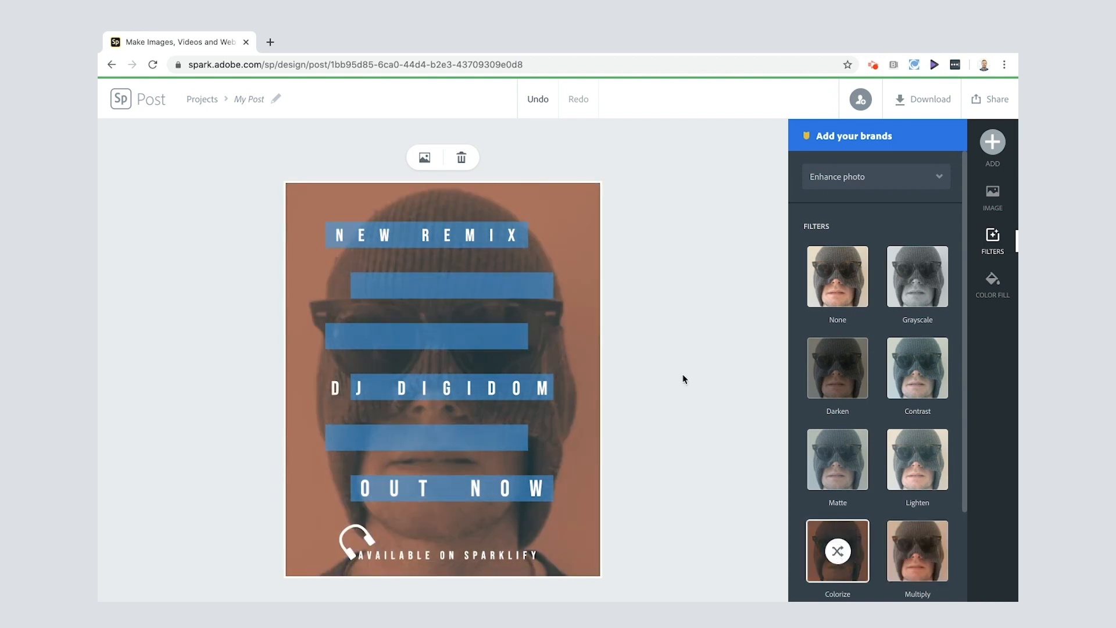
click(992, 198)
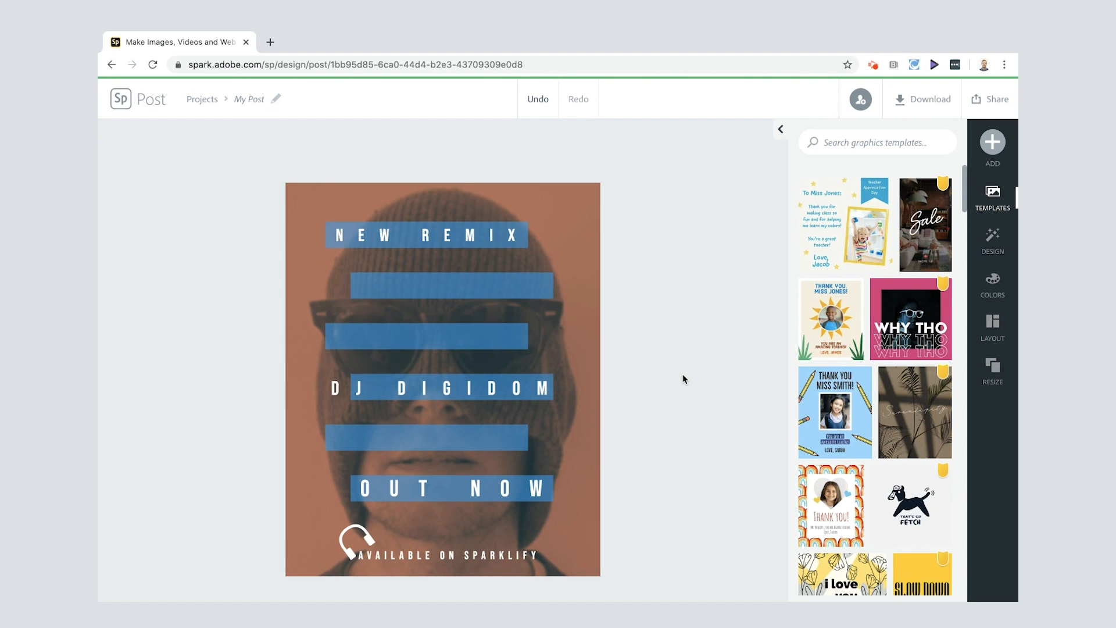
mouse_move(909, 102)
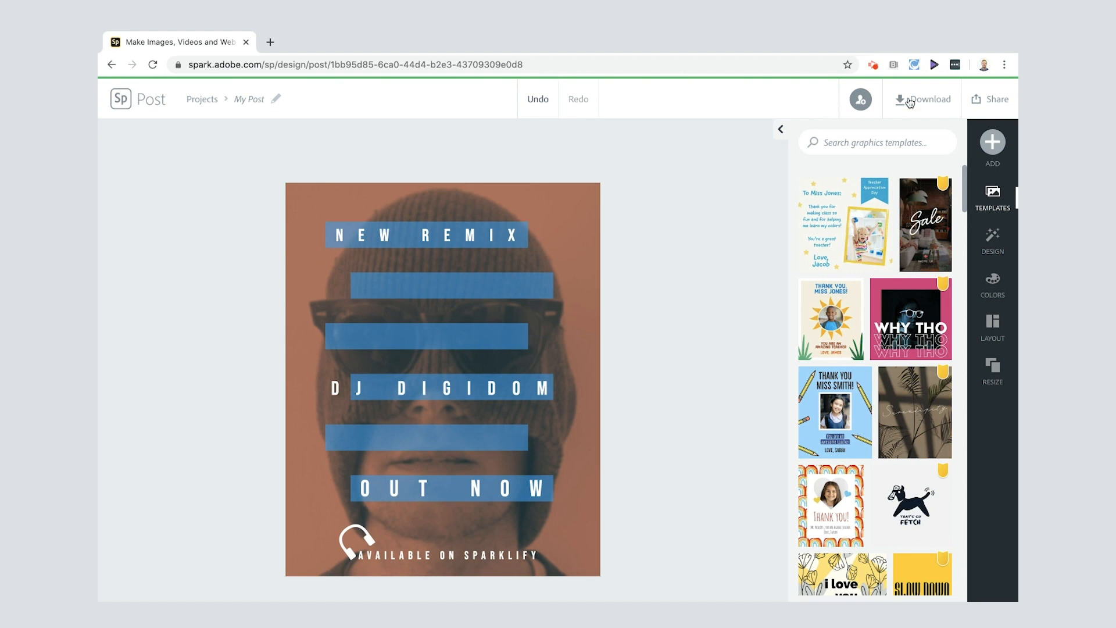
Download the finished poster as a PNG image
click(922, 98)
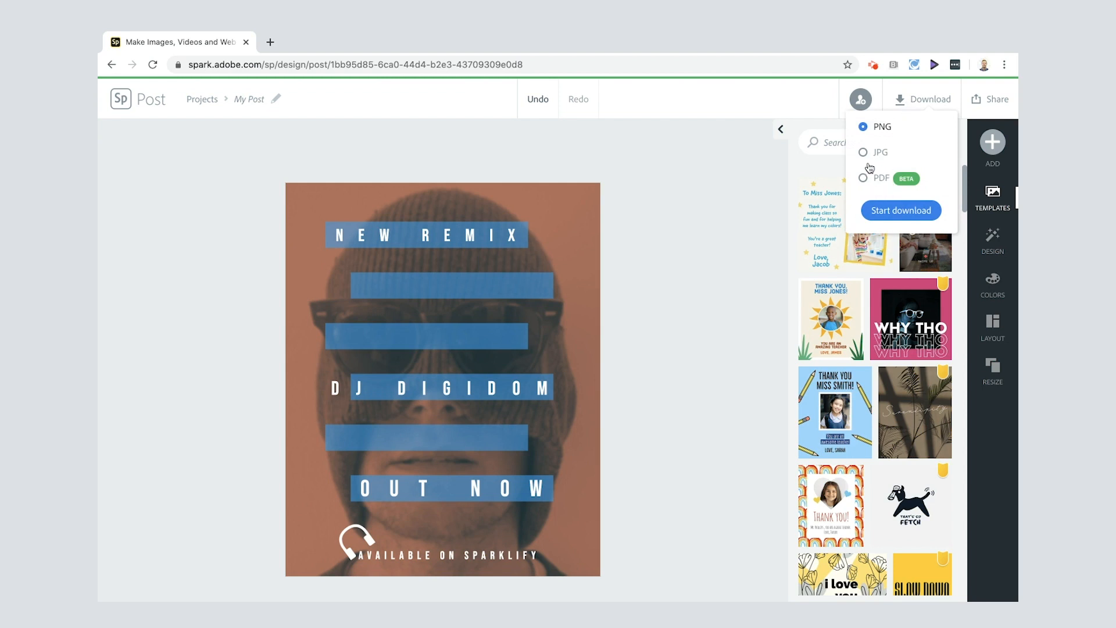
click(900, 210)
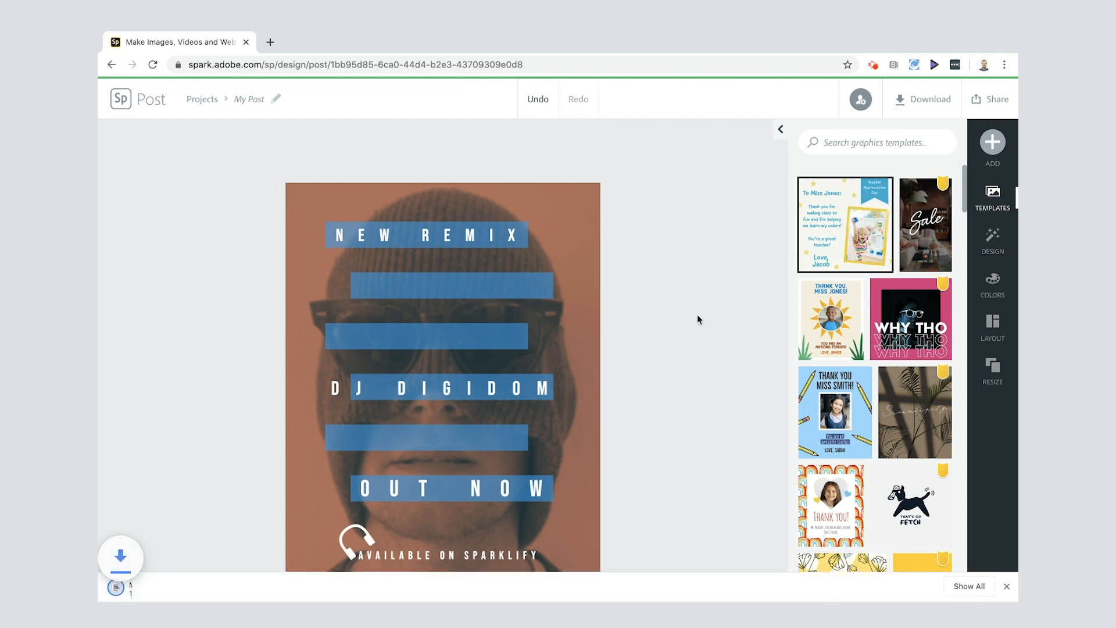
click(119, 556)
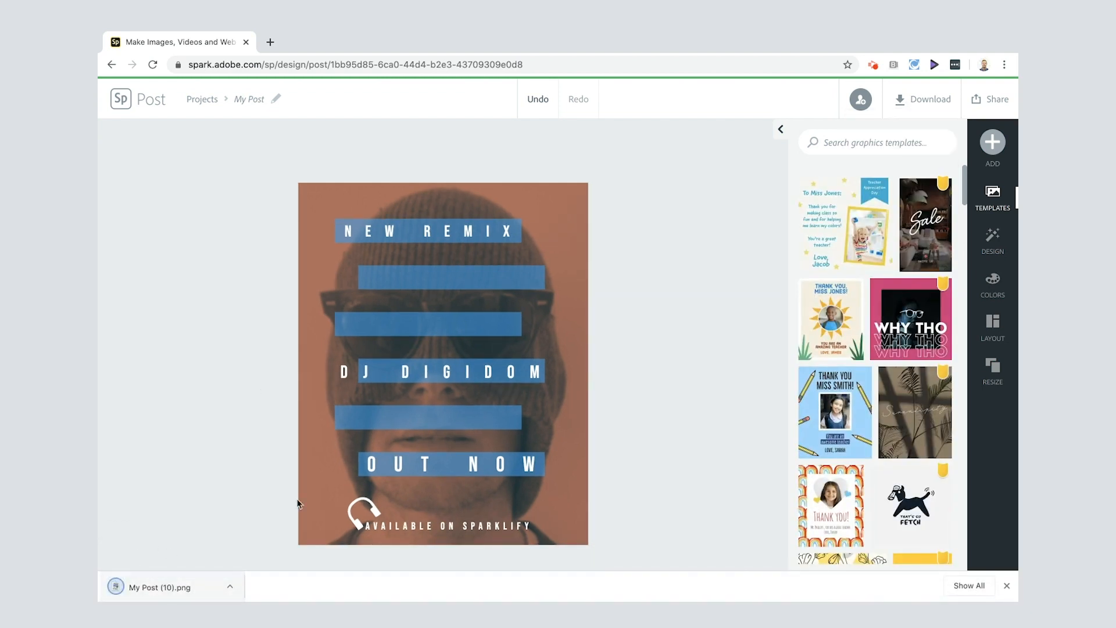
Rename the project from My Post to 'DJ DigiDom'
click(249, 98)
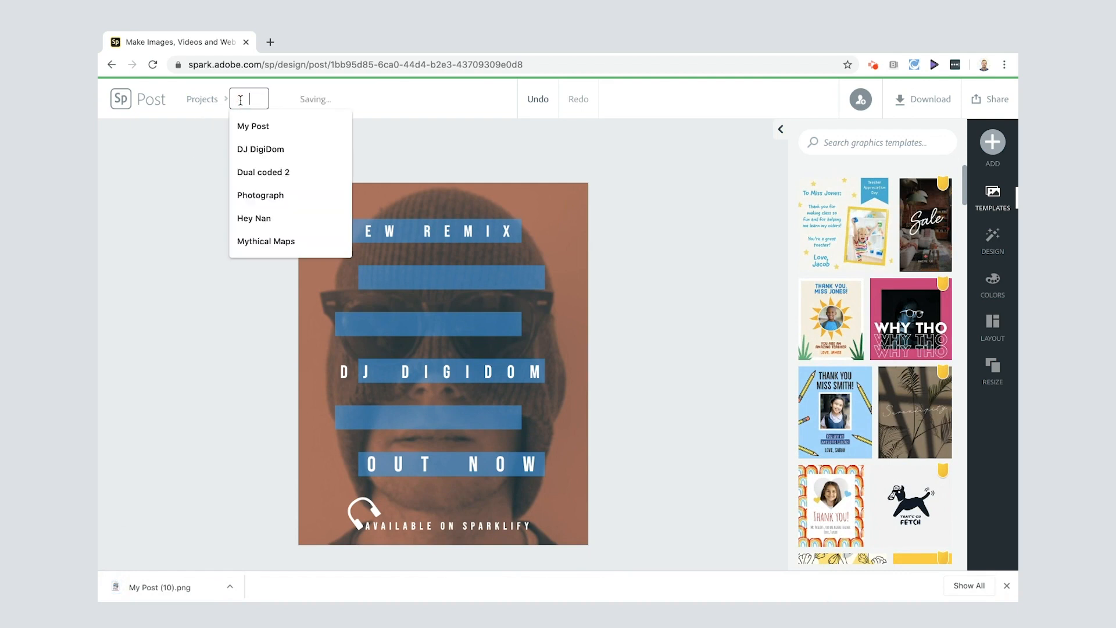
text(D)
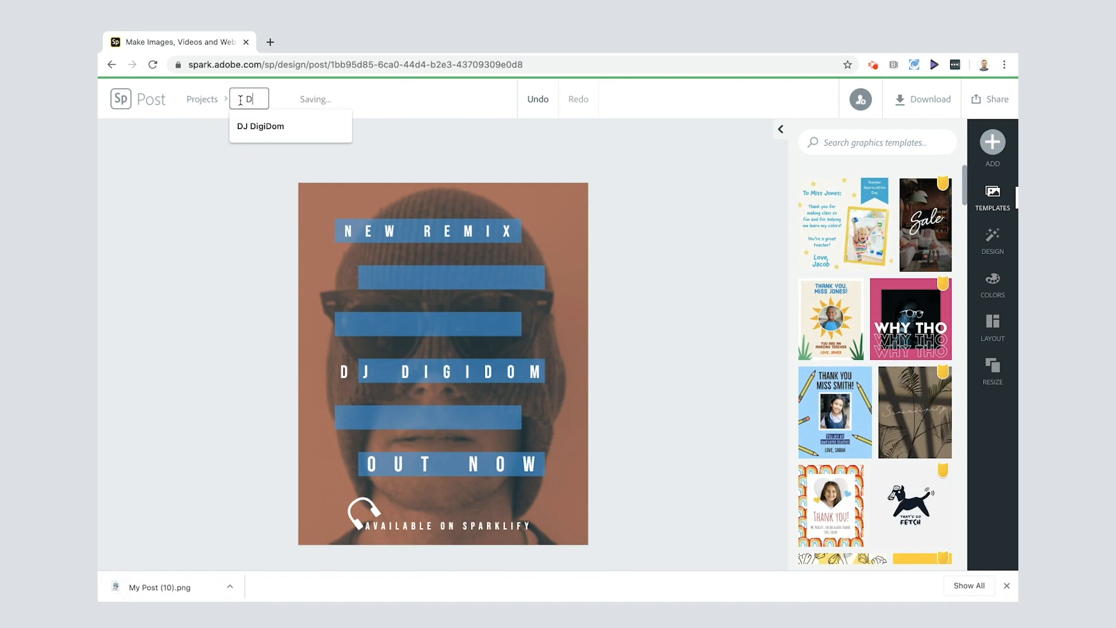
click(259, 126)
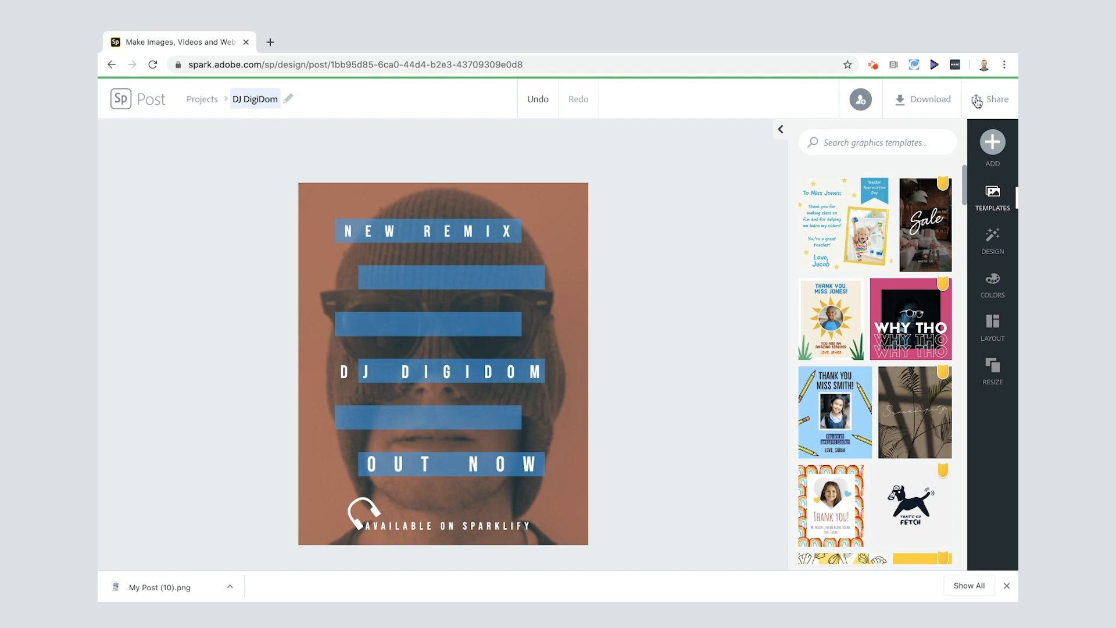
mouse_move(935, 132)
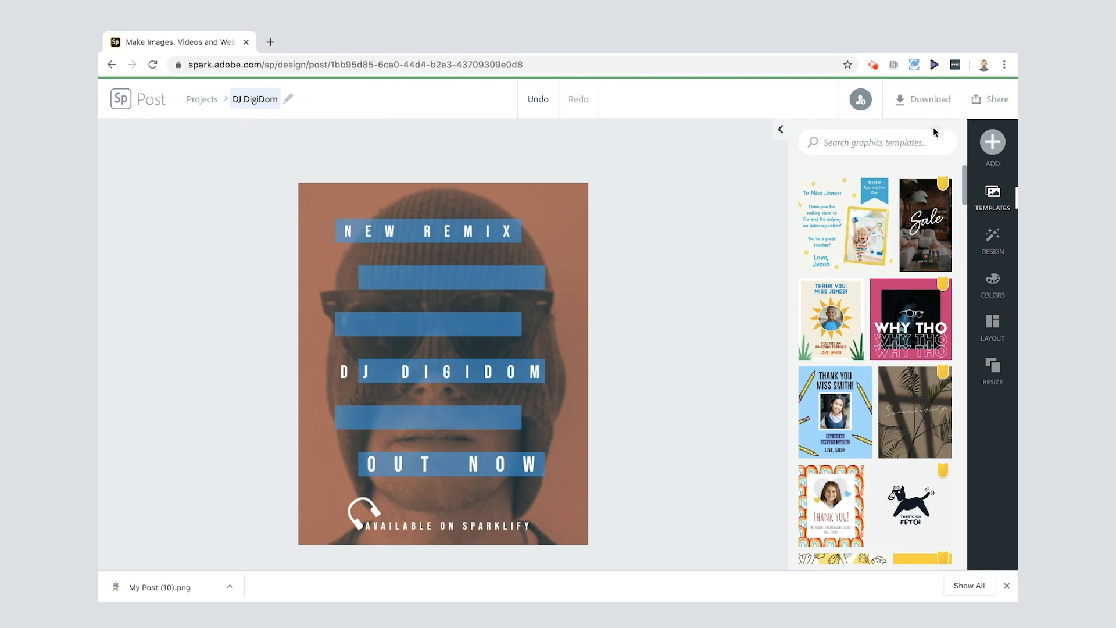
Generate a public share link for the DJ DigiDom poster and return to the editor
click(990, 99)
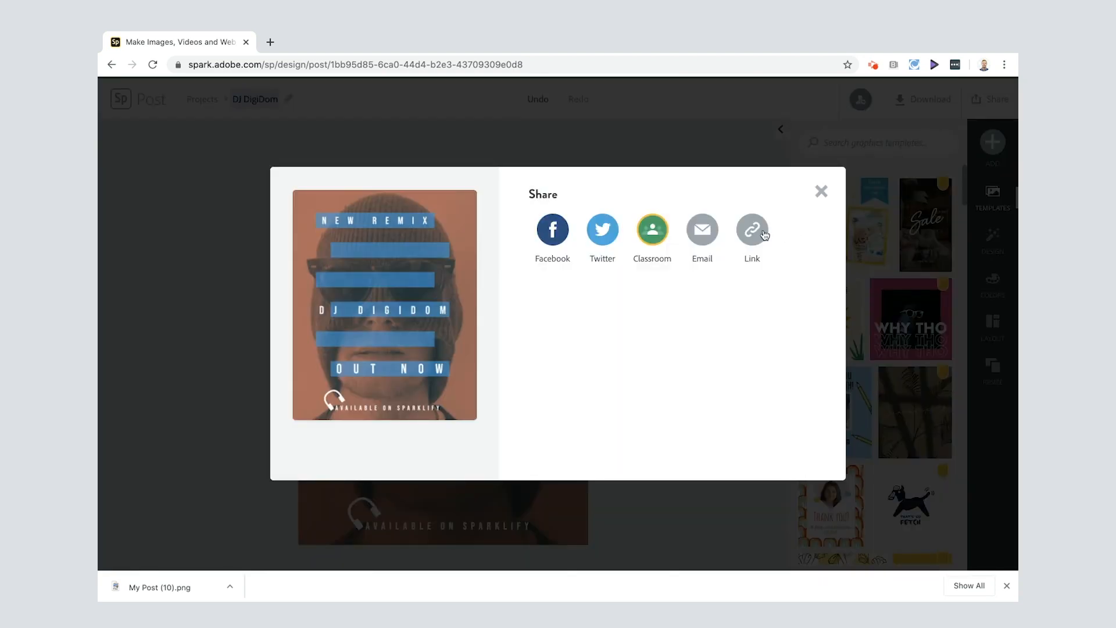
click(751, 230)
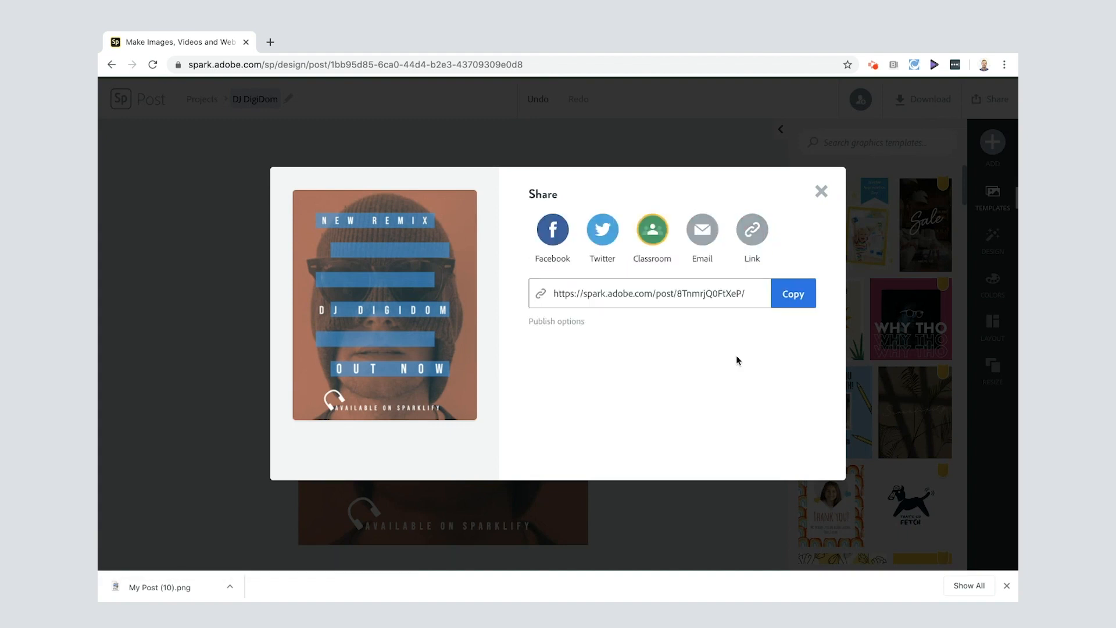
click(791, 293)
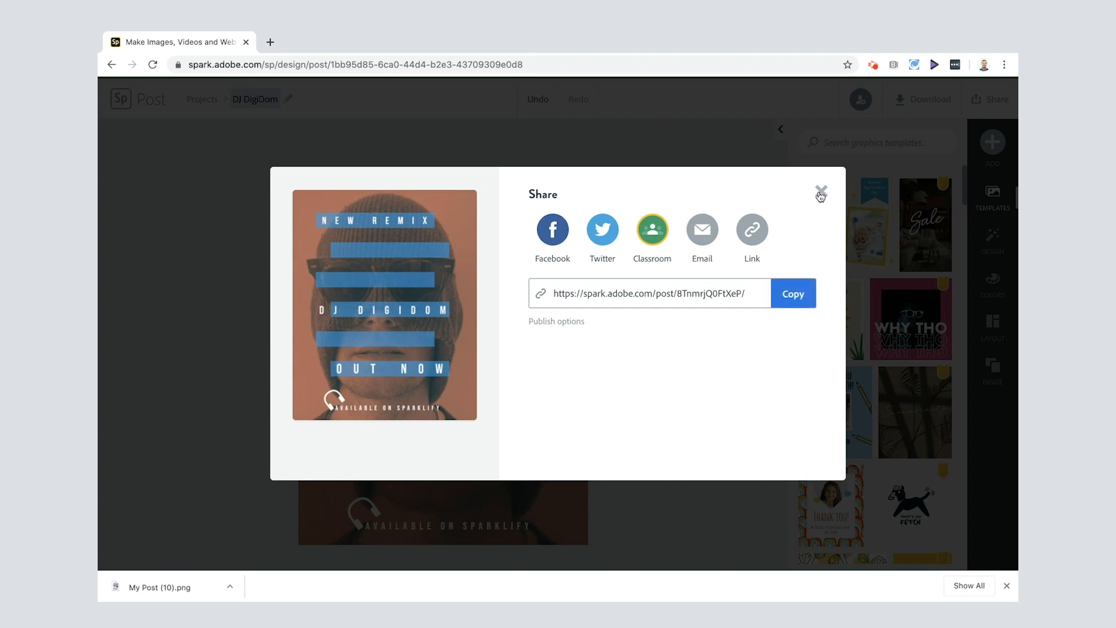
click(820, 193)
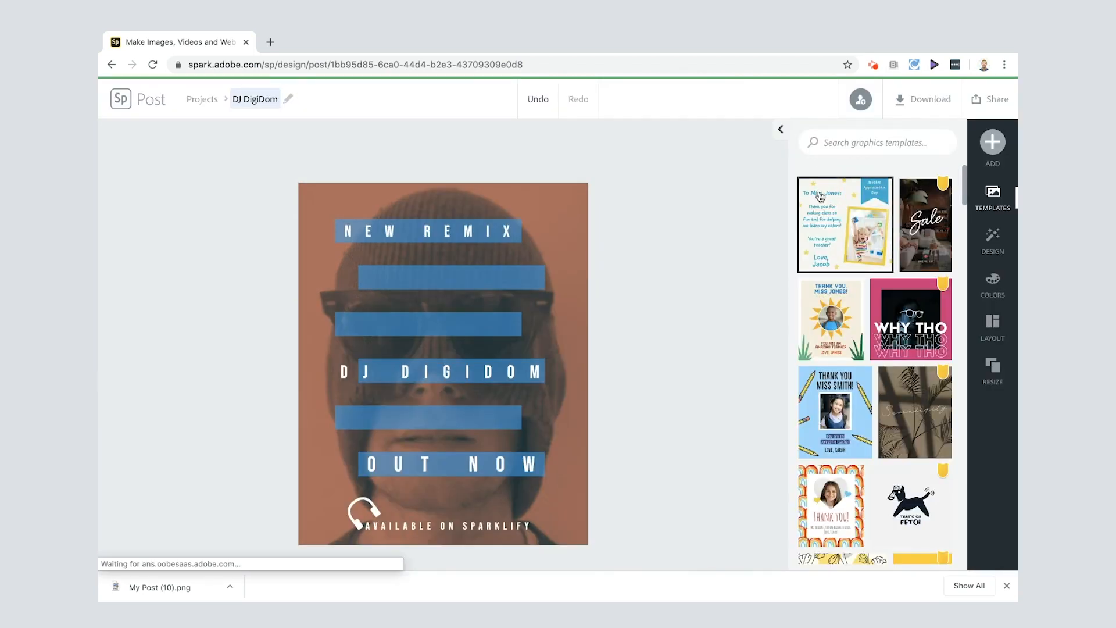